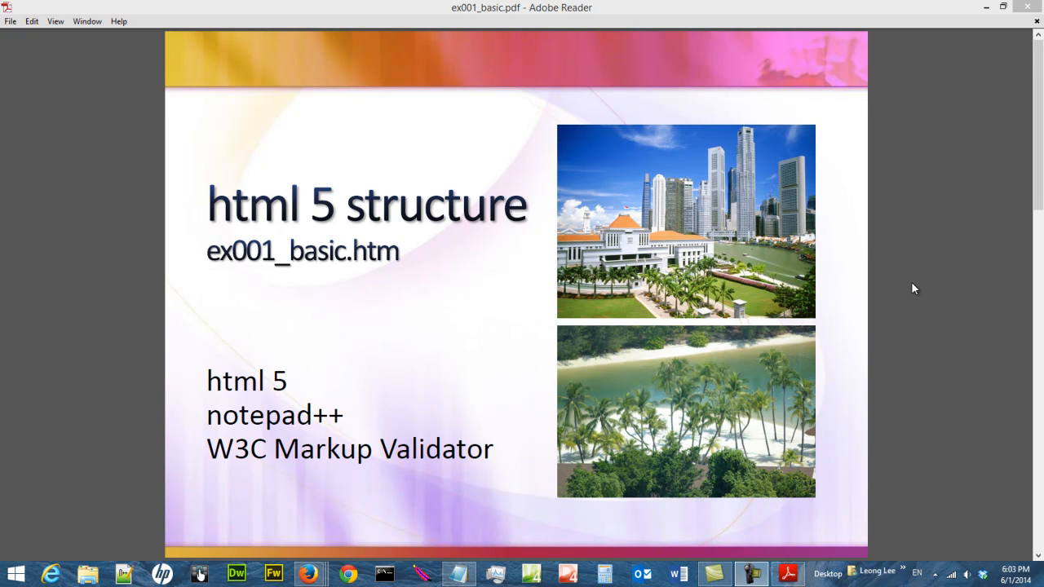
mouse_move(635, 341)
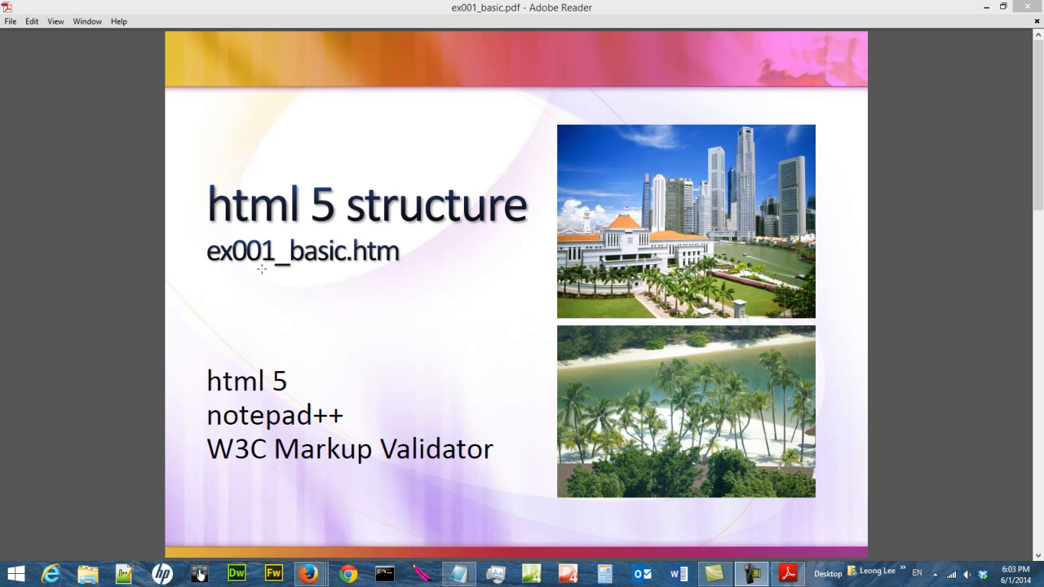
mouse_move(330, 250)
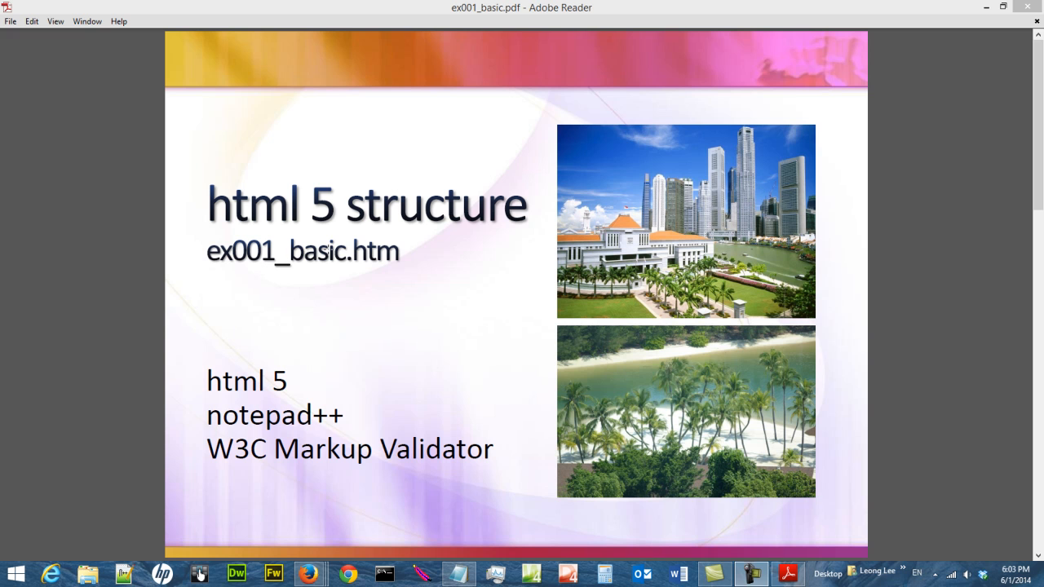
mouse_move(470, 398)
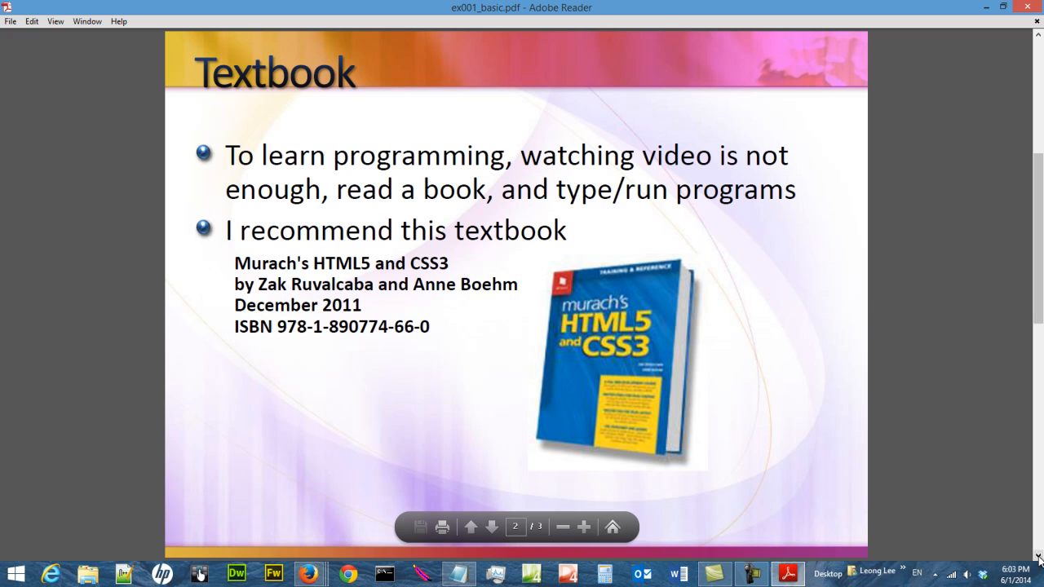
mouse_move(502, 129)
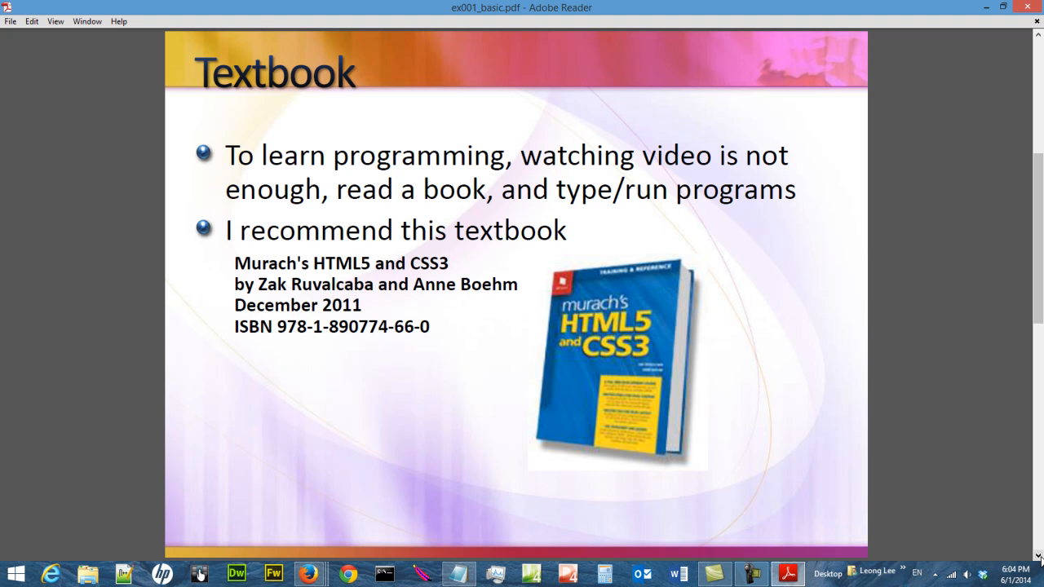
Close the Adobe Reader slides so the desktop shows
click(470, 525)
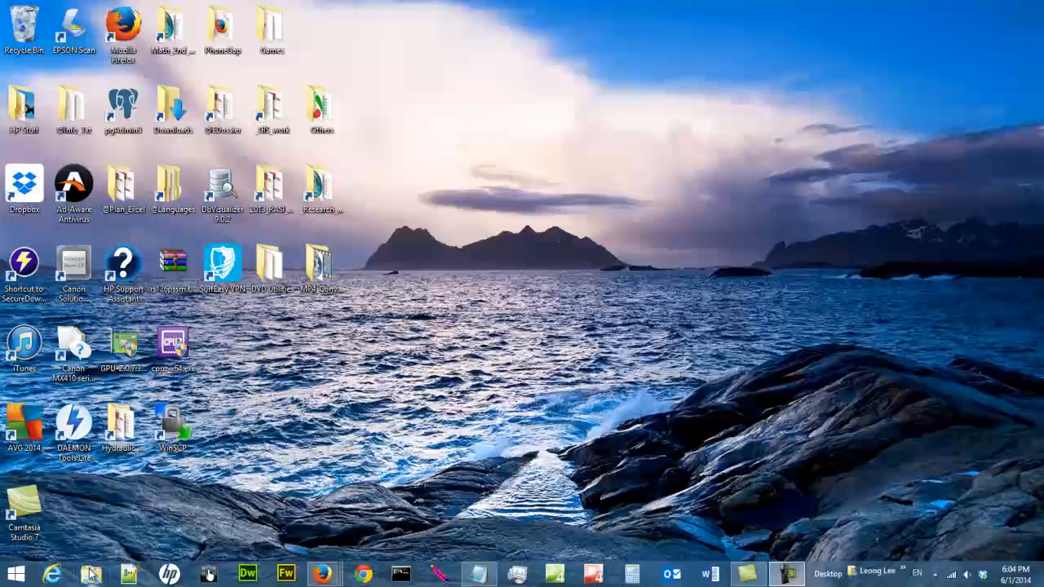
Browse to the temp folder on Local Disk (C:) in File Explorer
click(91, 575)
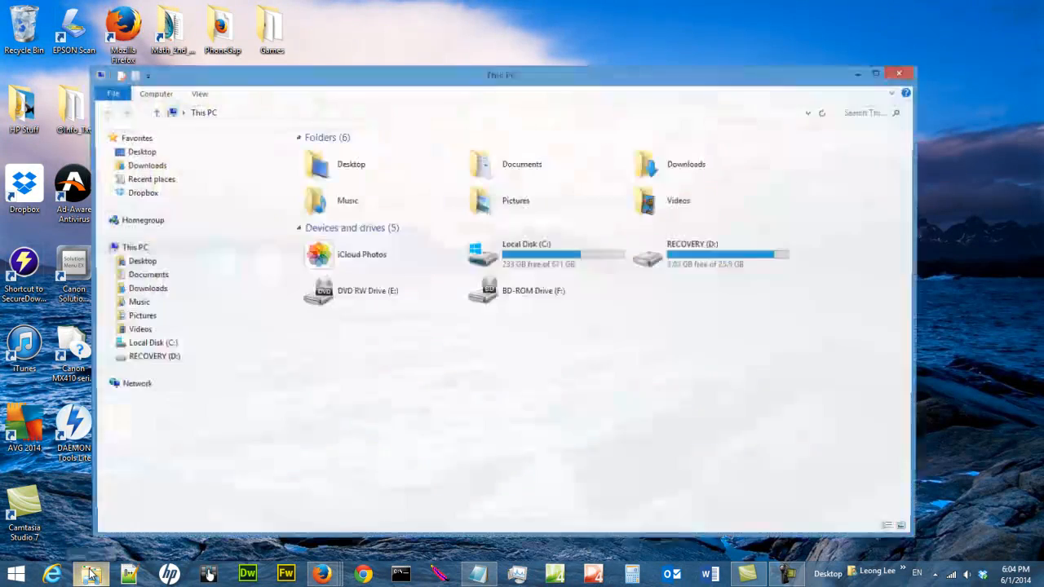
click(546, 254)
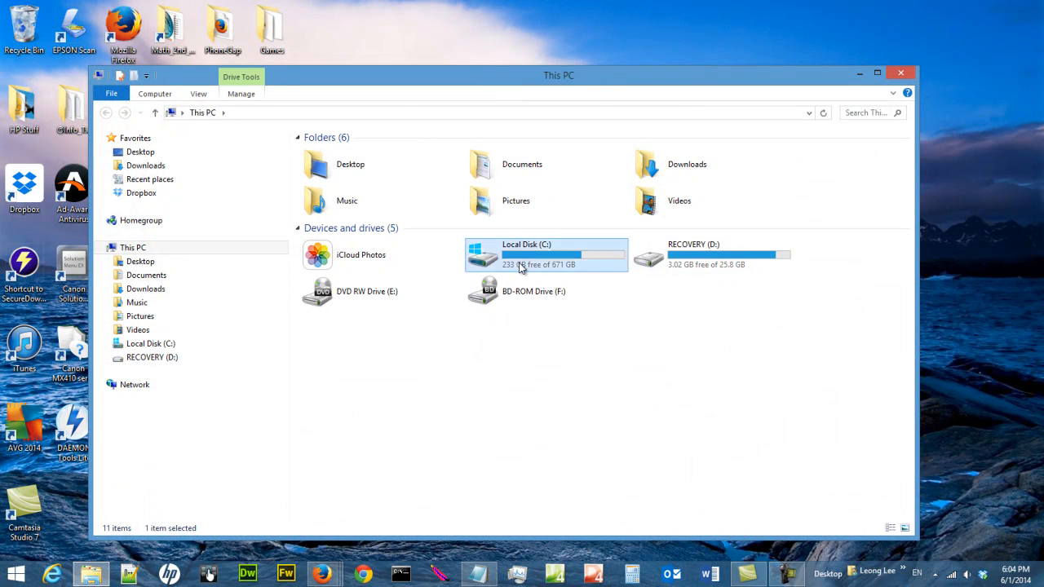
double_click(525, 255)
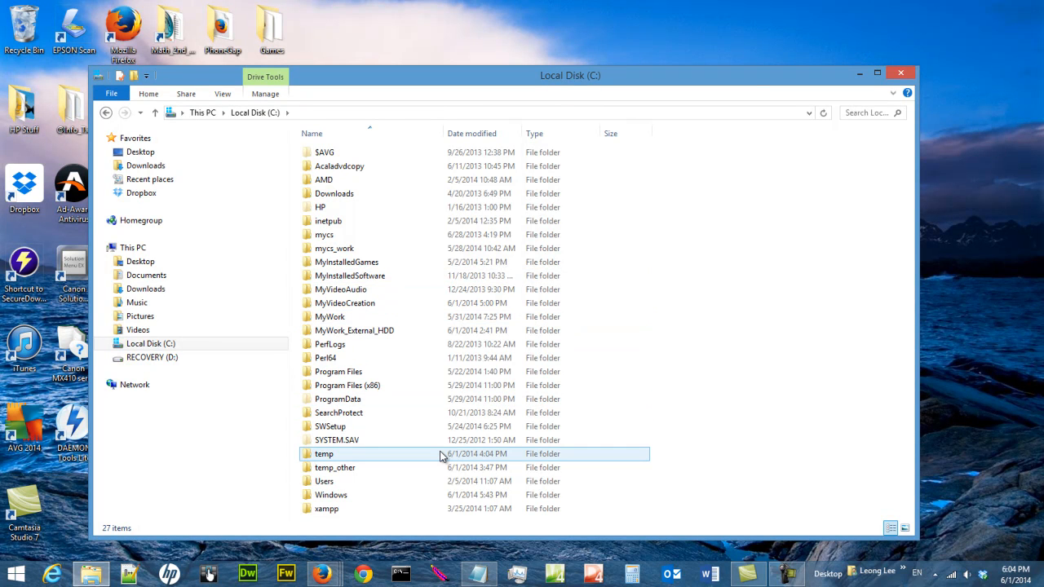
double_click(323, 454)
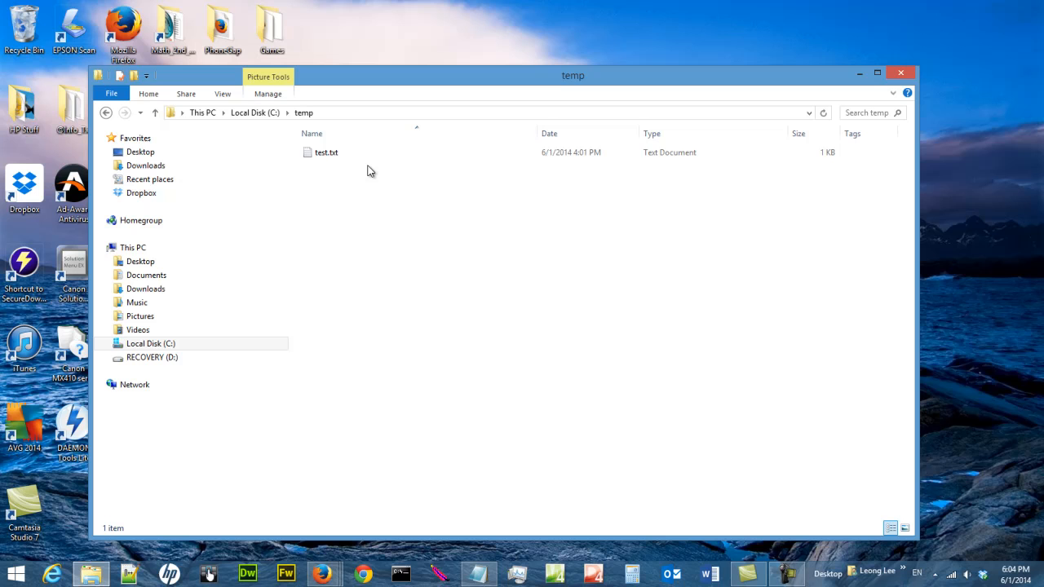
Create a new folder named html_css in C:\temp and open it
click(326, 153)
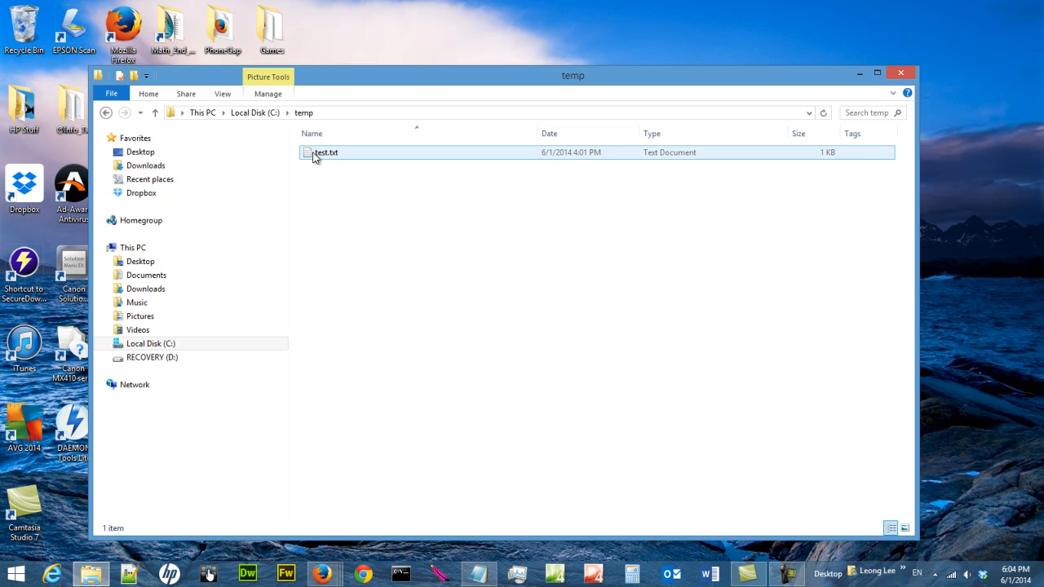
click(326, 154)
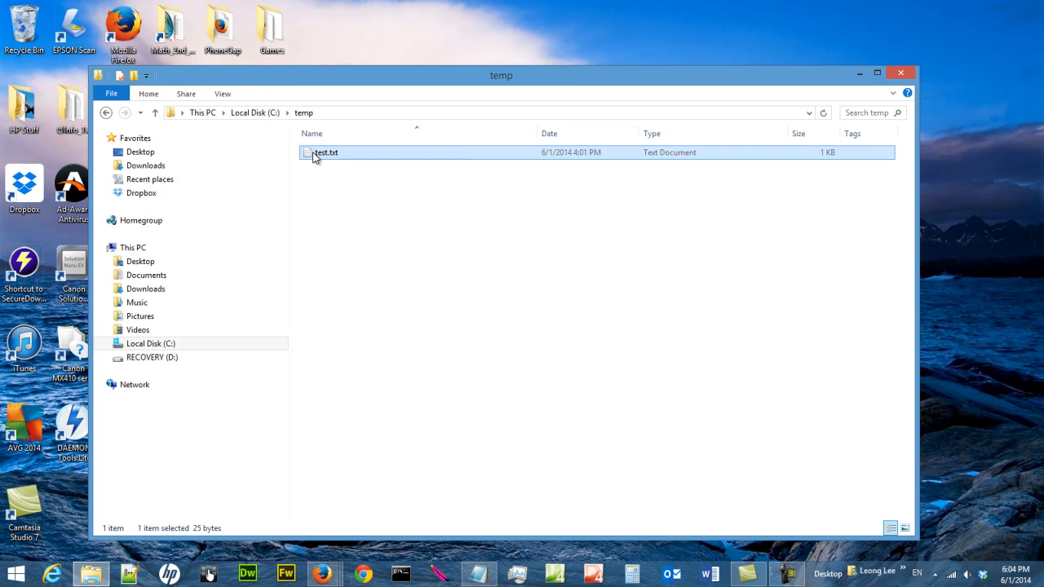
right_click(325, 154)
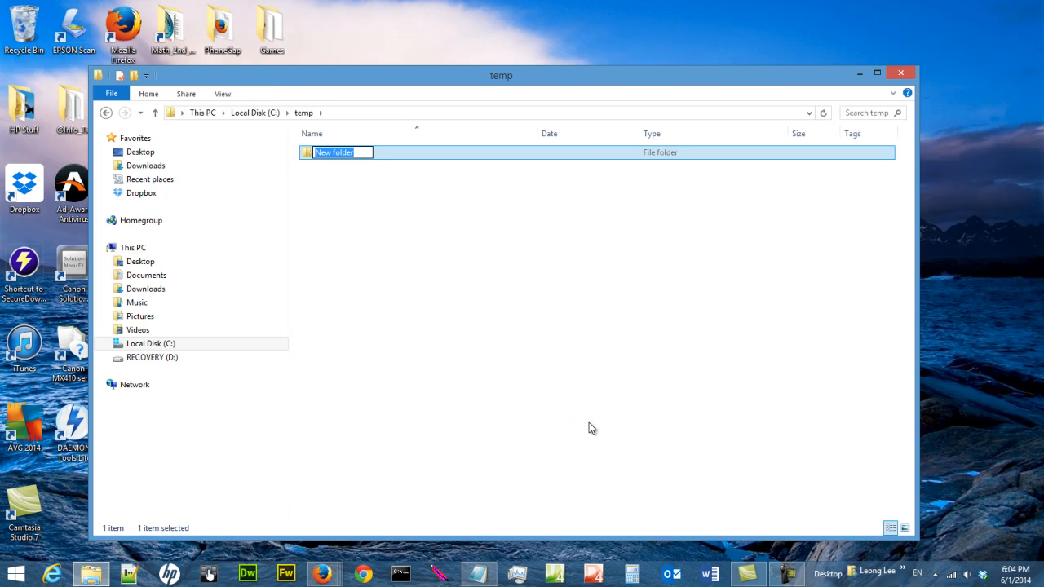
text(html_c)
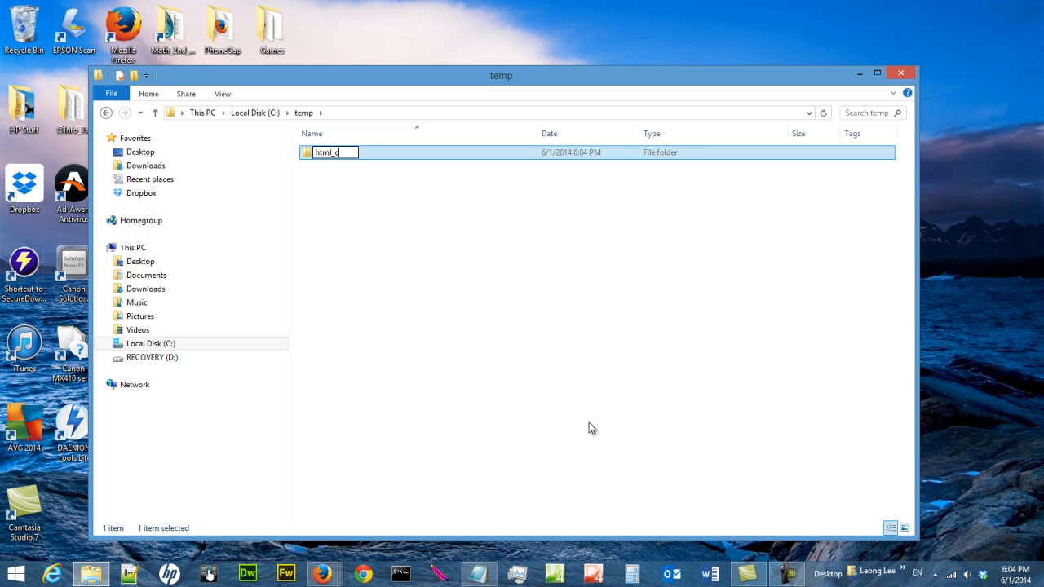
text(ss)
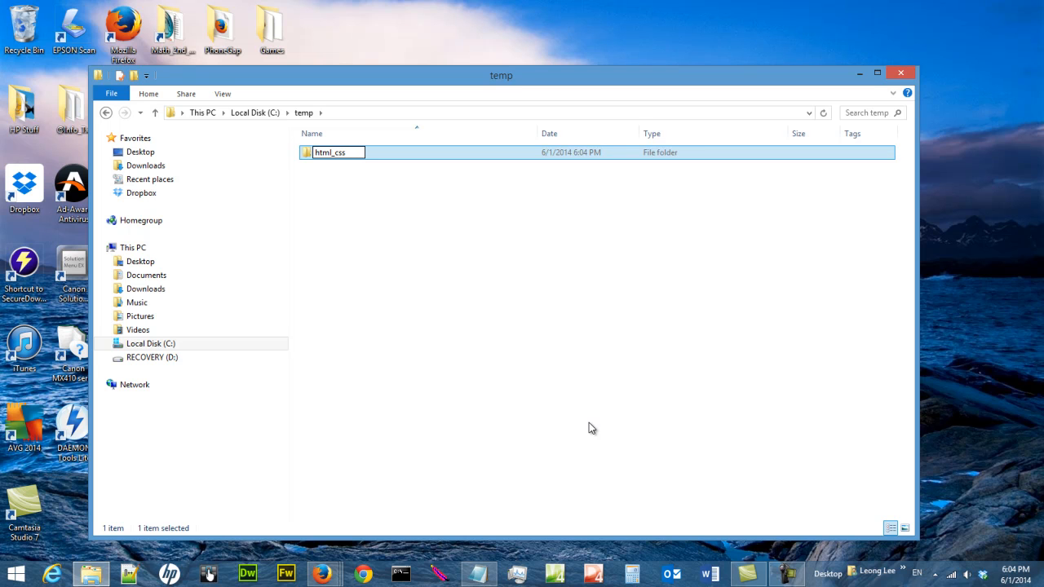
double_click(330, 153)
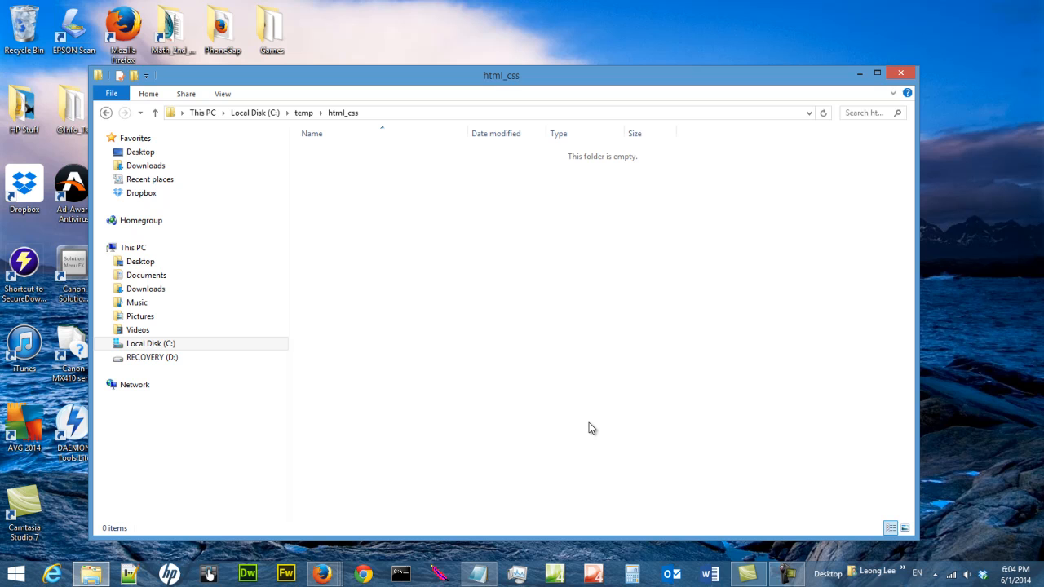
Create a new text document, rename it ex001_basic.htm and accept the extension change
click(137, 330)
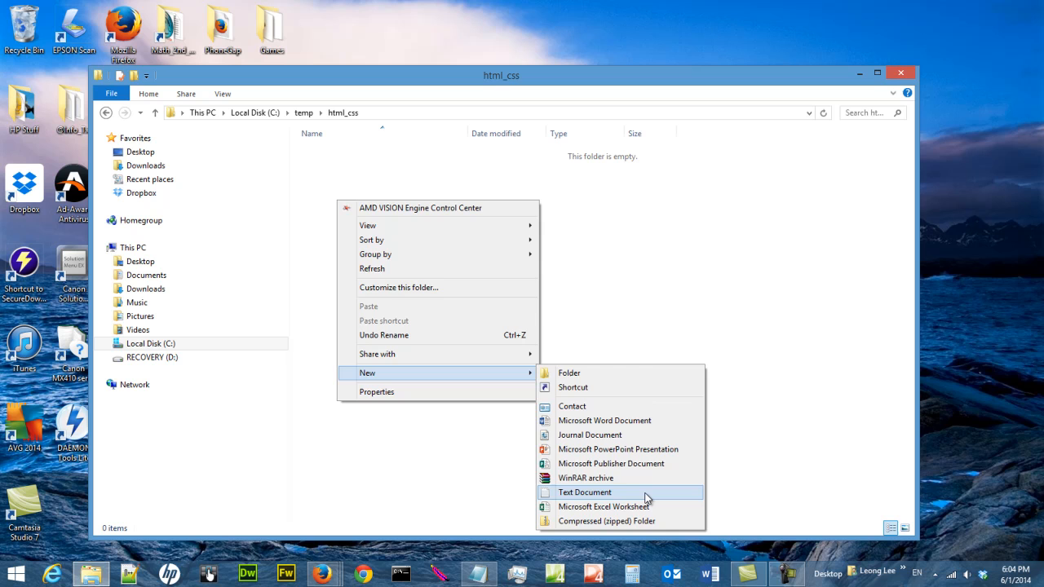
click(584, 492)
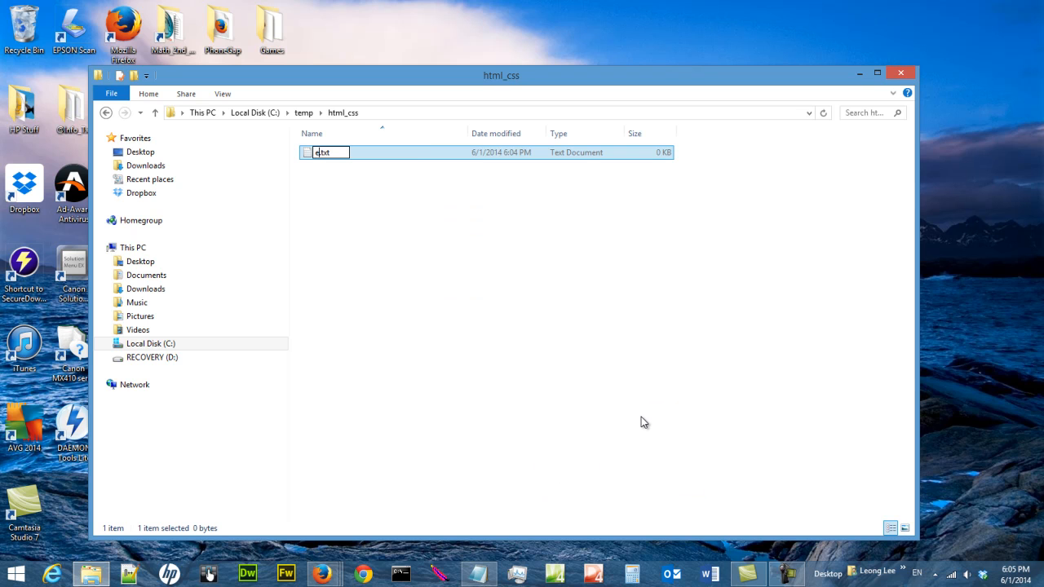
text(ex001_basic)
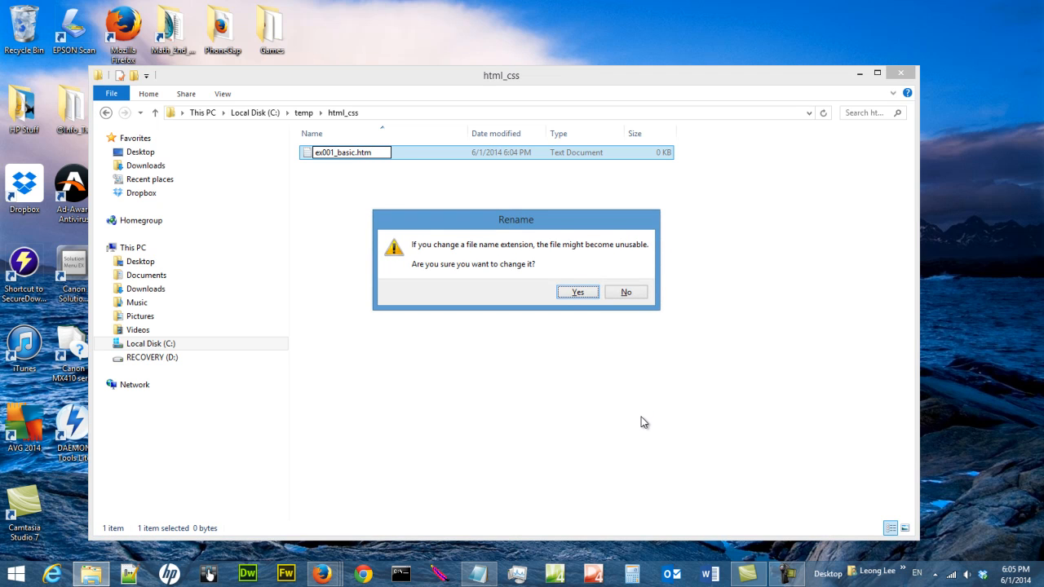
click(578, 292)
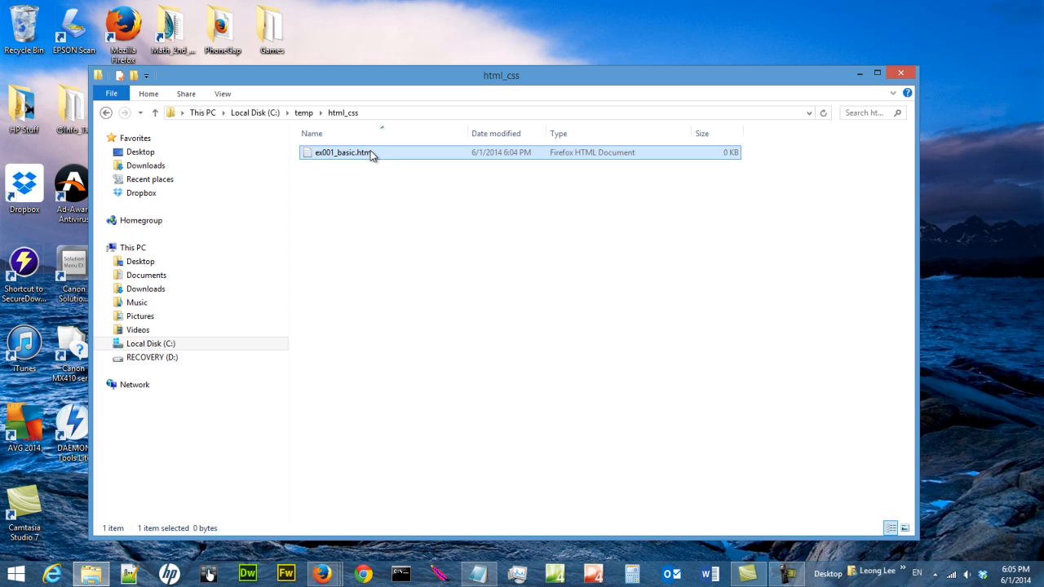
mouse_move(388, 183)
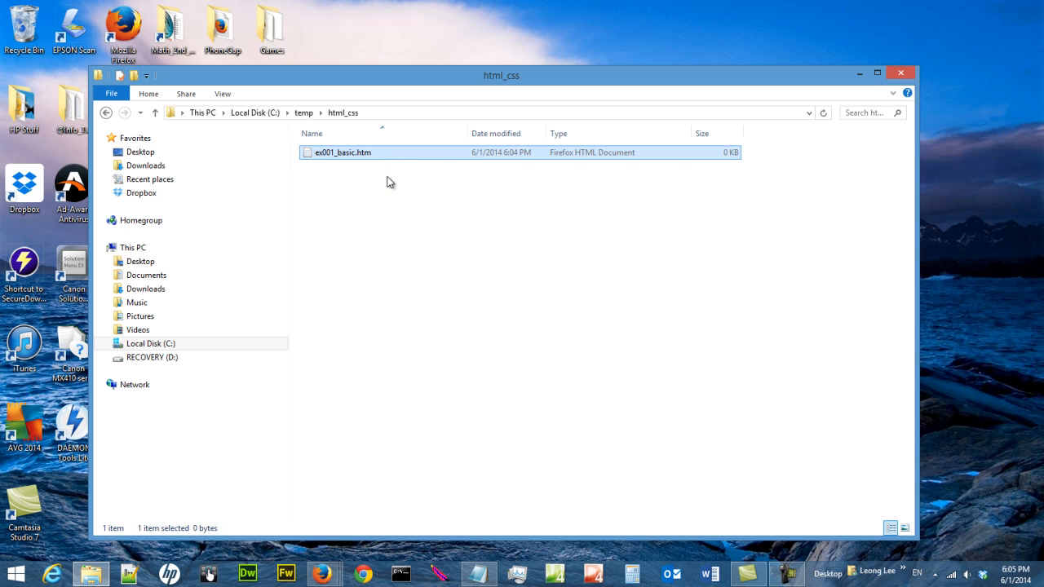
mouse_move(366, 160)
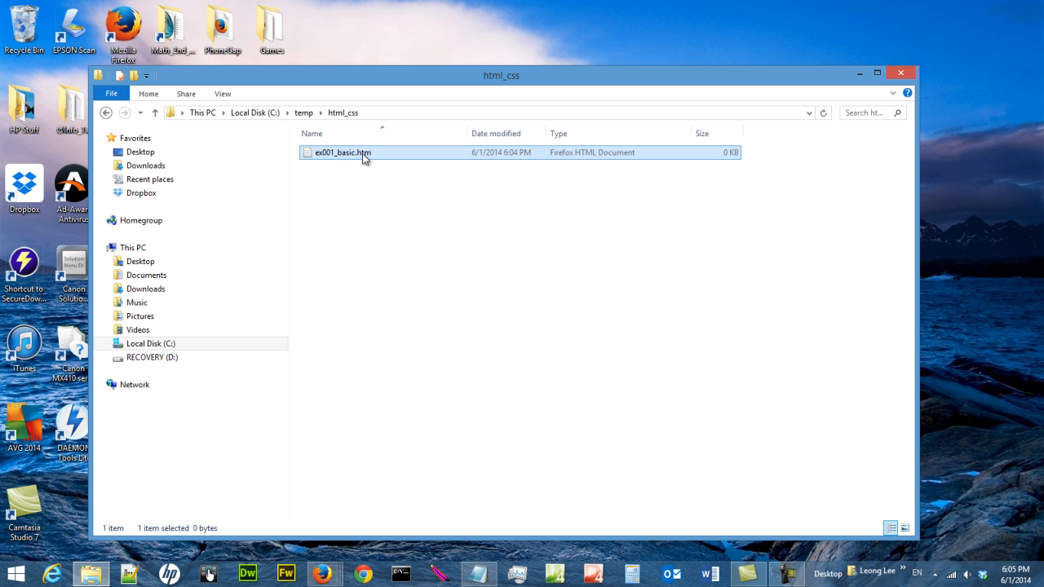
mouse_move(480, 574)
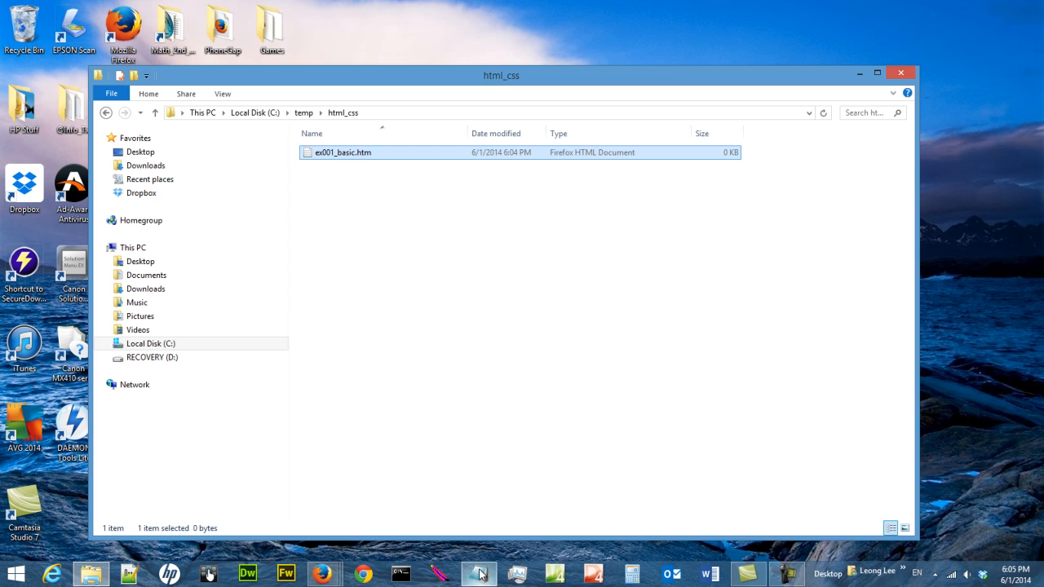
Start a blank Notepad and write the note 'html Editor => notepad++'
right_click(480, 574)
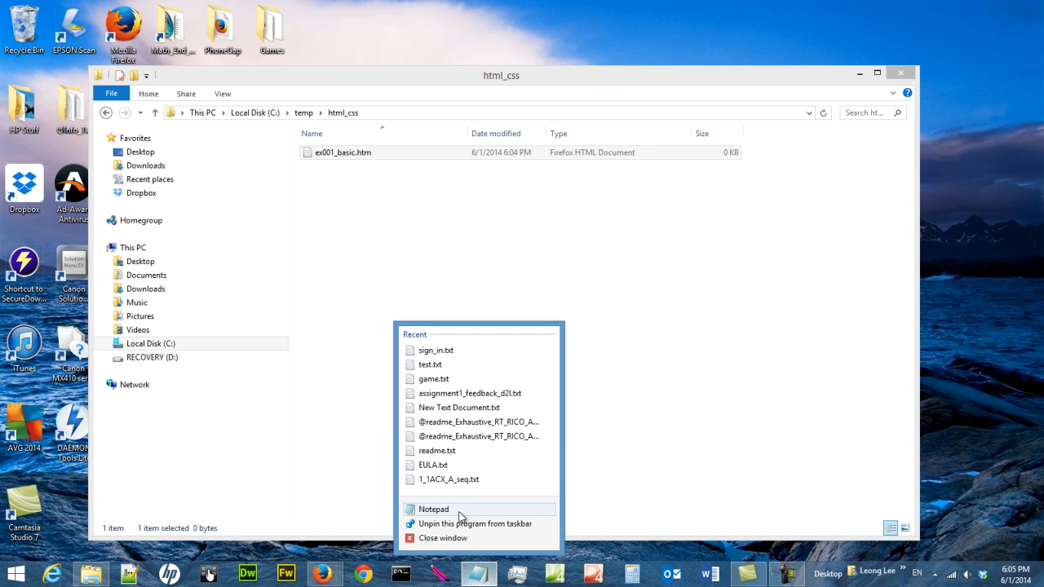
click(434, 509)
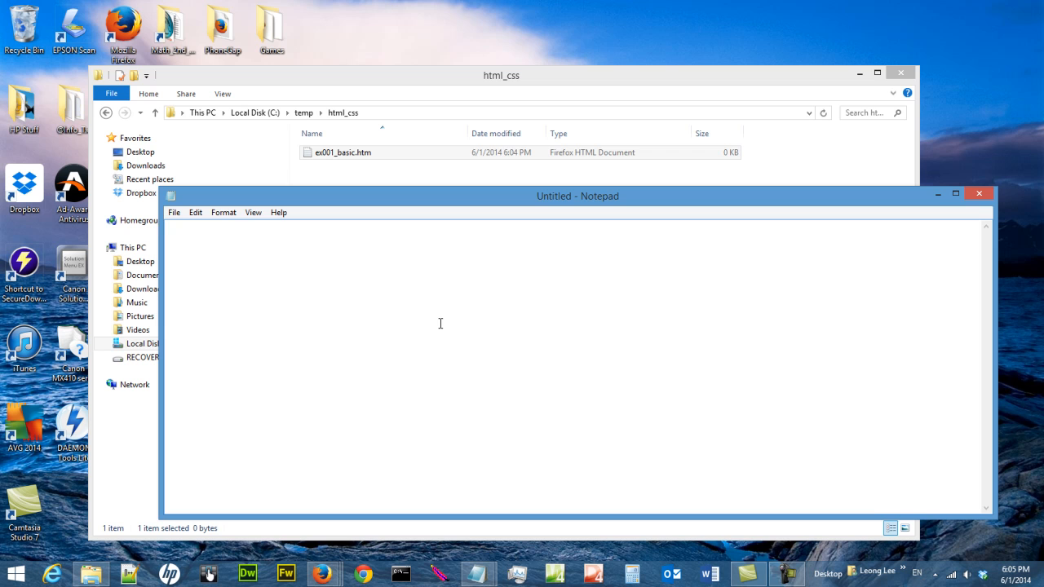
text(Edi)
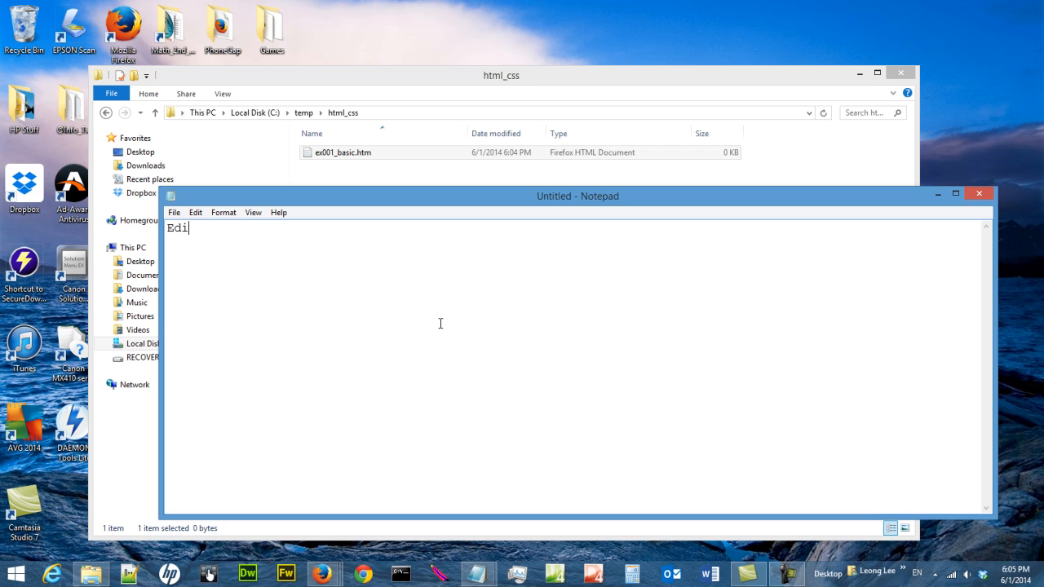
text(tor)
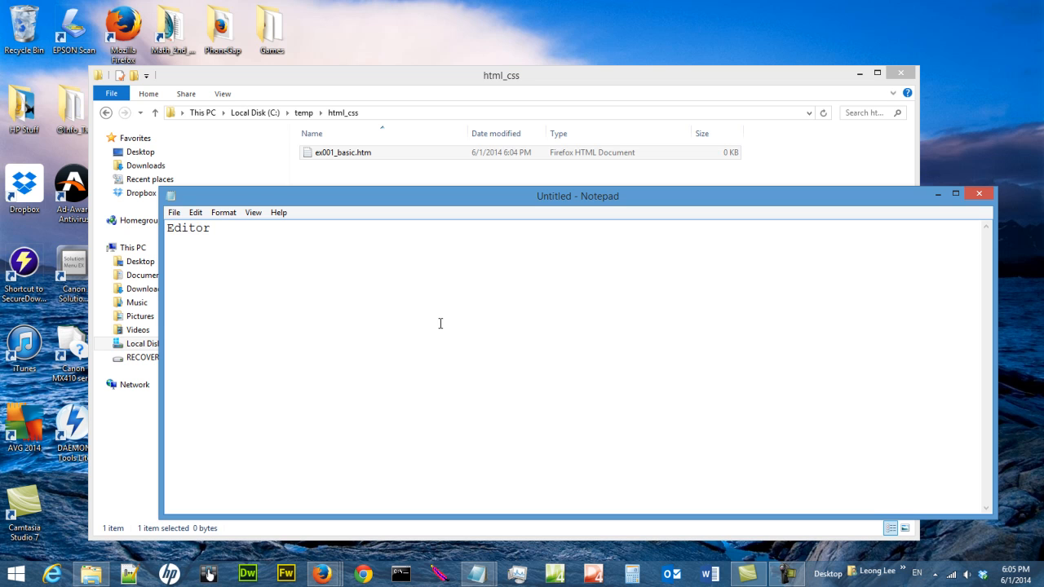
text(html)
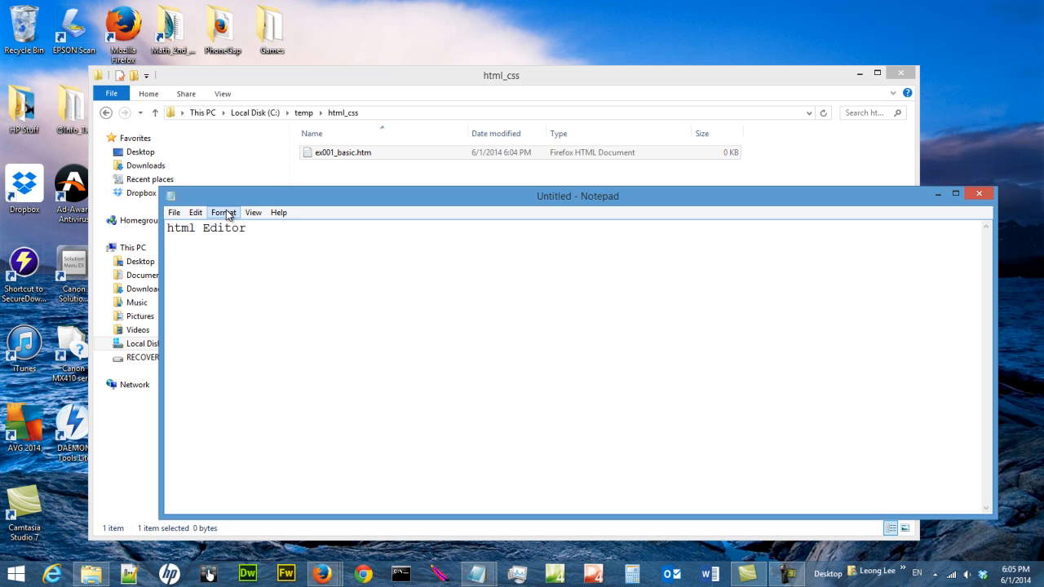
click(223, 212)
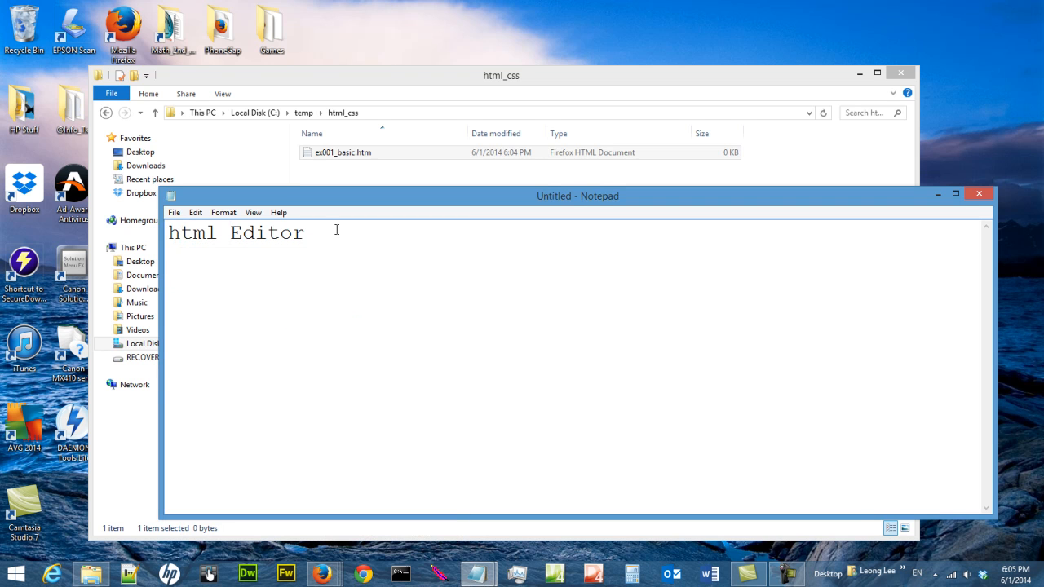
text(=>)
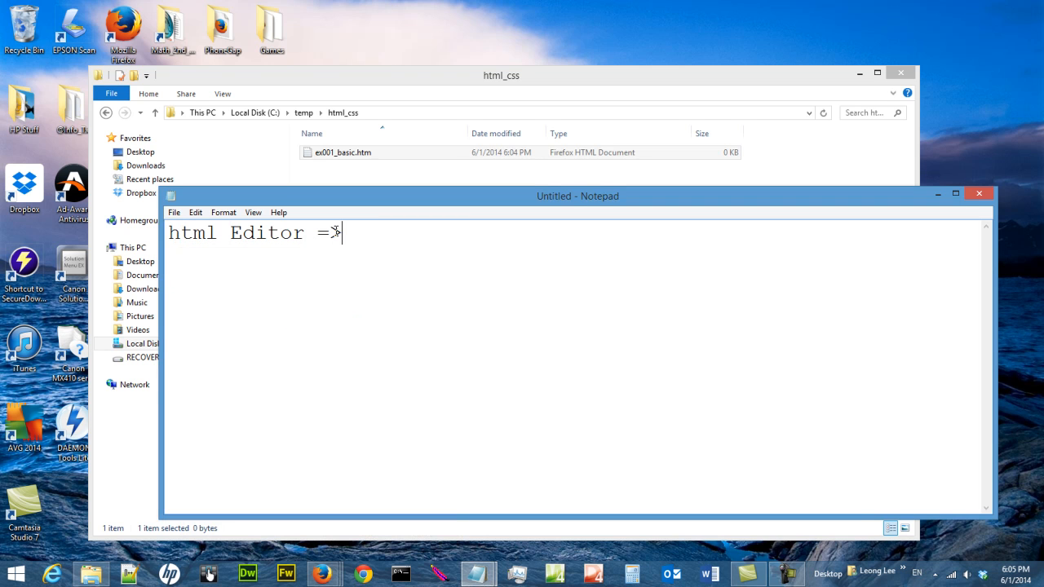
text(notepad)
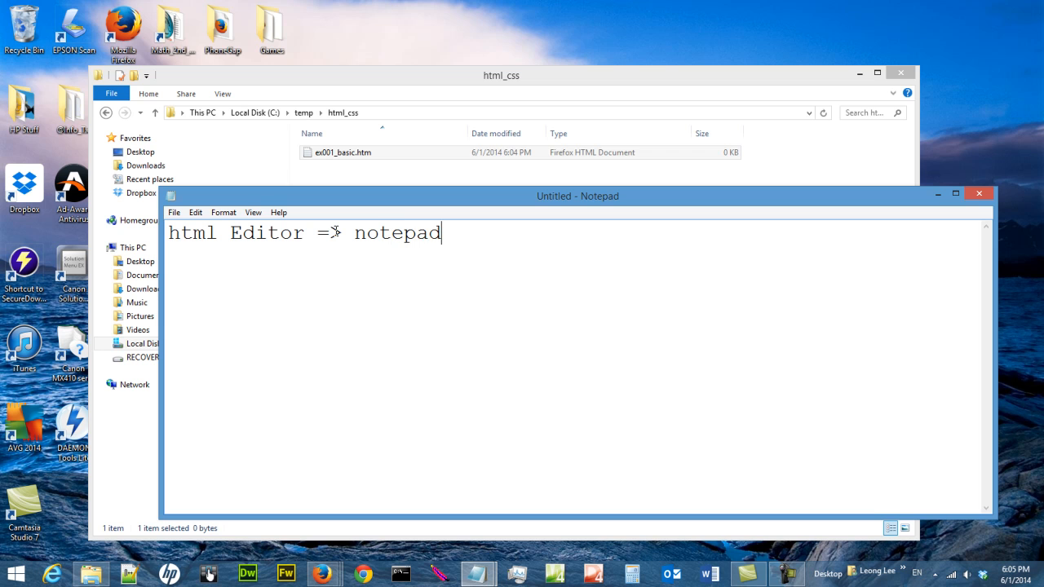
text(++)
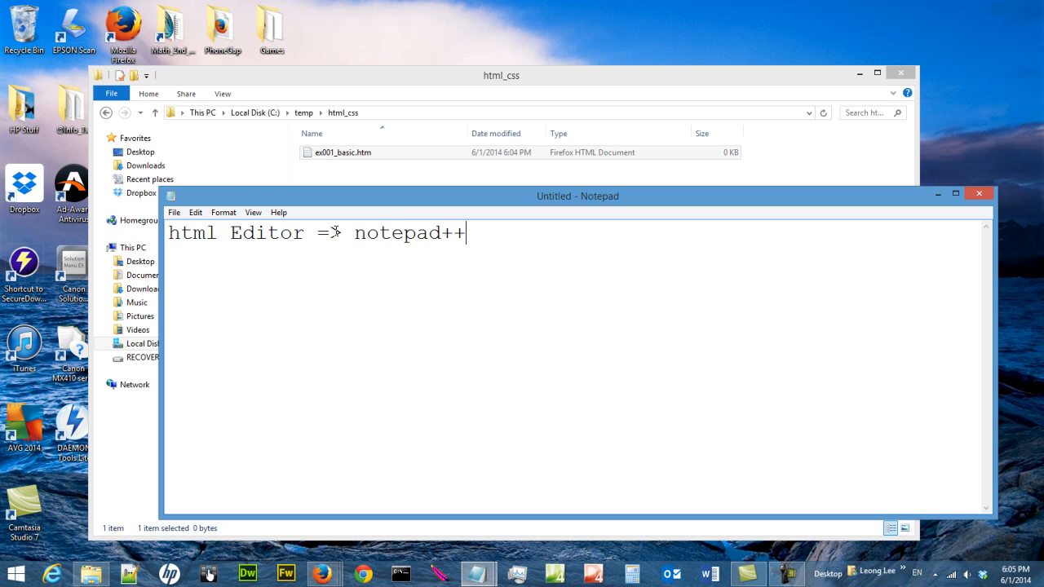
Add the note 'web browser => firefox' on a line below
key(enter)
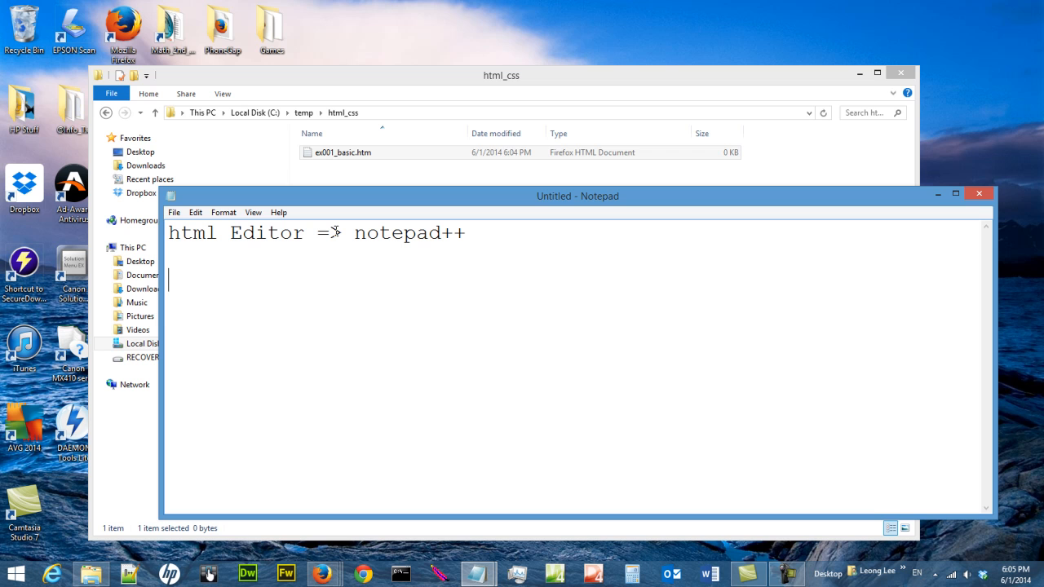
text(web)
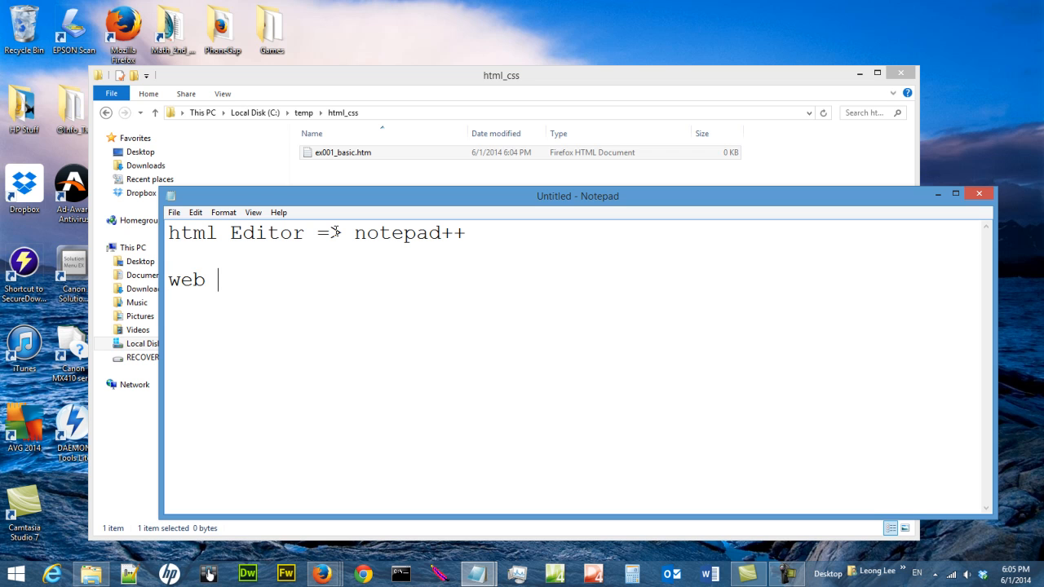
text(browser =>)
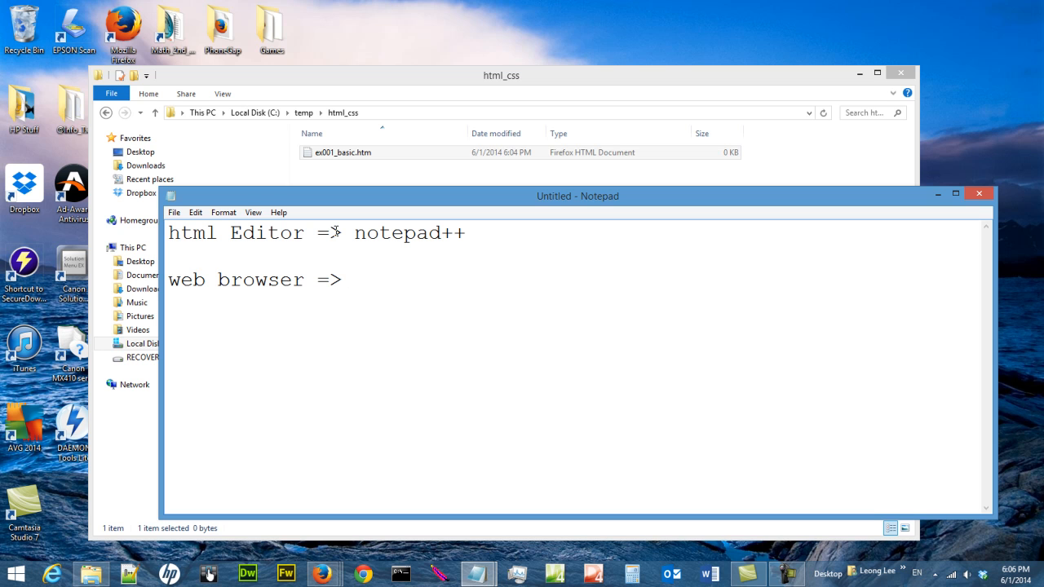
text(fire)
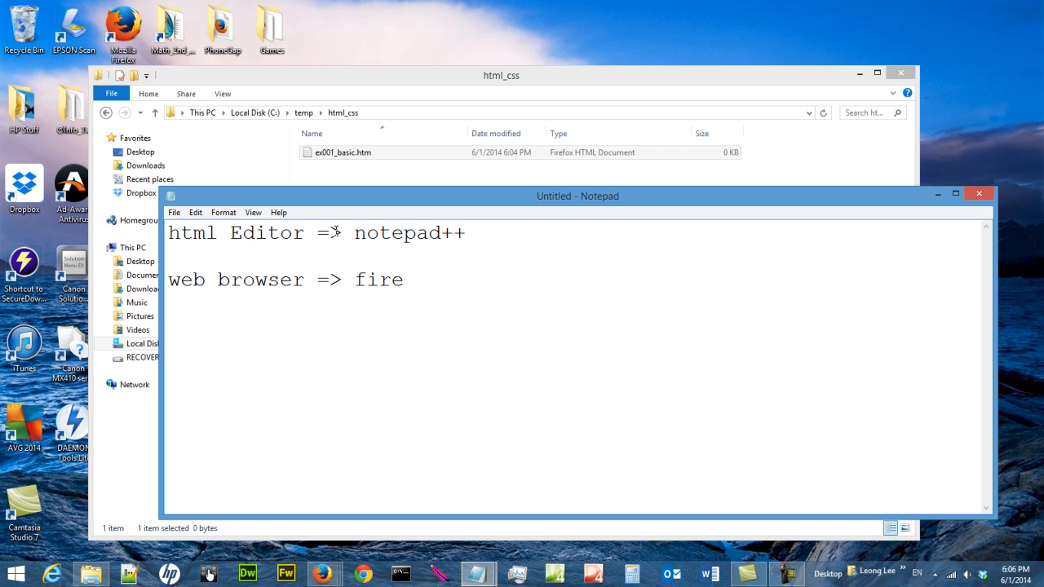
text(fox)
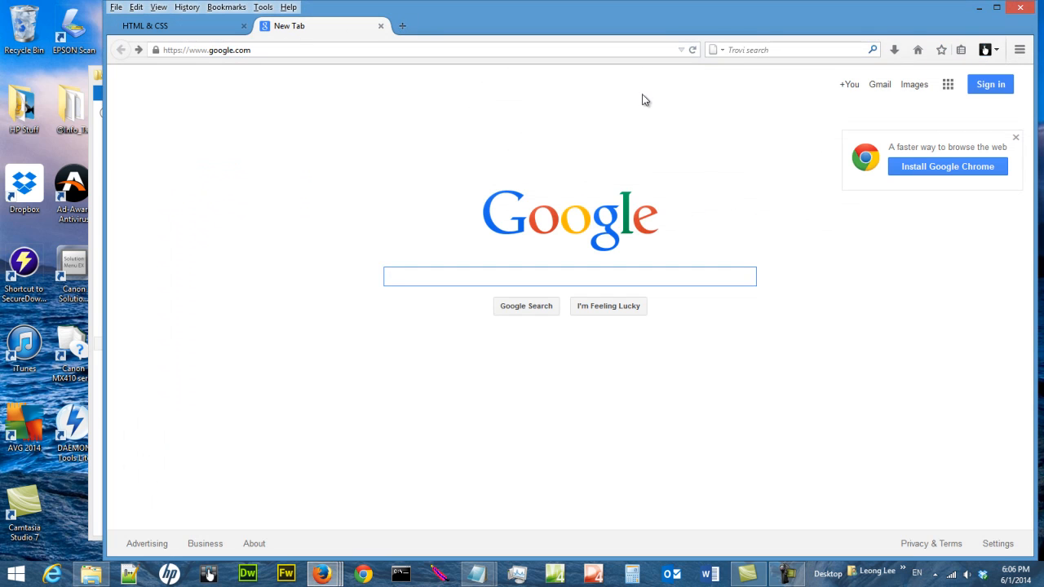
Check the Firefox version 29.0.1 in About Firefox, then bring Notepad forward
click(287, 7)
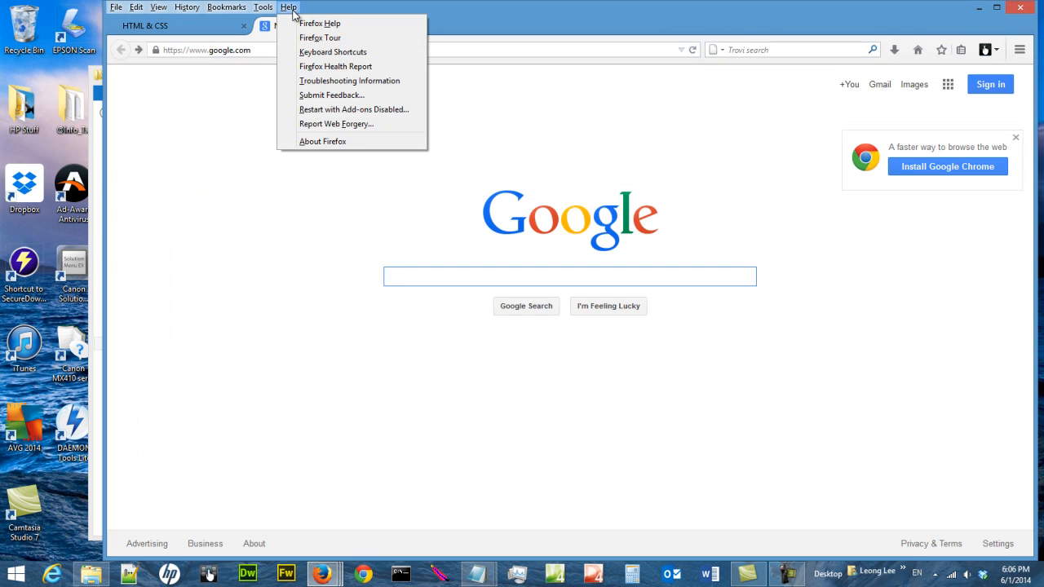
click(323, 140)
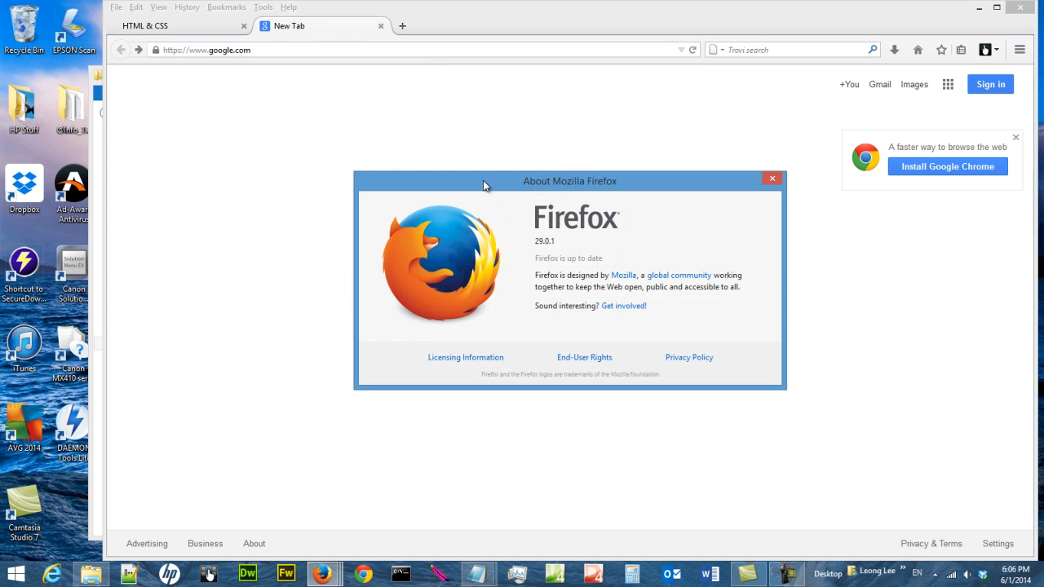
click(772, 177)
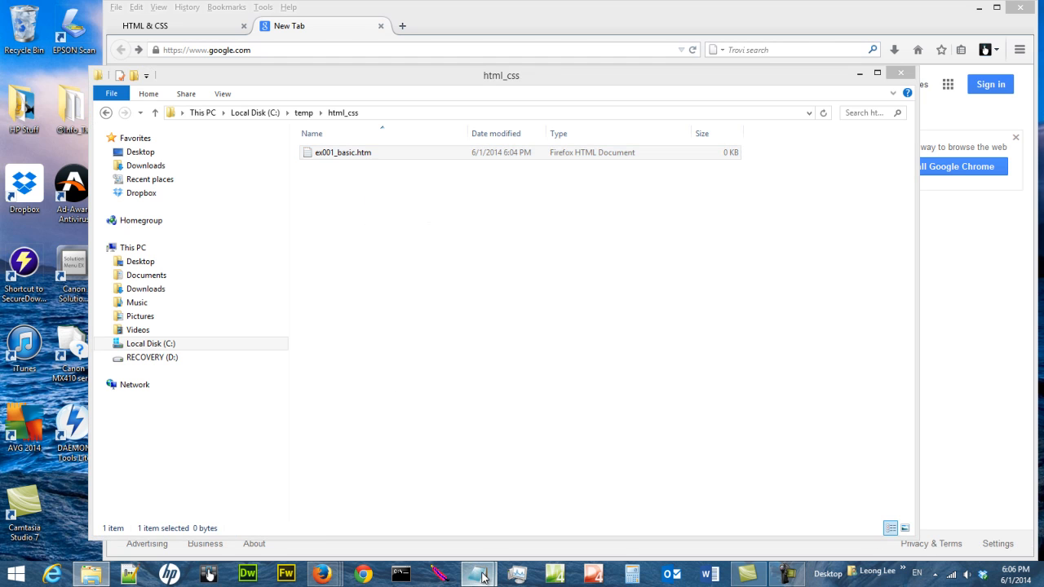
click(480, 575)
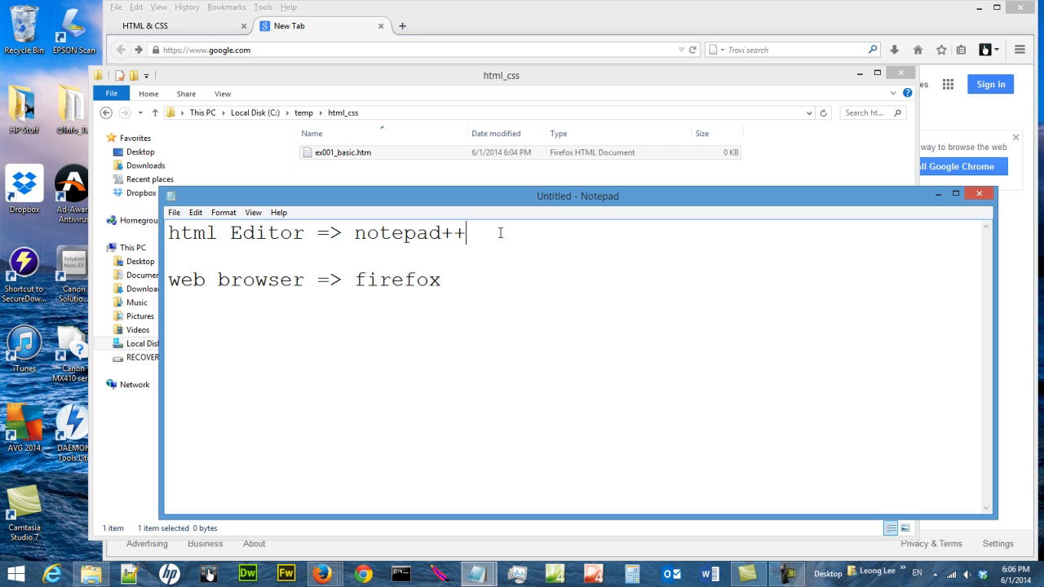
Add the folder path c:\temp\html_css under the editor line
key(enter)
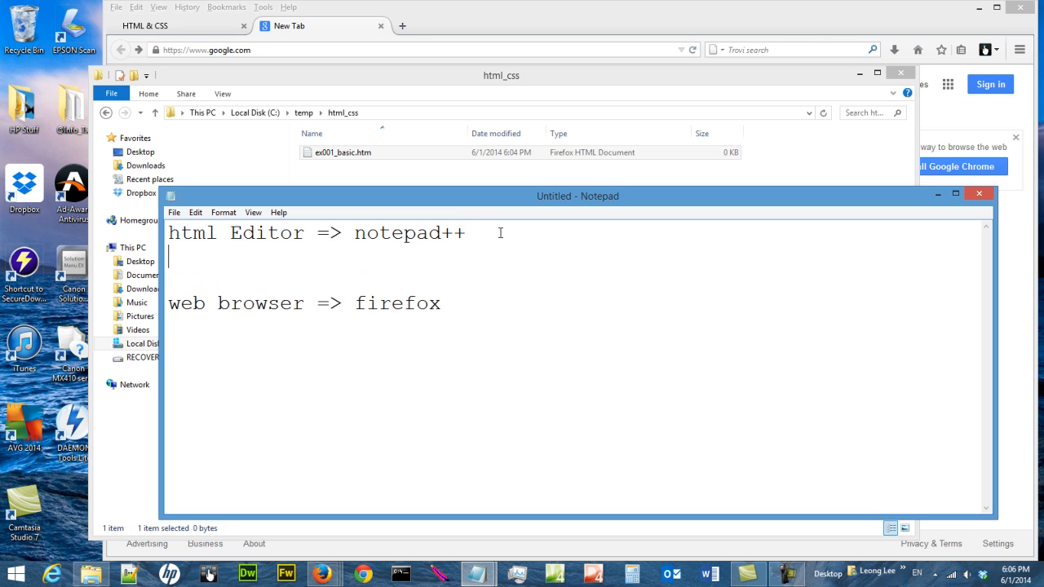
text(c:\)
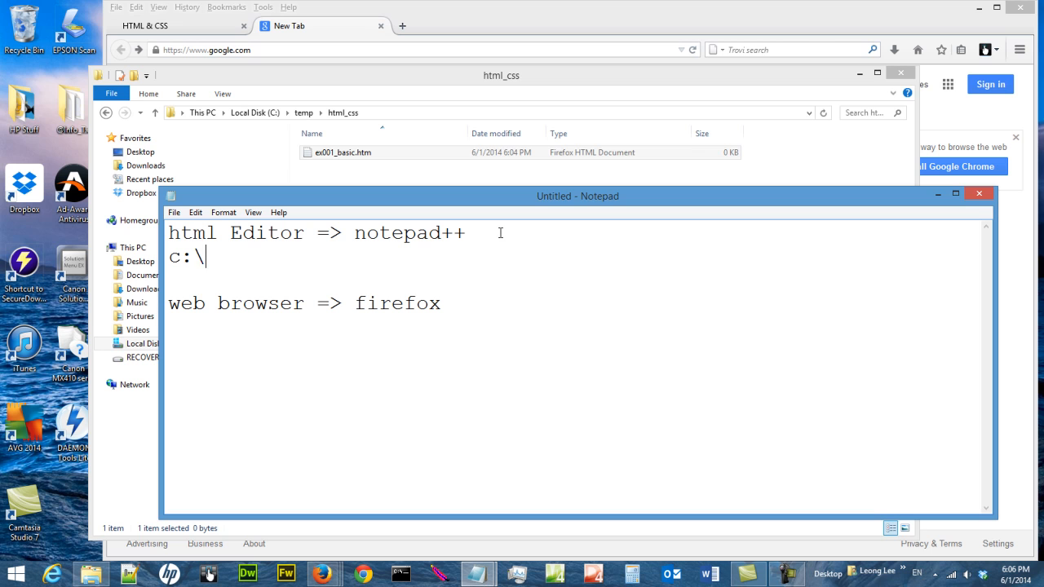
text(temp\)
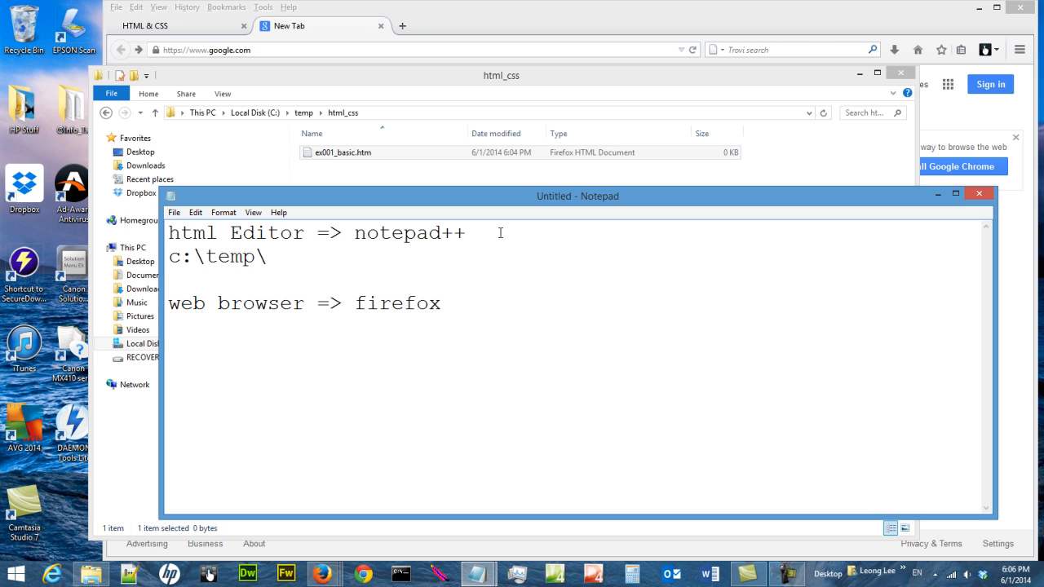
text(h)
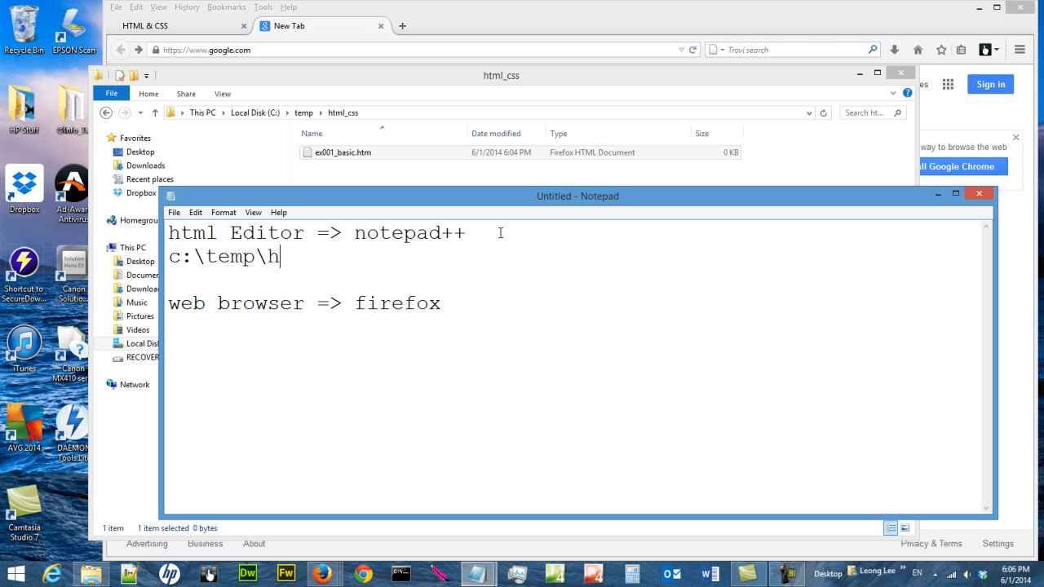
text(tml_)
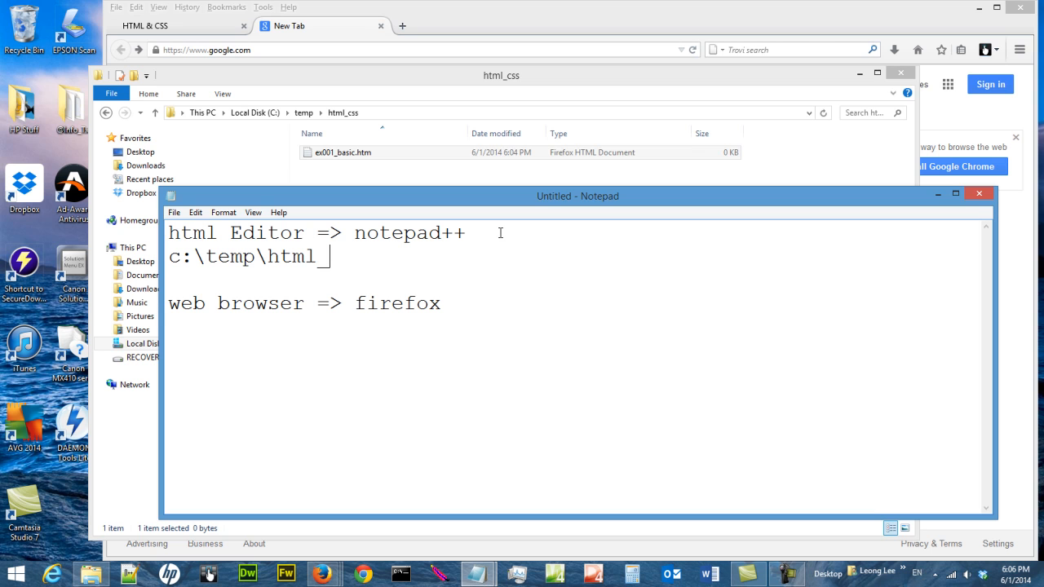
text(css)
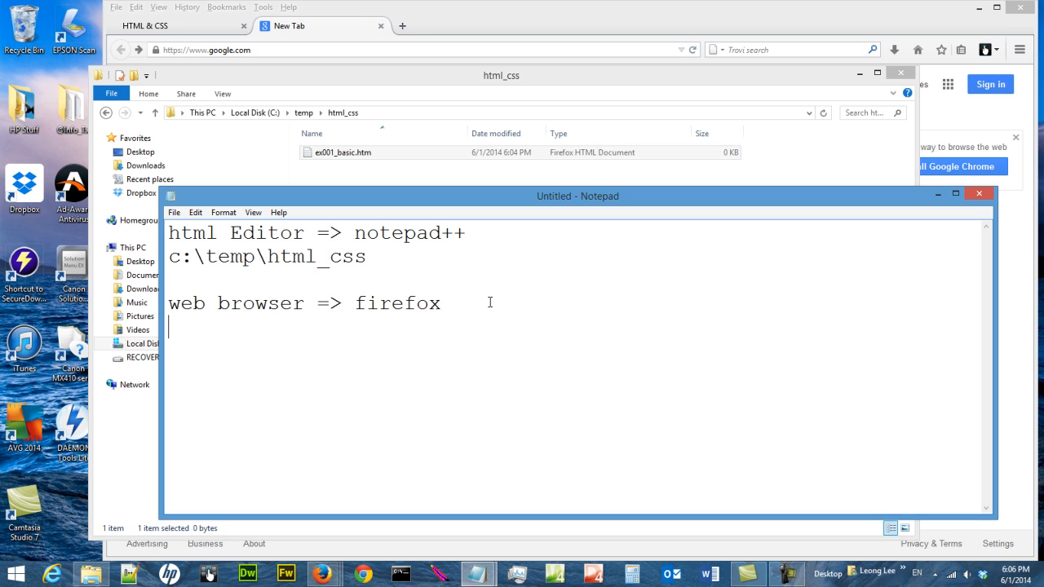
Add 'cache of firefox (or any web browser)' under the browser line
text(cha)
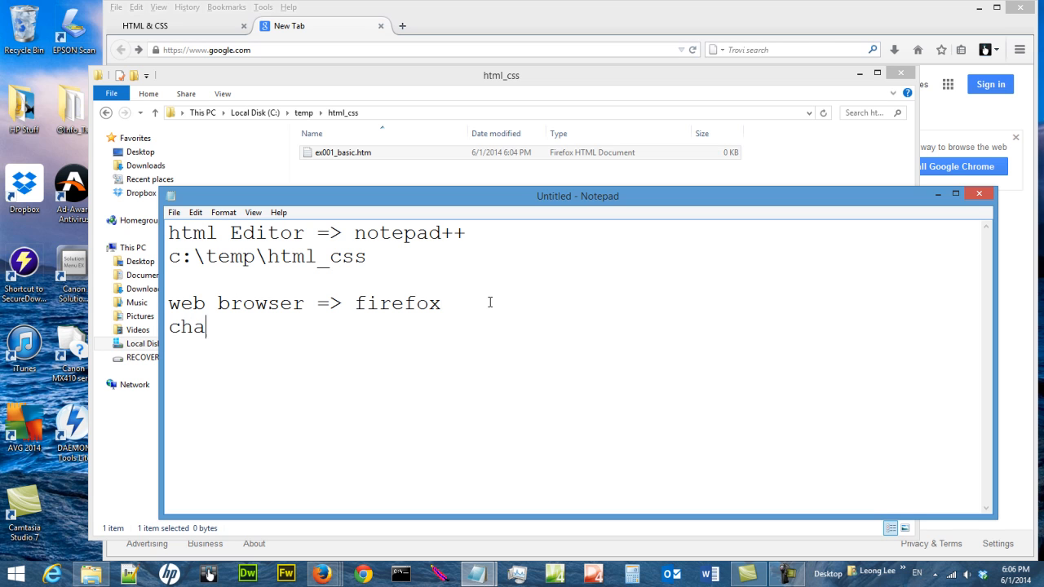
text(che of)
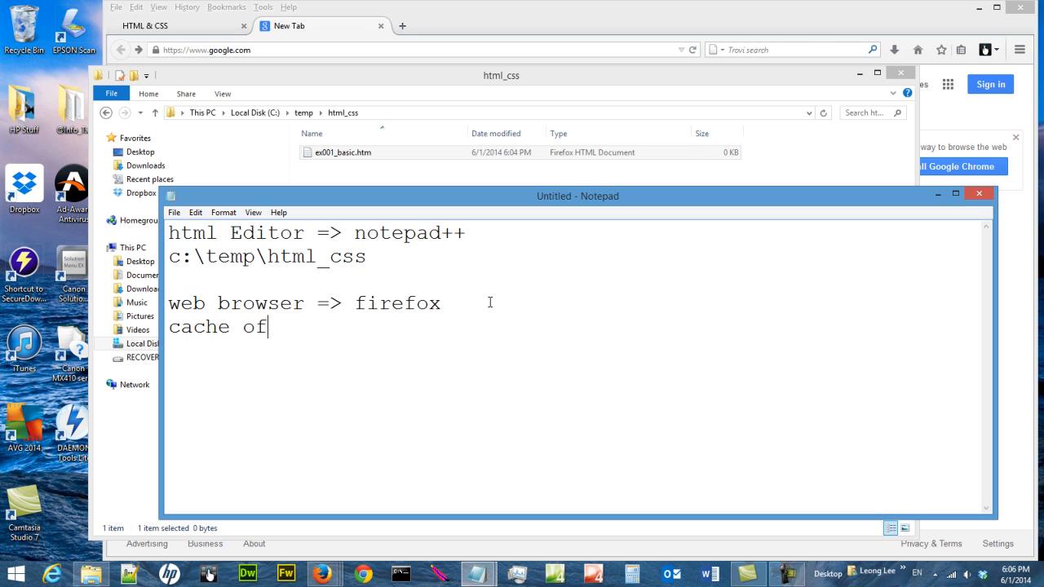
text(firefox (or any web br)
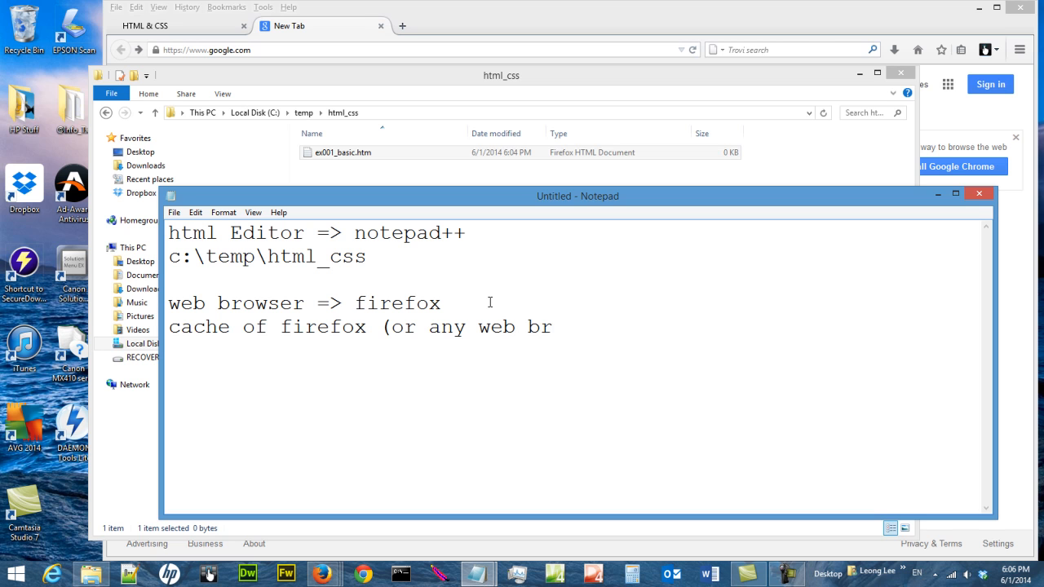
text(owser)
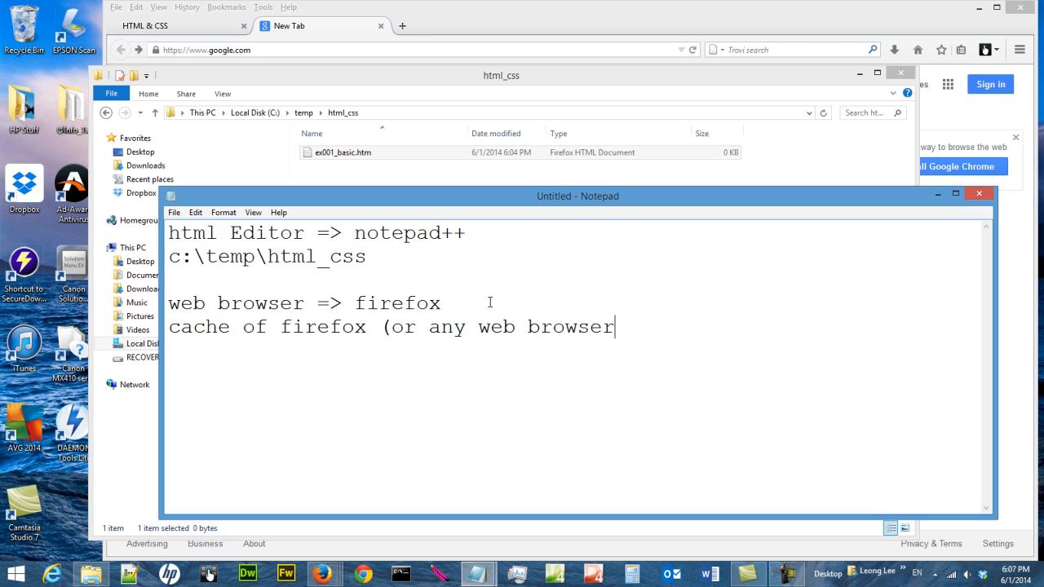
text())
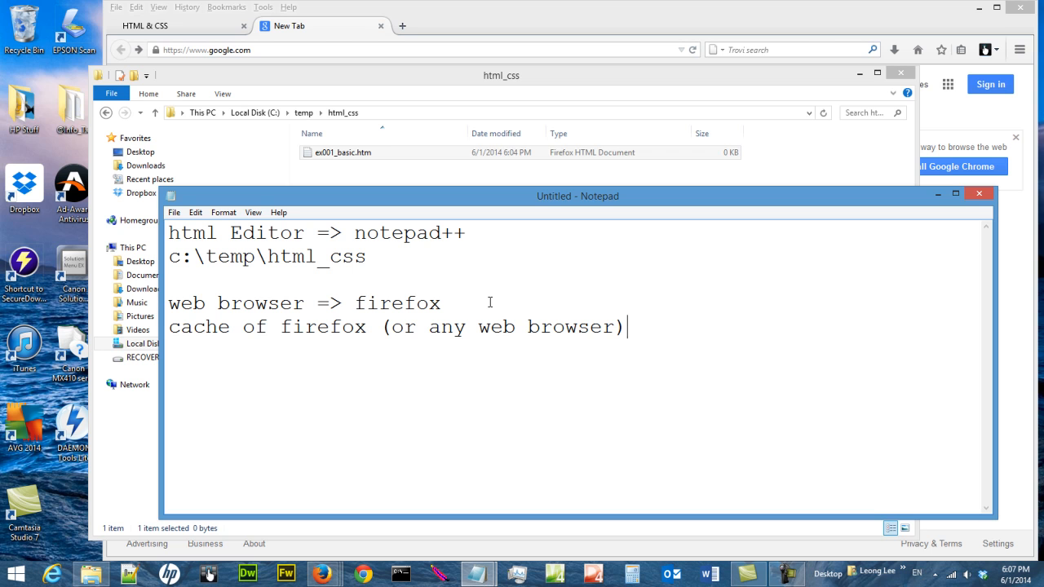
mouse_move(376, 172)
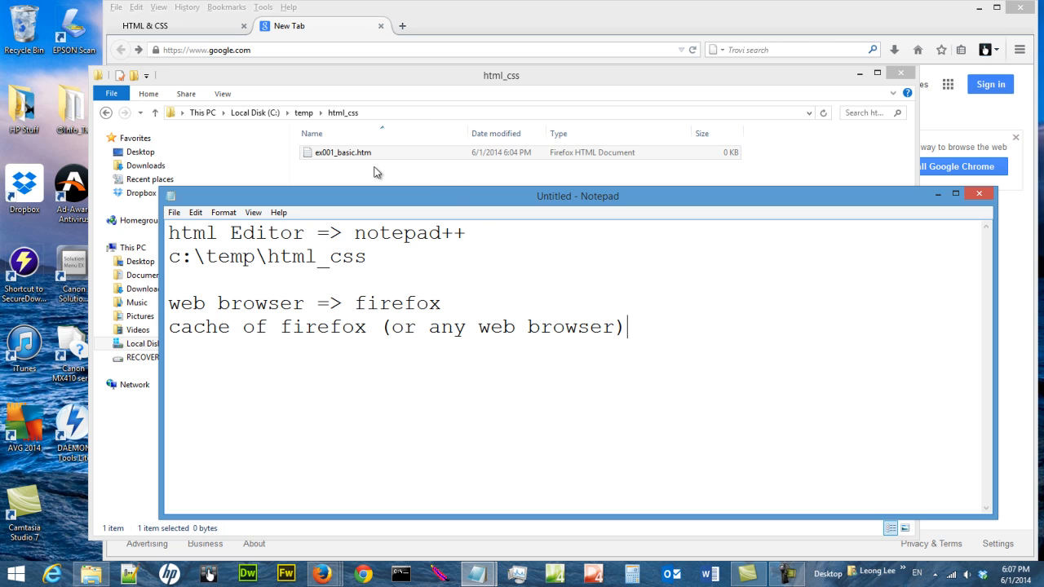
Open ex001_basic.htm from html_css in Firefox as a blank page
click(343, 153)
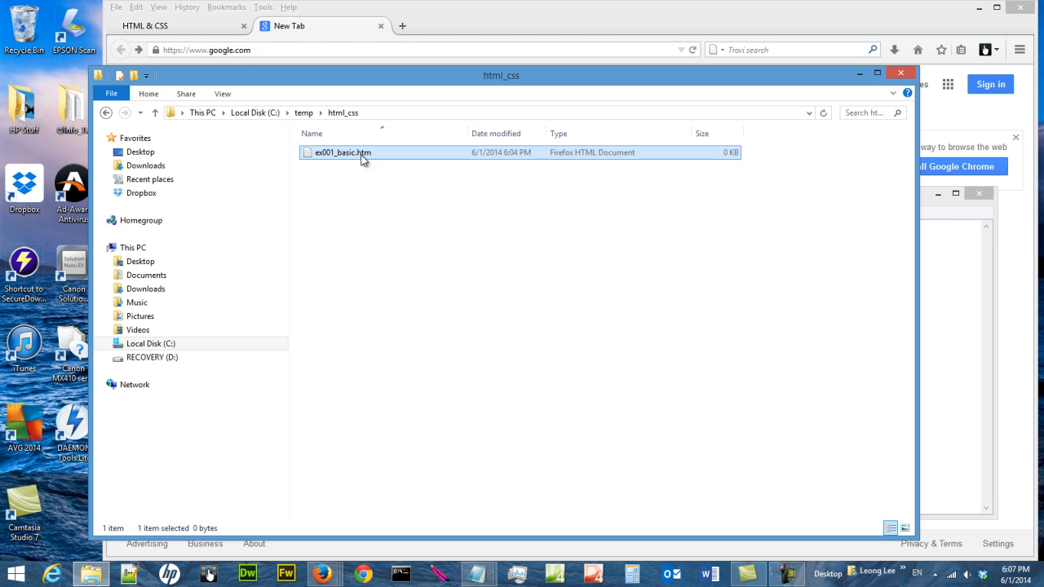
right_click(362, 160)
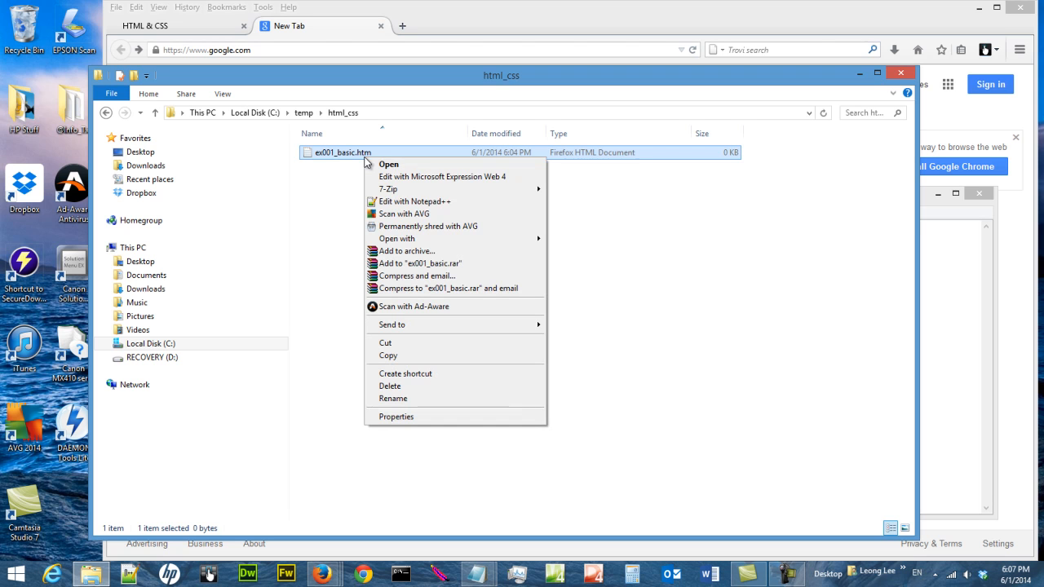
mouse_move(355, 187)
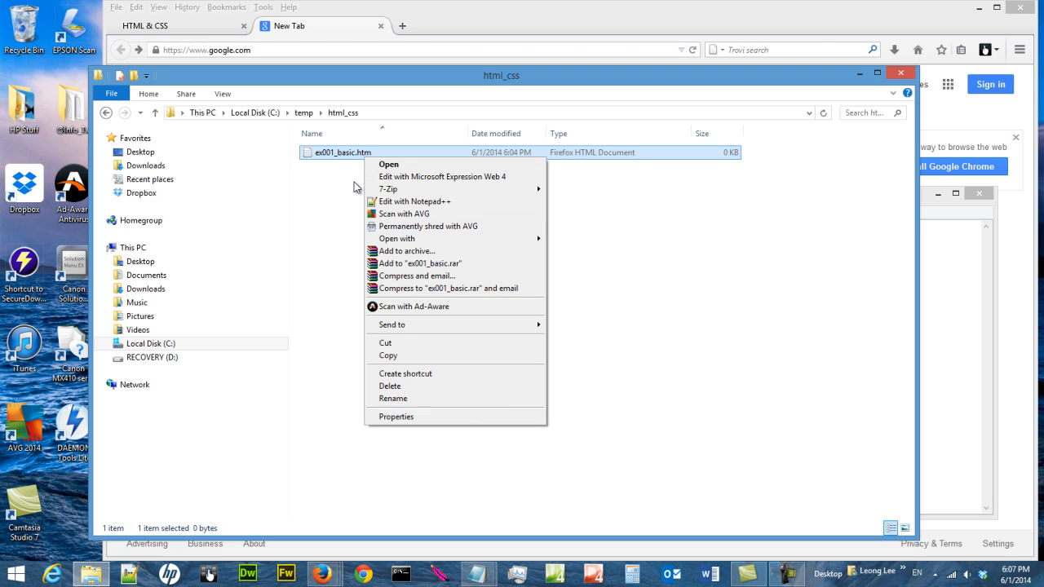
mouse_move(336, 157)
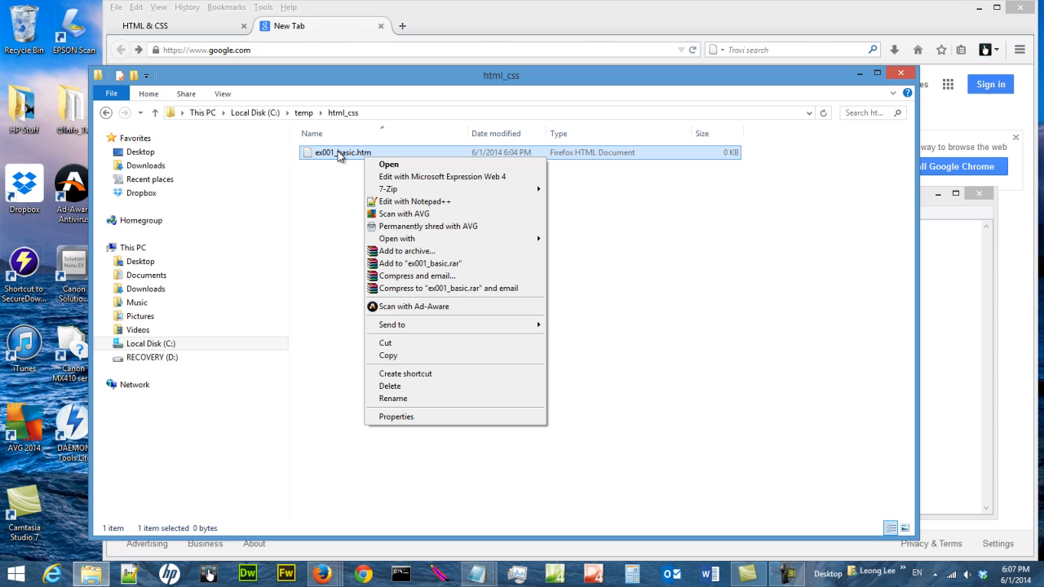
click(388, 163)
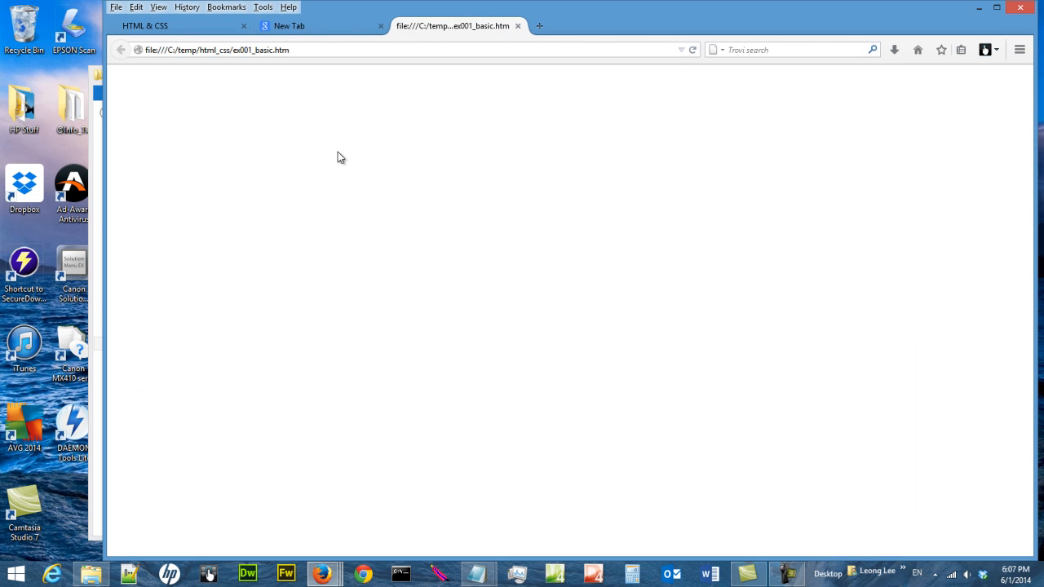
mouse_move(394, 39)
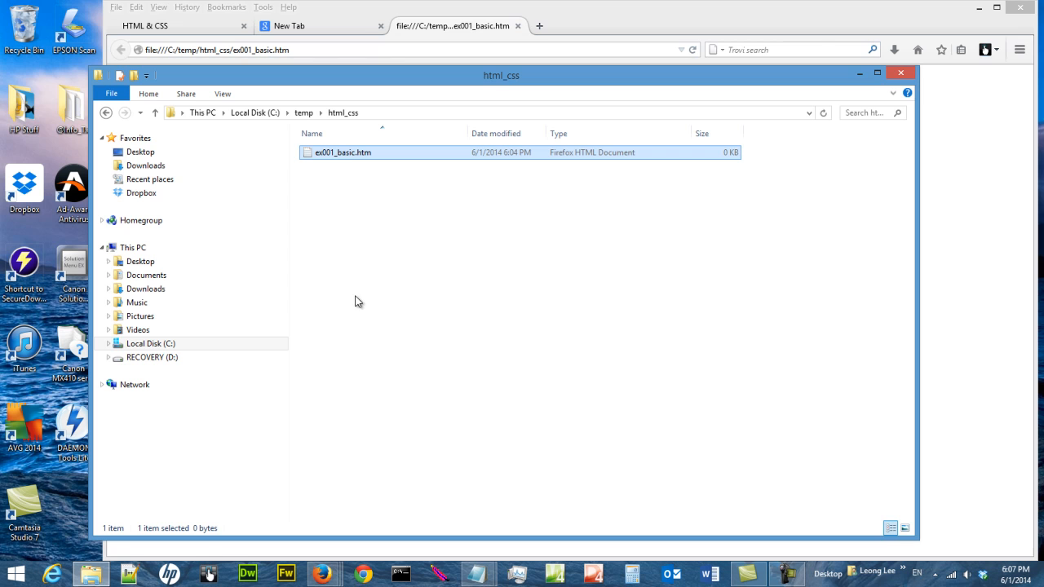
Open ex001_basic.htm in Notepad++ for editing
right_click(339, 153)
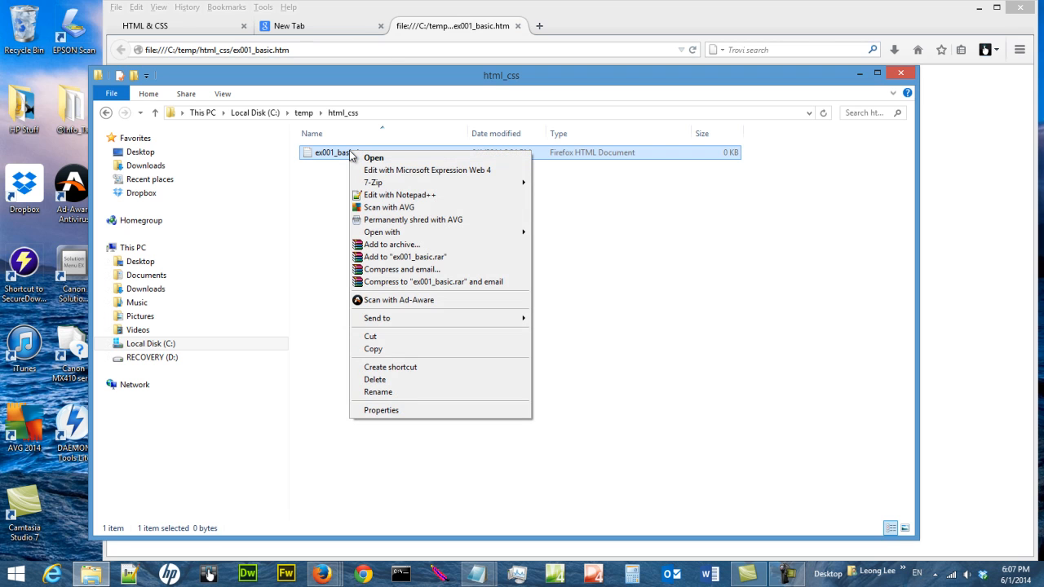
mouse_move(400, 196)
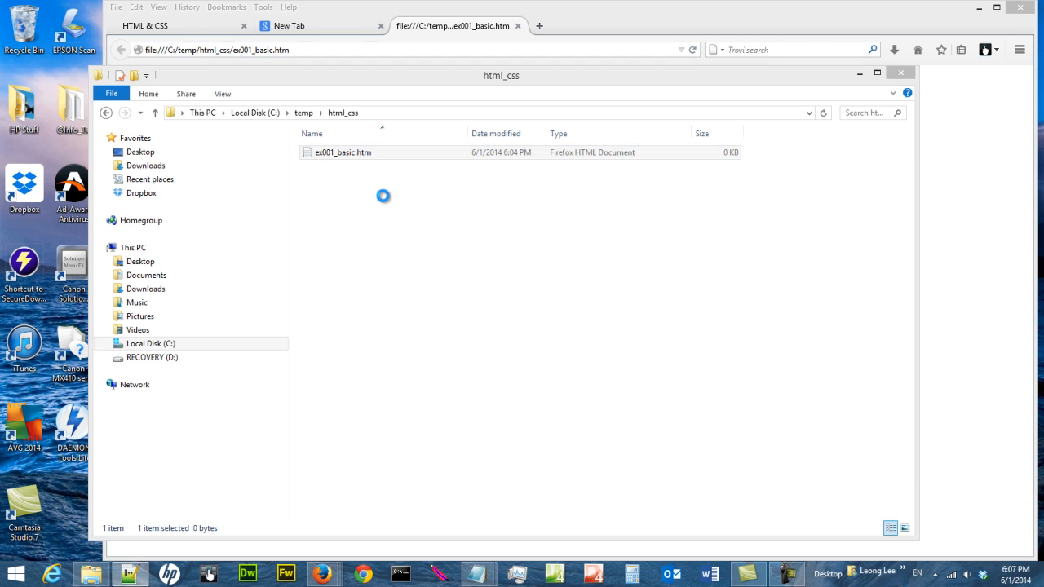
double_click(342, 154)
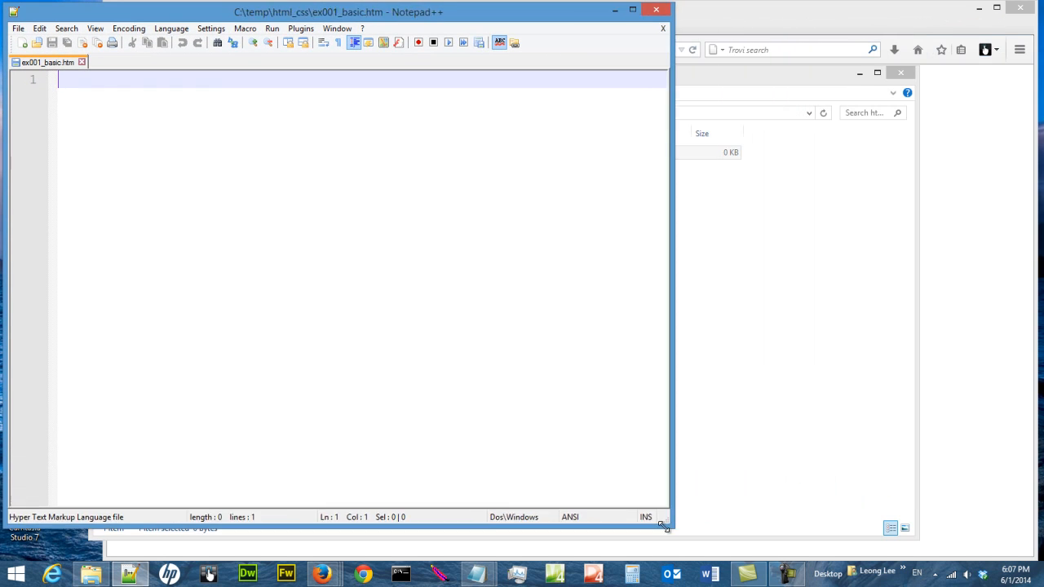
Place Notepad++ on the left half beside Firefox and focus the empty document
drag(666, 525, 612, 554)
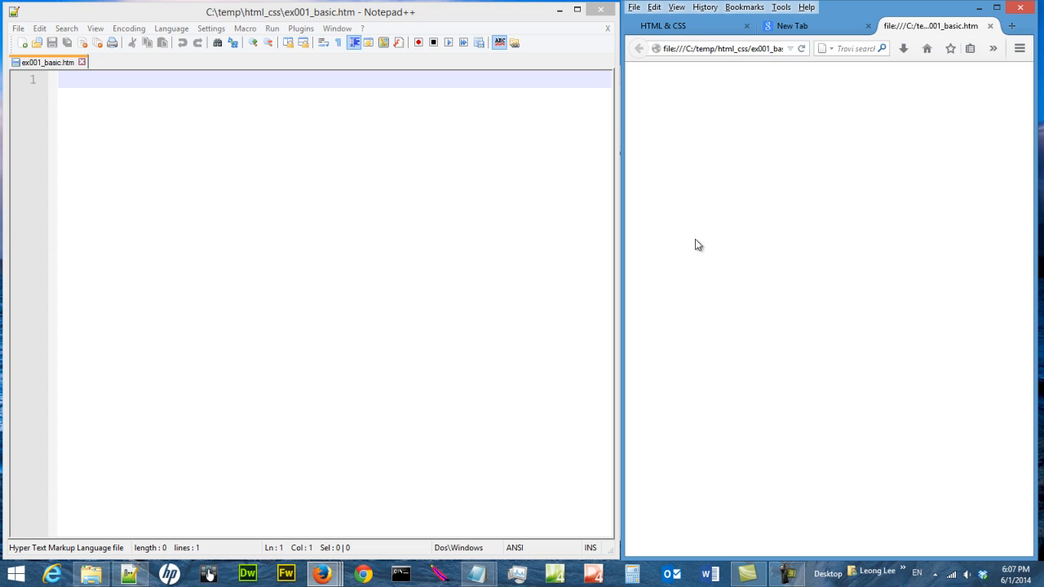
click(395, 94)
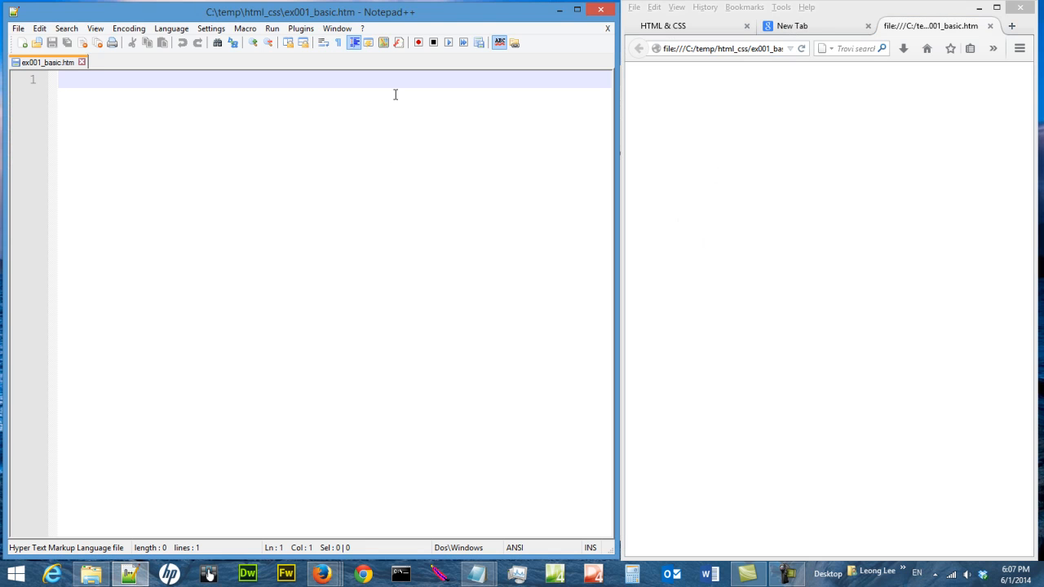
mouse_move(376, 212)
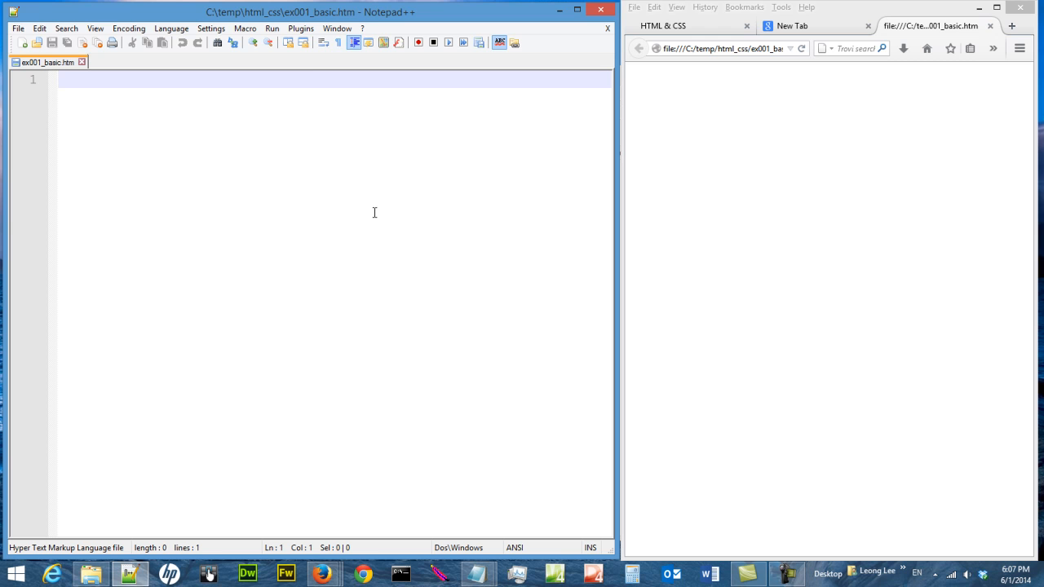
click(95, 28)
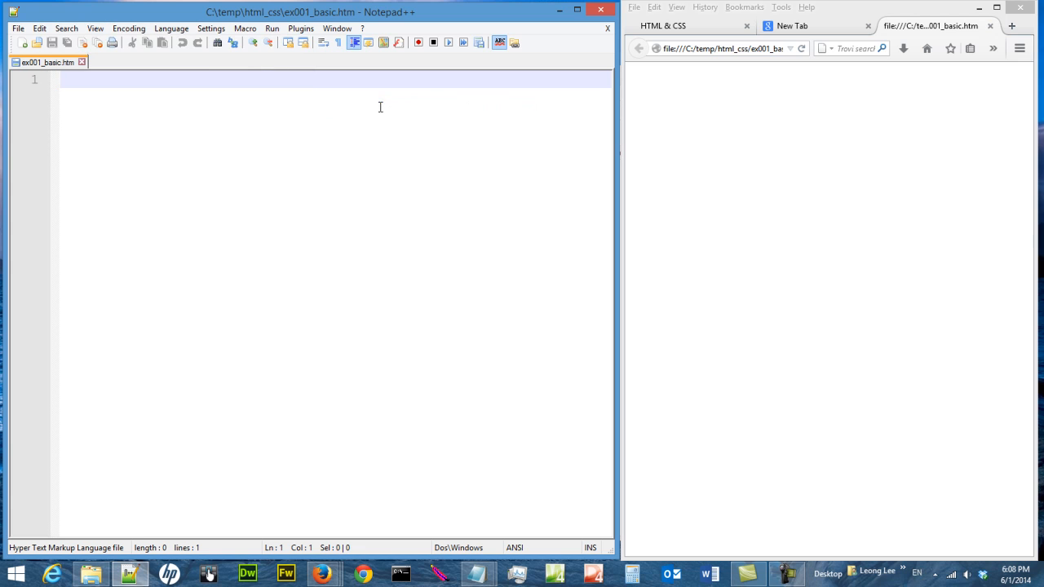
mouse_move(341, 202)
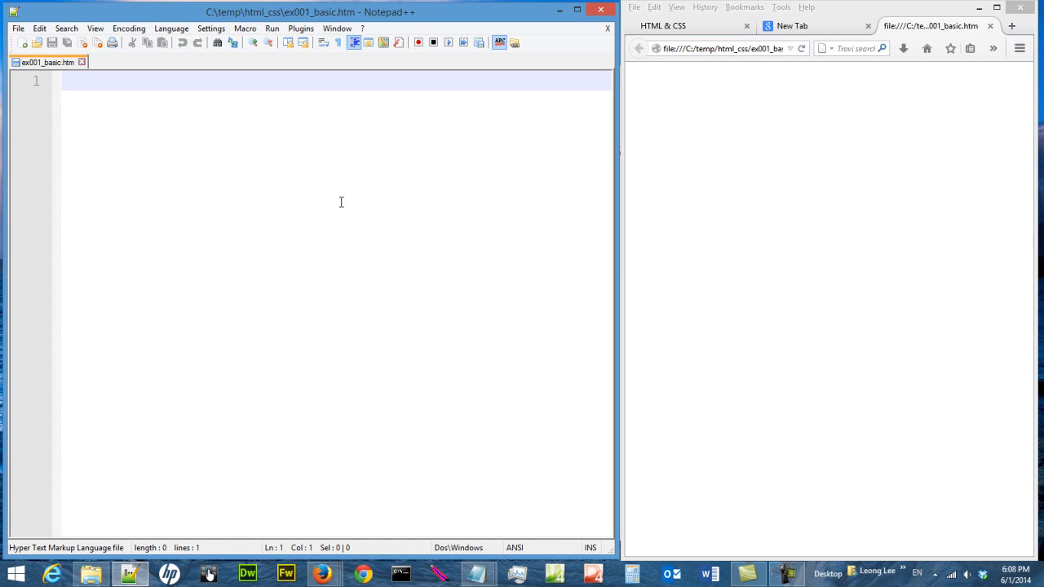
Write the <!DOCTYPE html> declaration at the top of the file
text(<!)
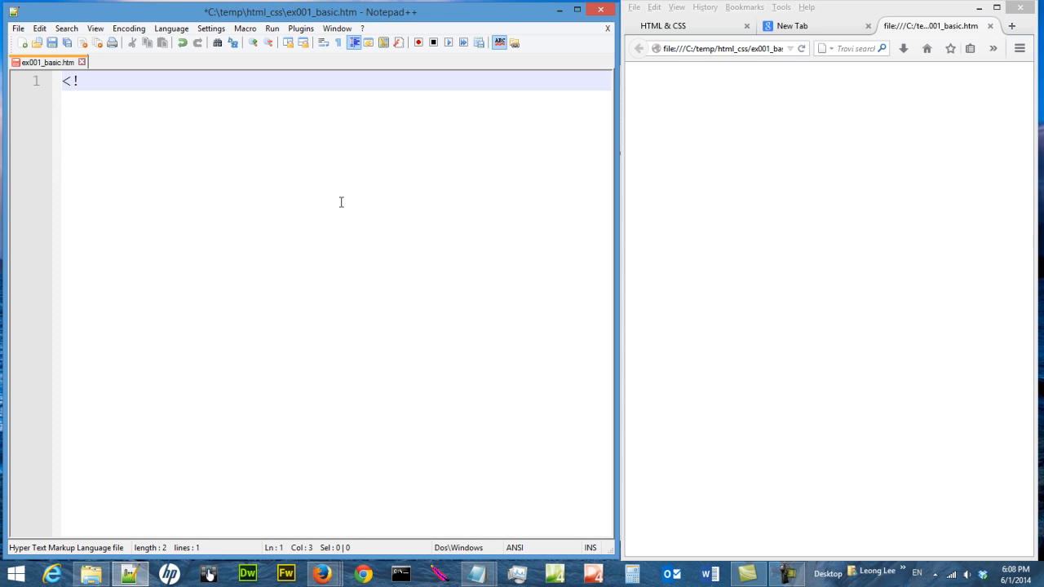
text(DO)
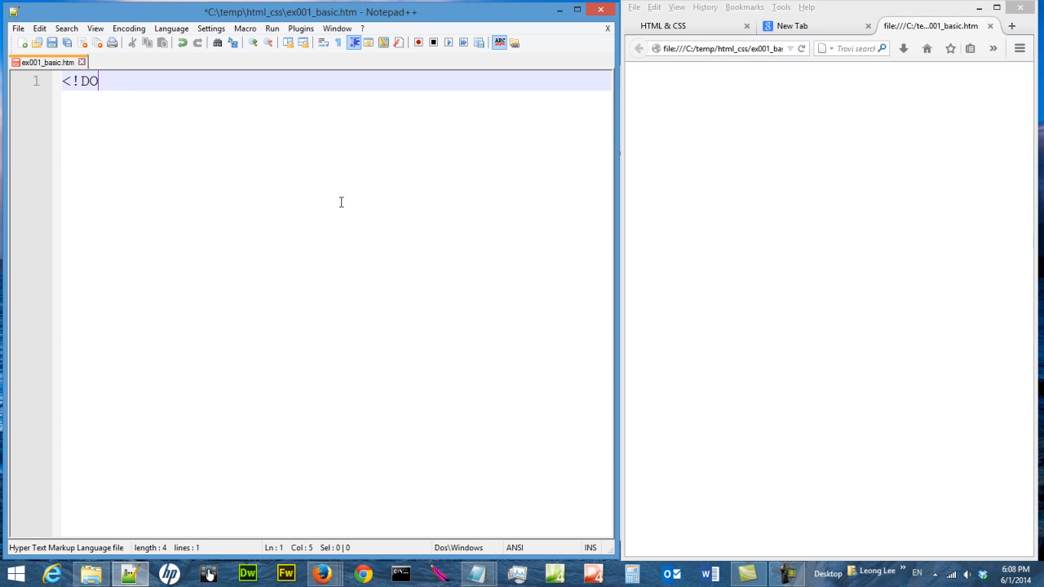
text(CTYPE)
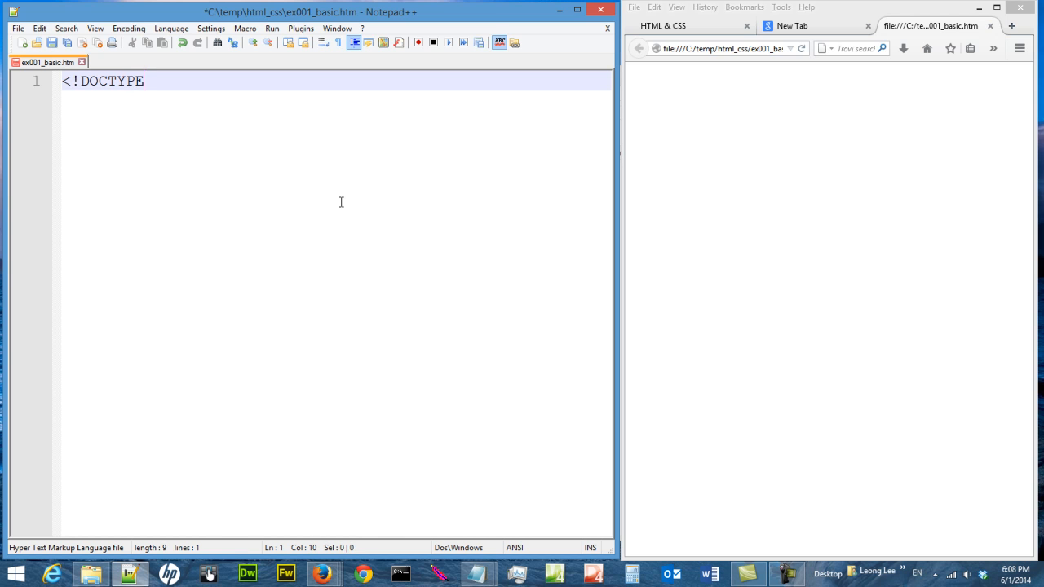
text(html>)
text(<)
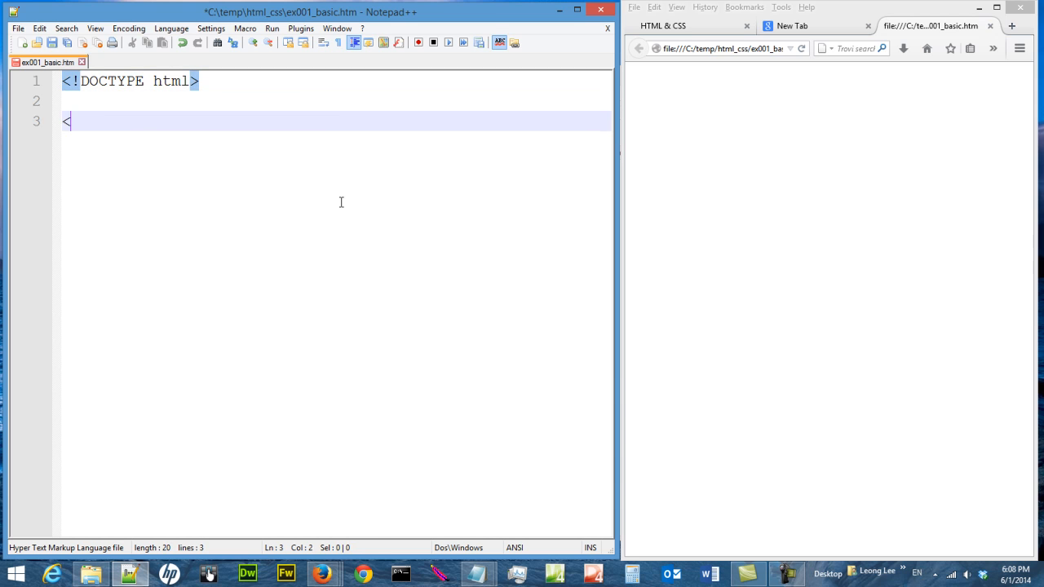
Add the opening <html lang="en"> tag below the doctype
text(h)
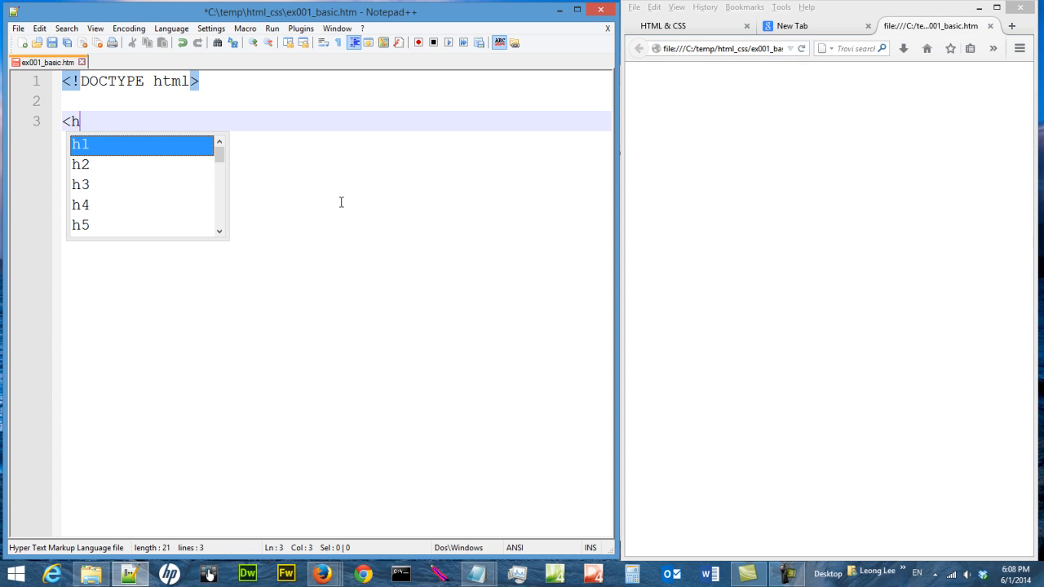
text(tml)
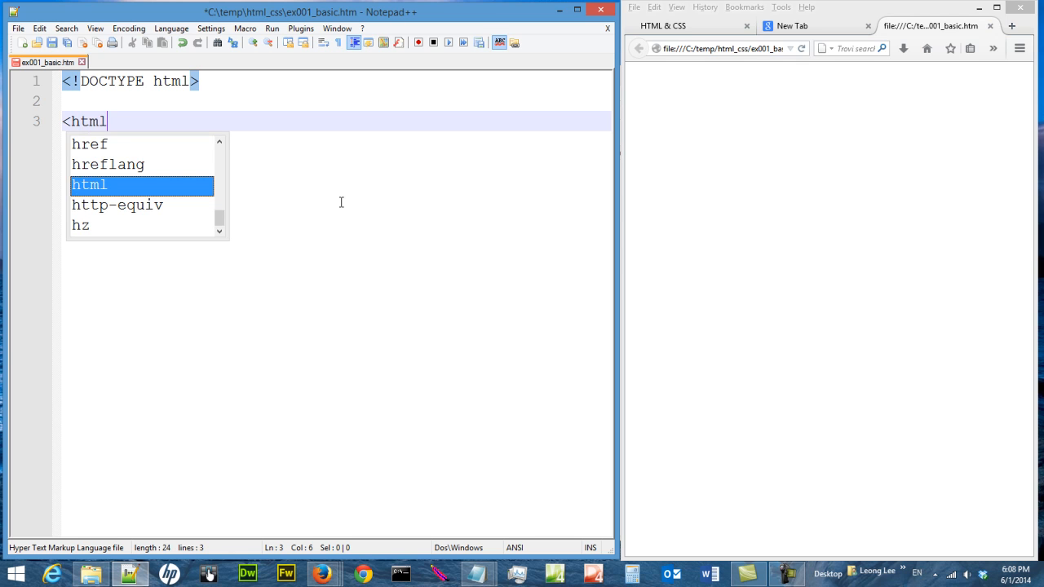
text(l)
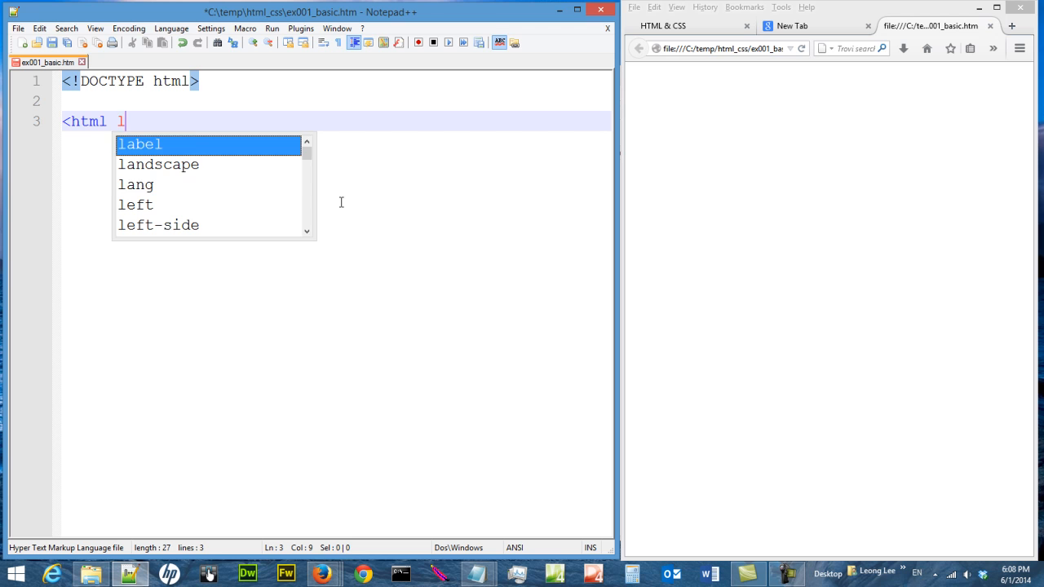
text(ang)
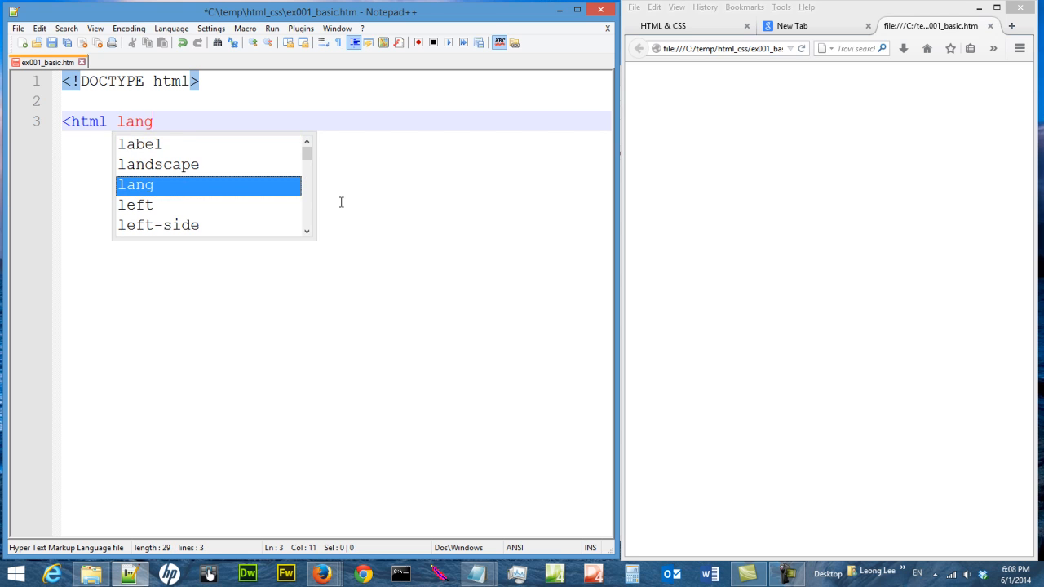
text(="">)
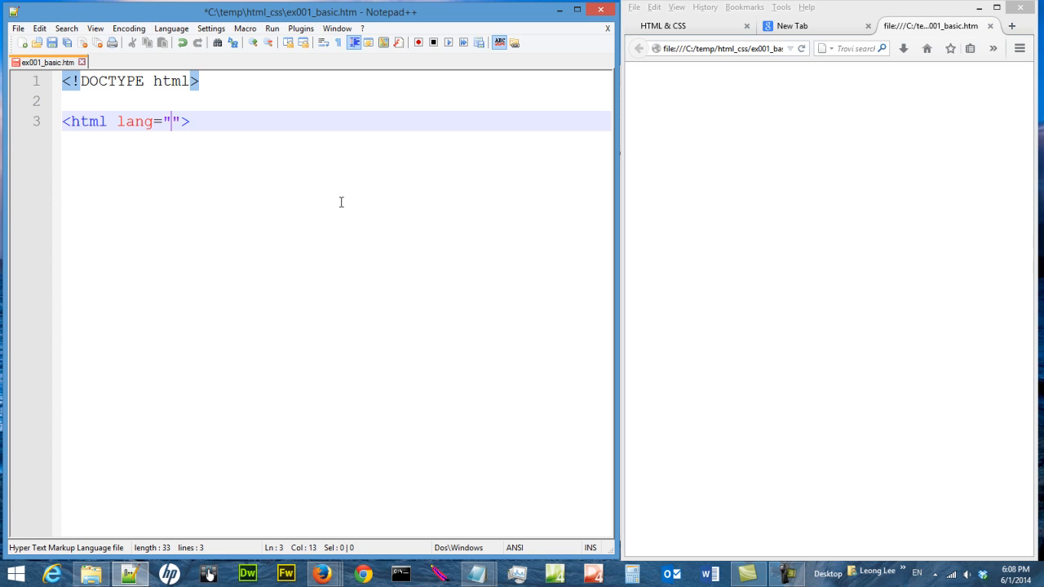
text(en)
text(<)
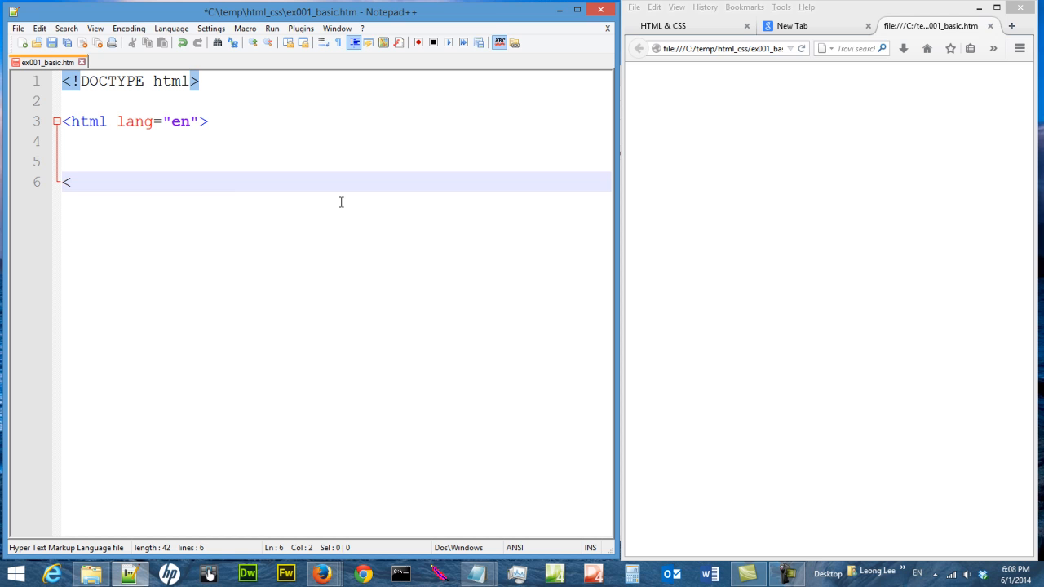
Close the html element and add a <head></head> pair on a new line inside it
text(html>)
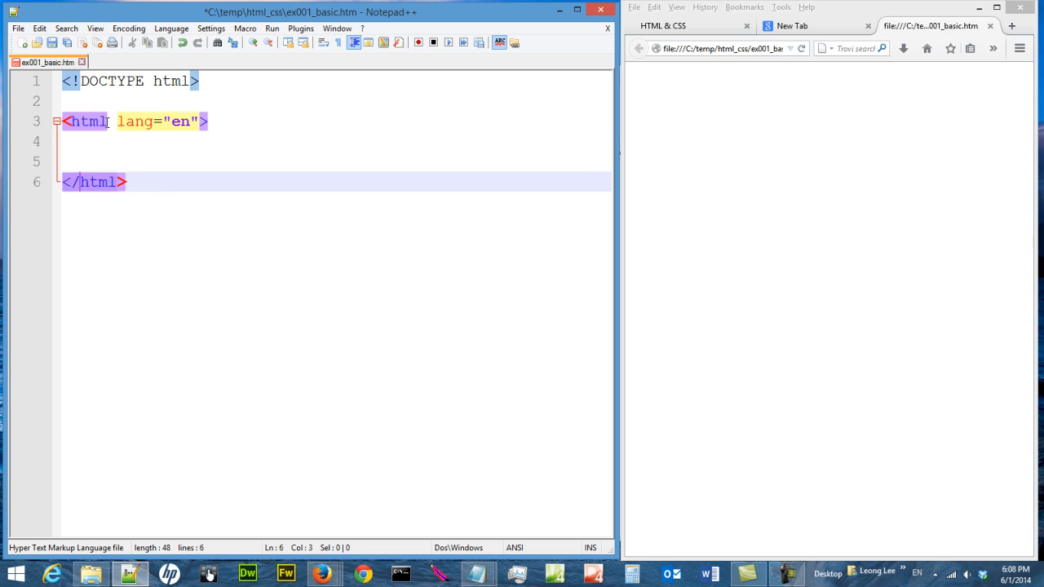
click(144, 162)
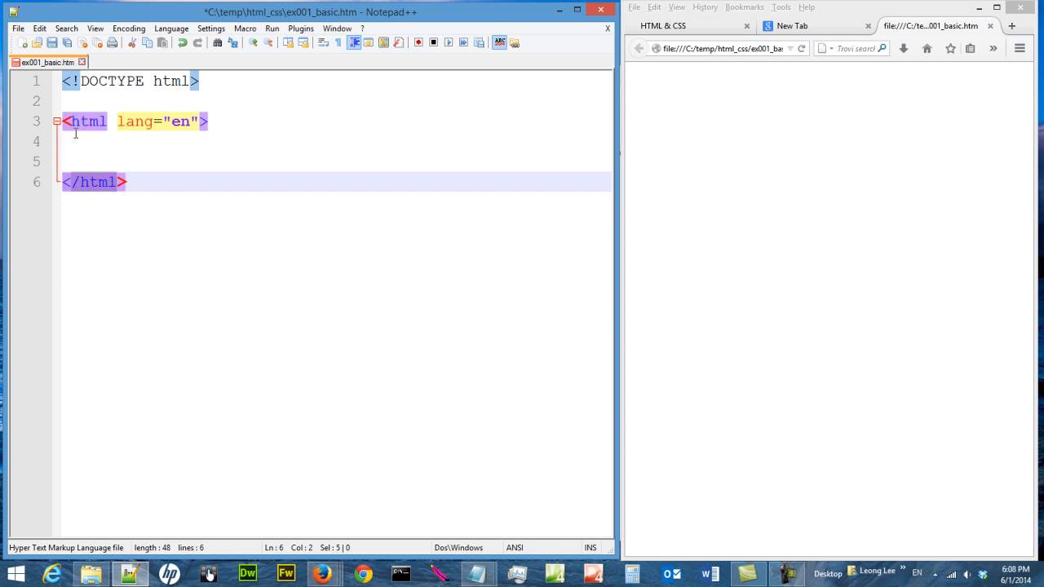
key(enter)
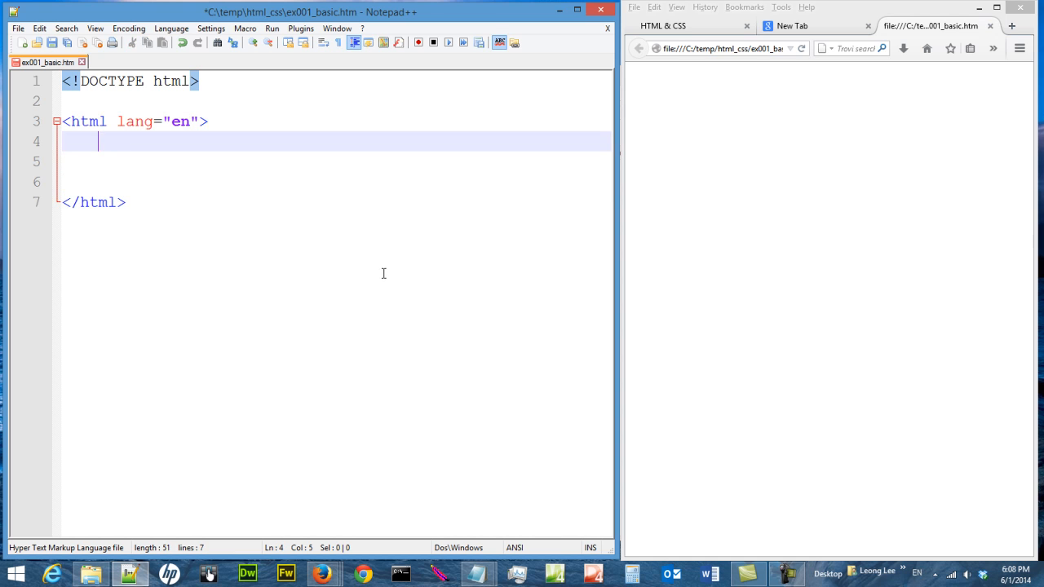
text(<)
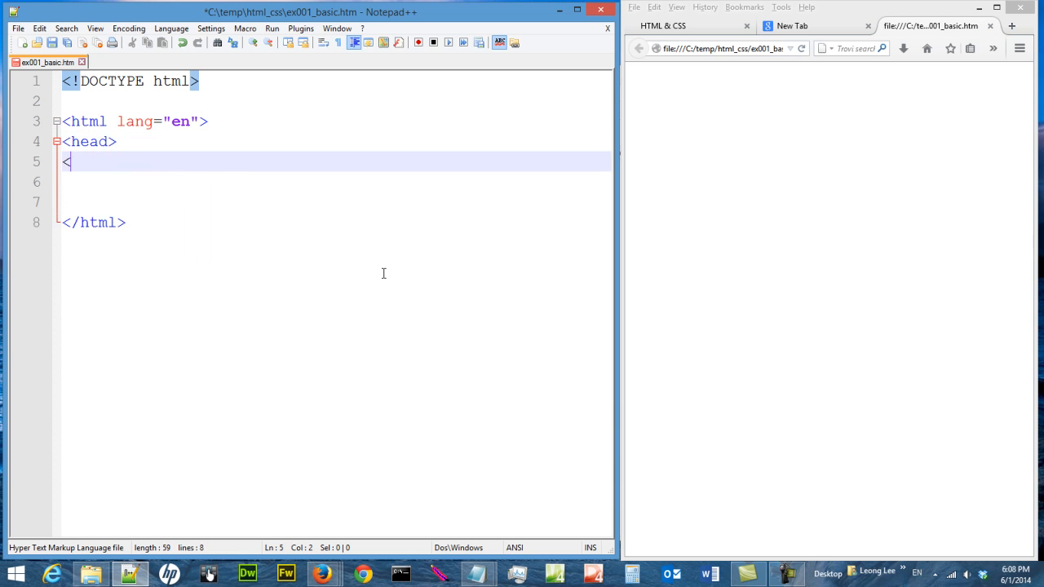
text(/head>)
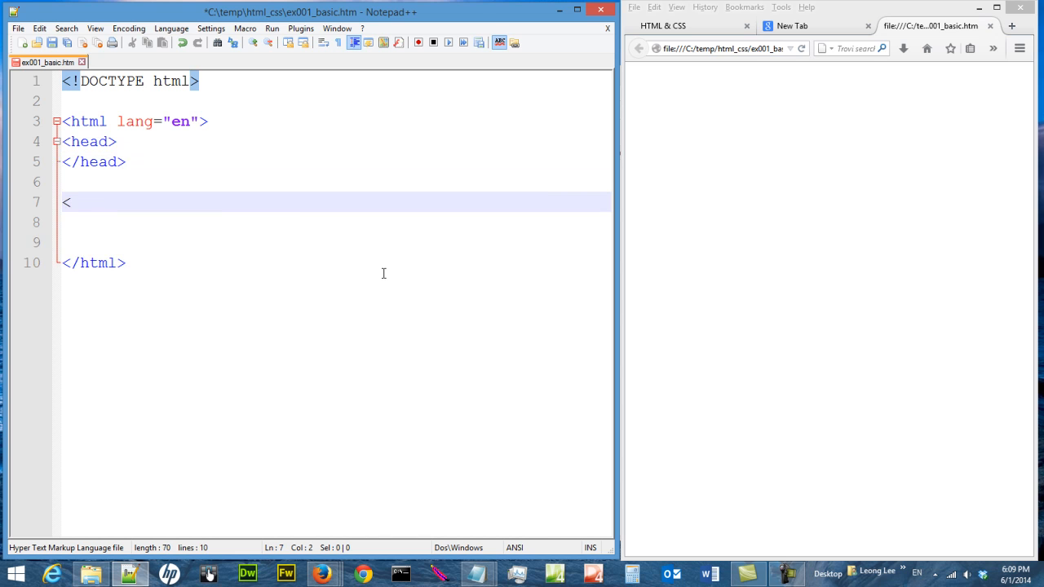
Add a <body></body> pair below the head, then position inside the head for content
text(body>)
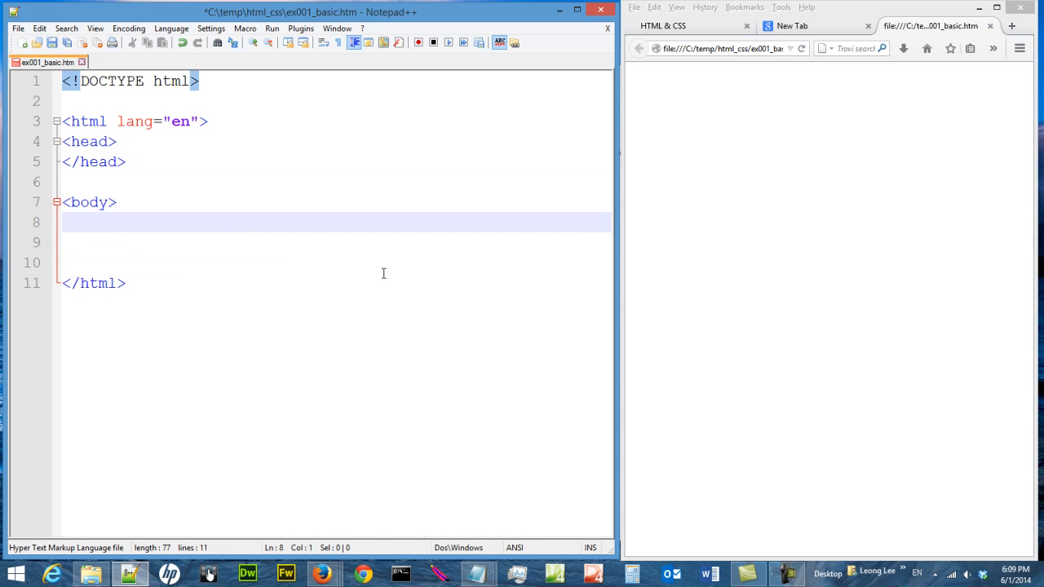
text(<body>)
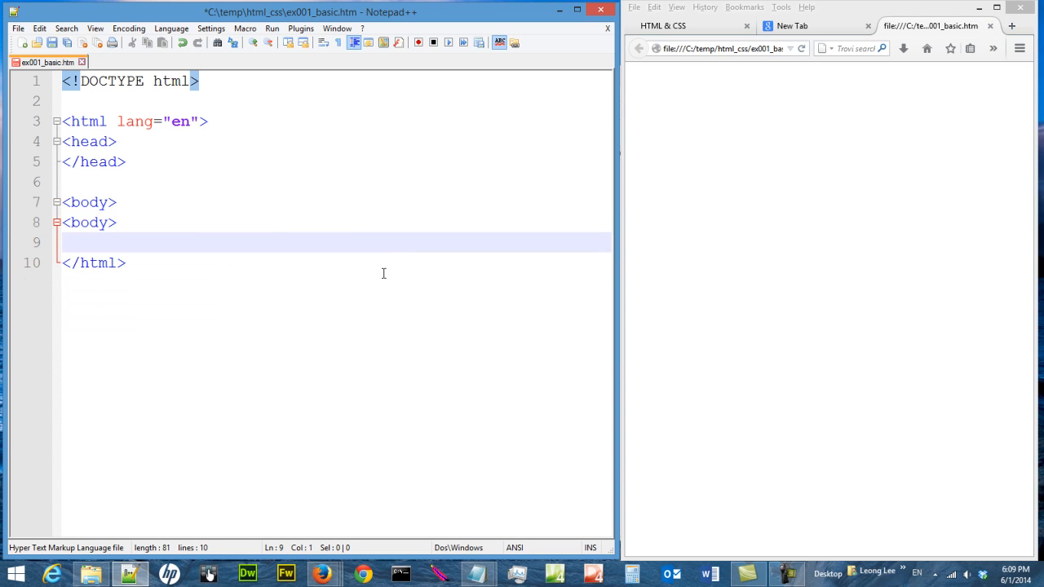
text(/)
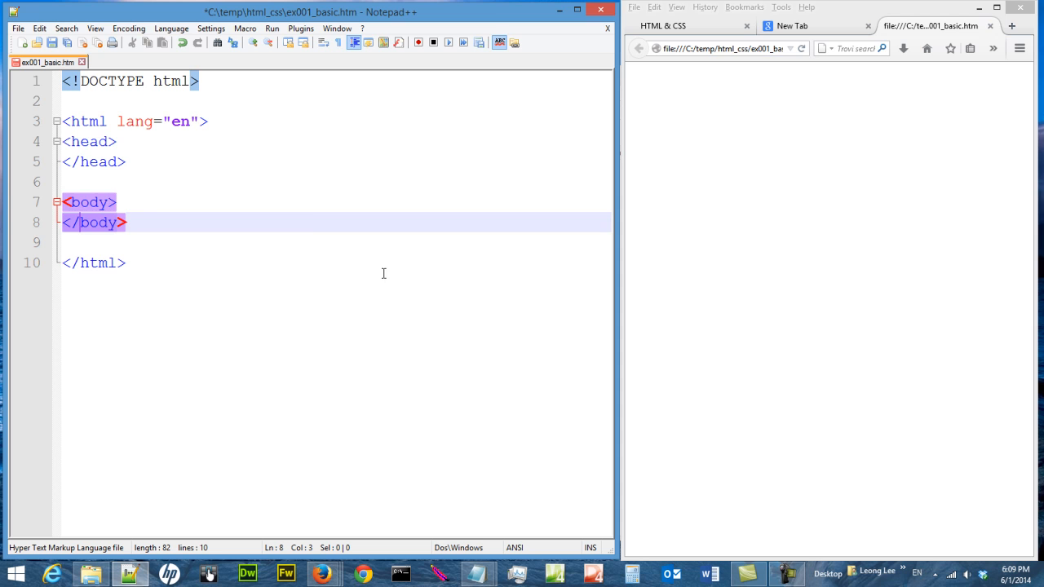
click(127, 222)
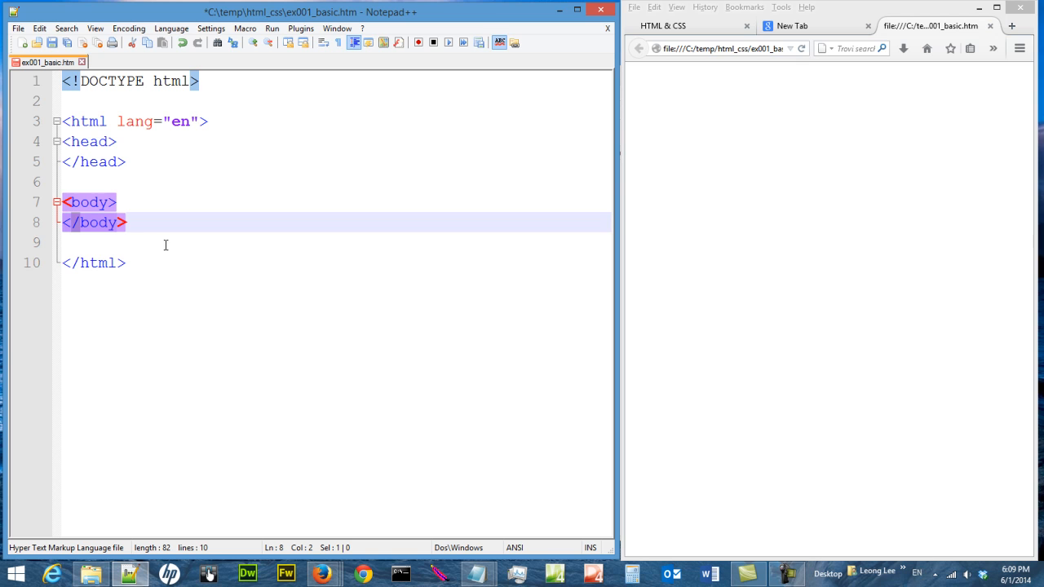
click(166, 243)
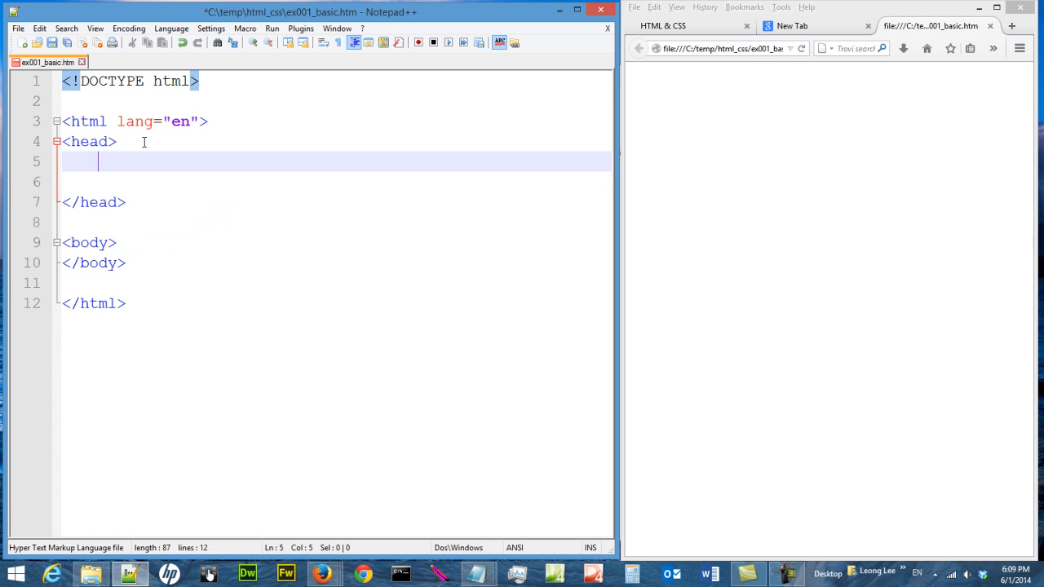
Add a <meta charset="utf-8"> line inside the head
text(<meta >)
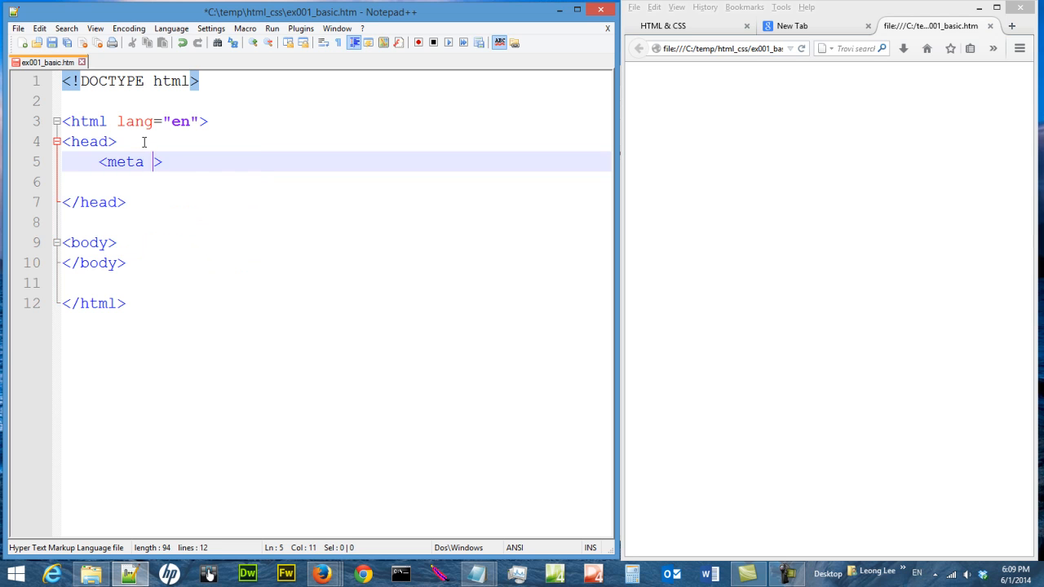
text(charset=)
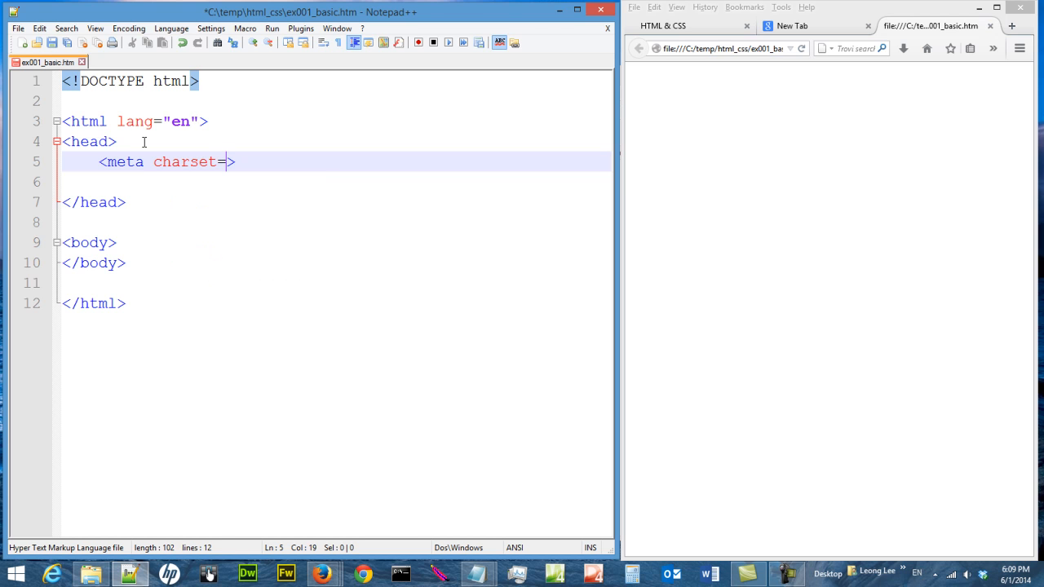
text("")
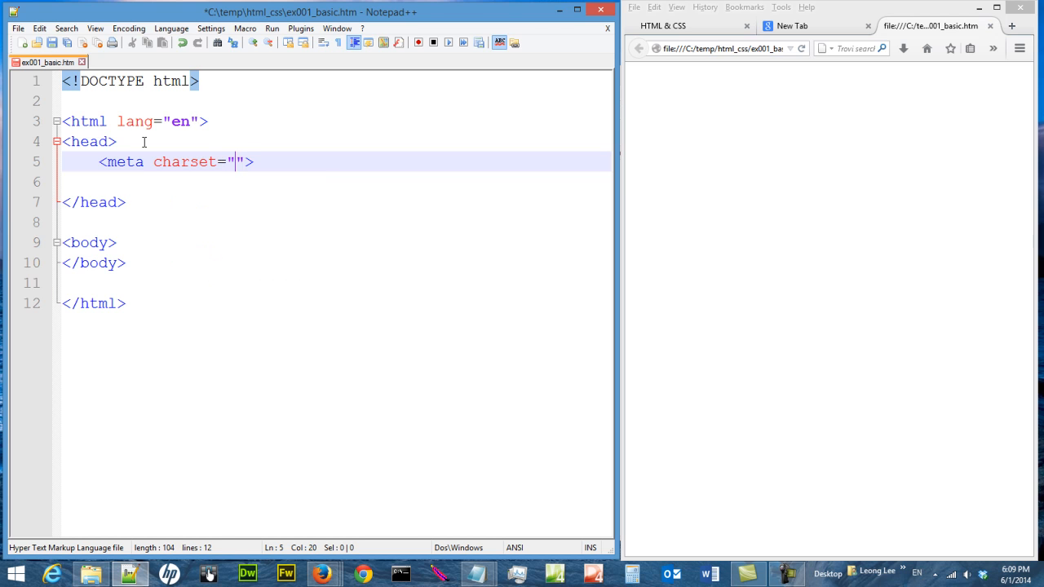
text(utf-8)
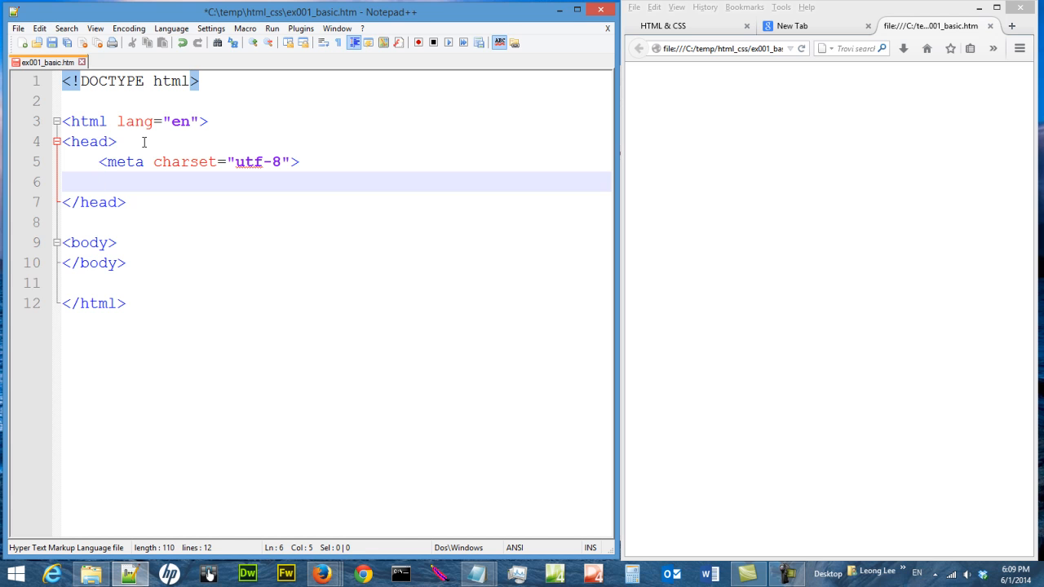
Add a title element reading 'Richard Ricardo Basic HTML' and save the file
text(<title>)
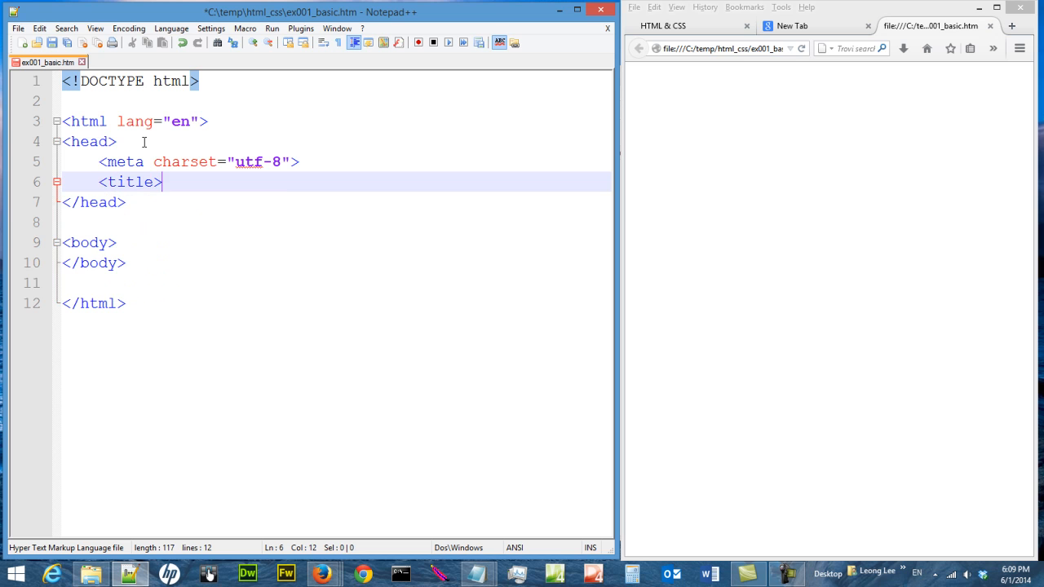
text(</titl)
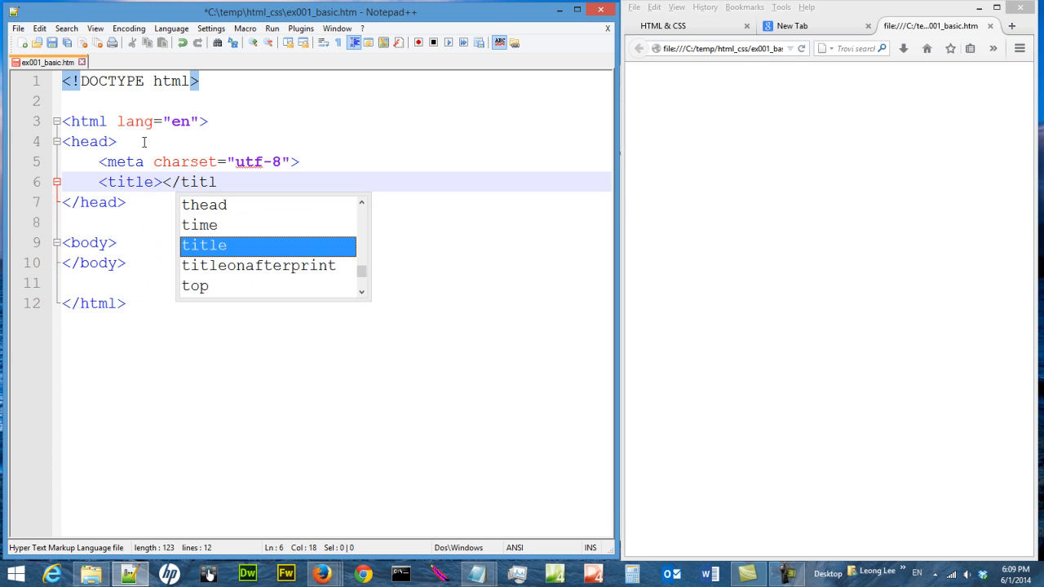
key(Enter)
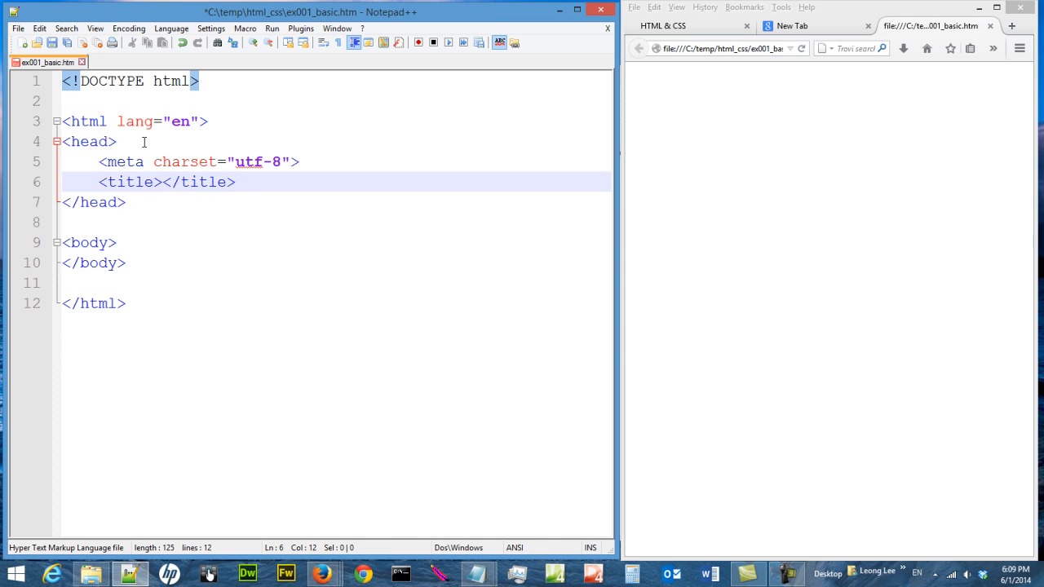
text(Richard Rica)
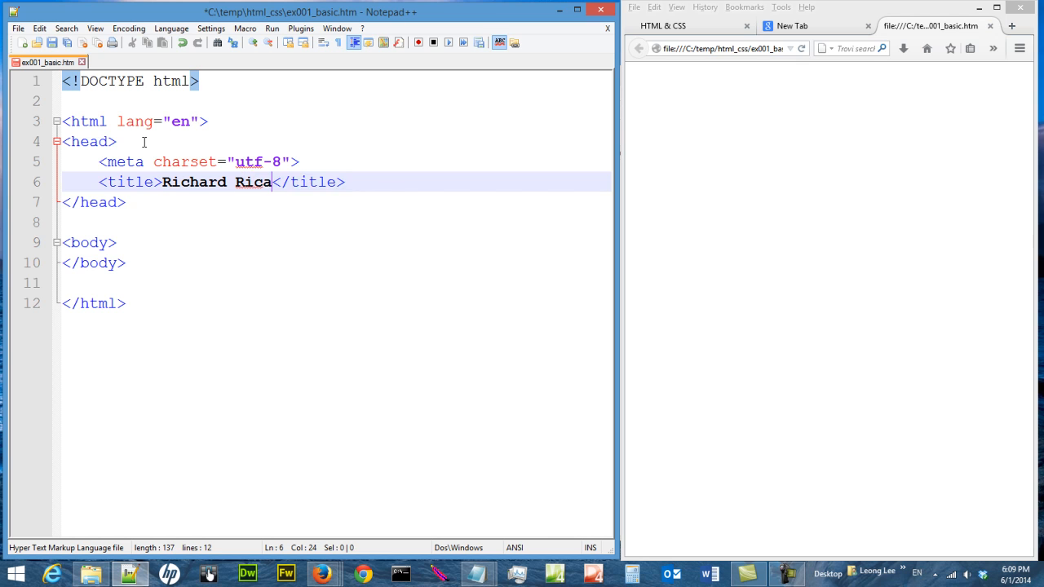
text(rdo)
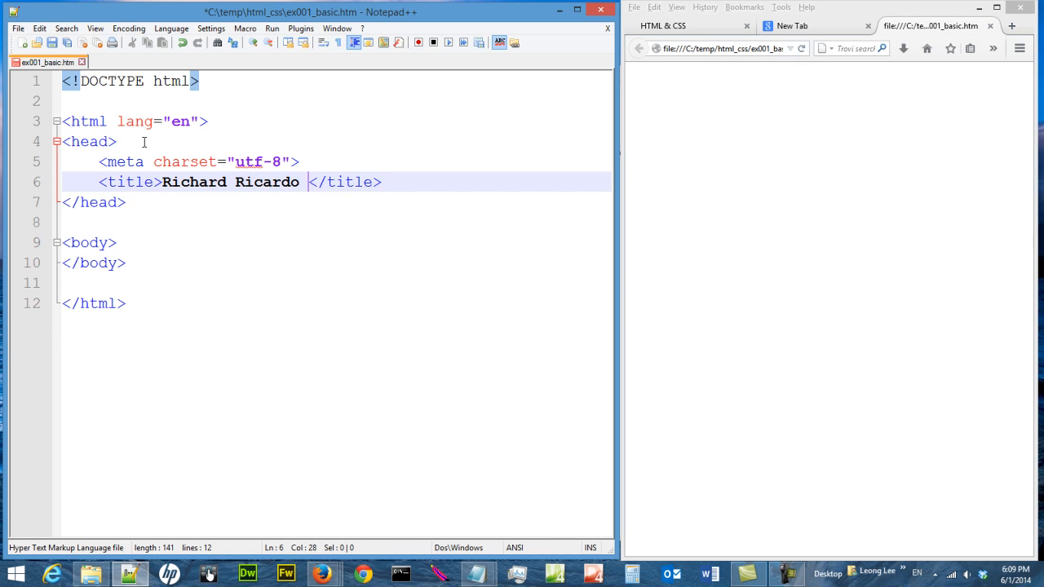
text(Basic HT)
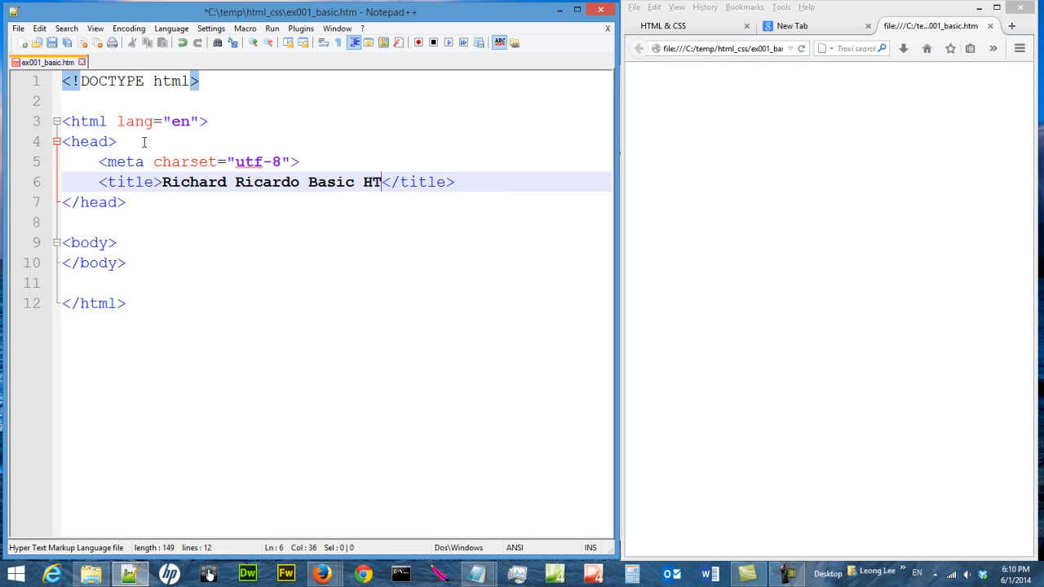
text(ML)
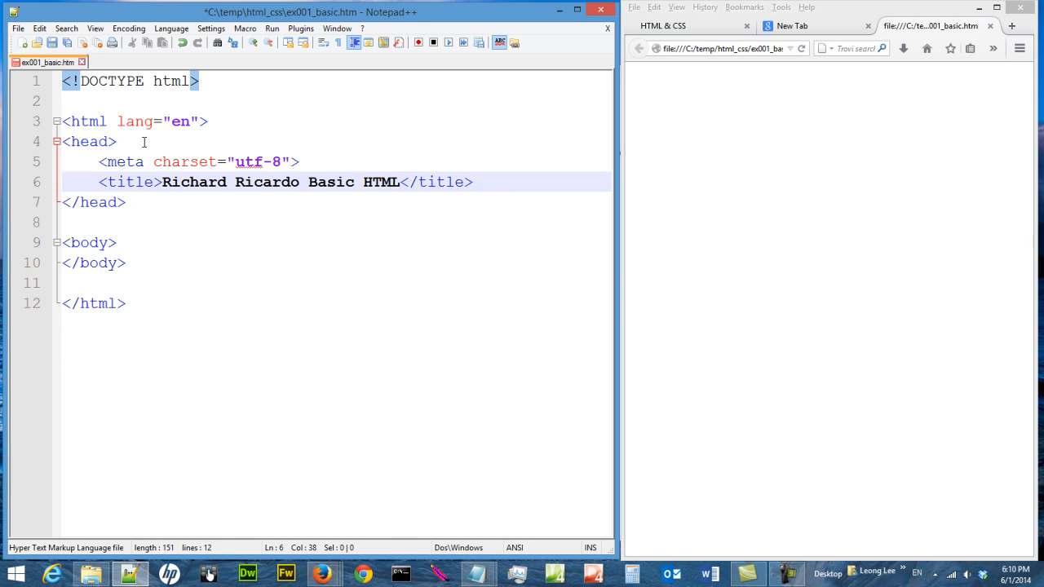
key(ctrl+s)
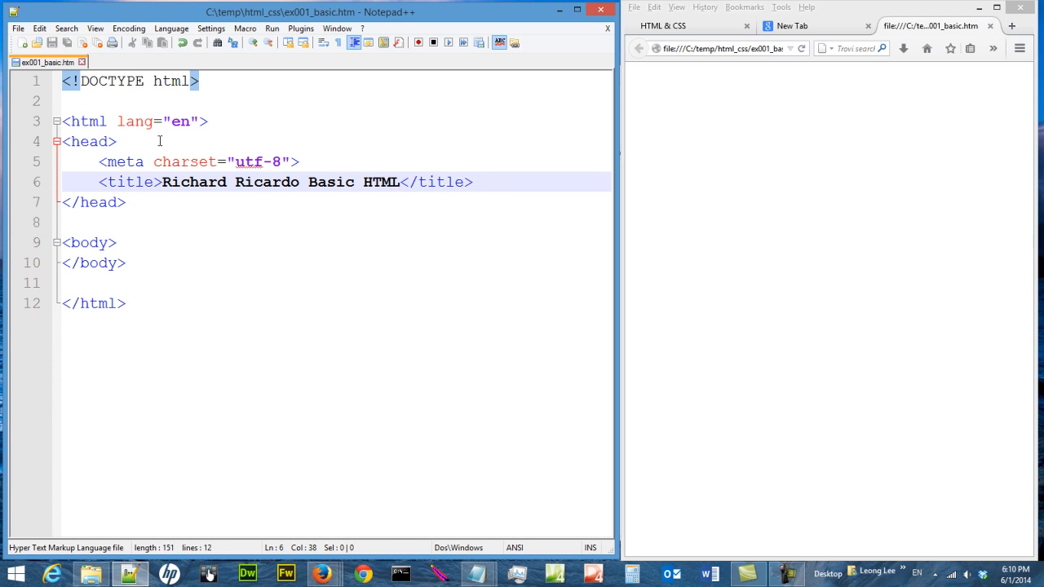
mouse_move(636, 263)
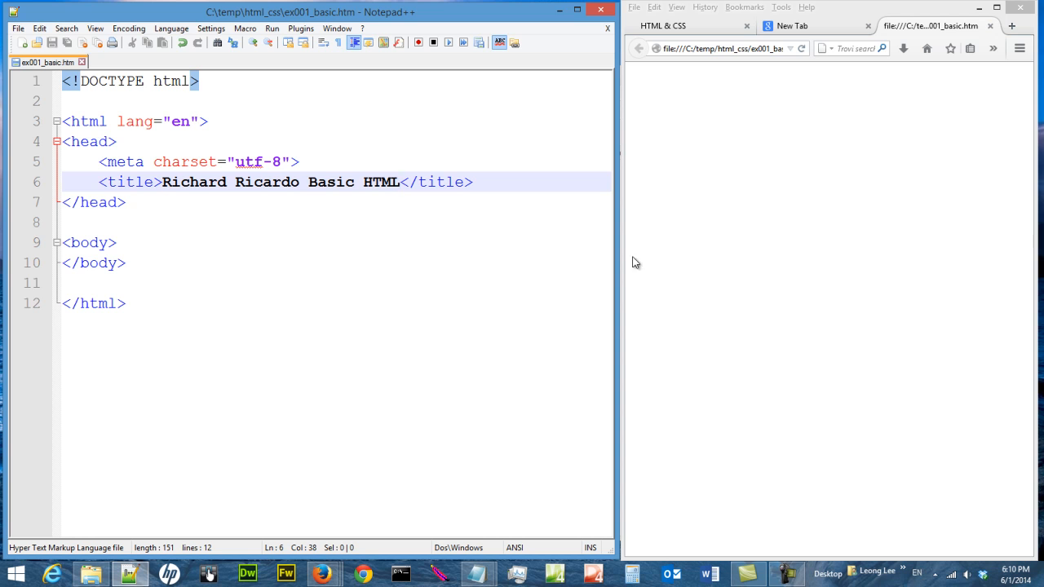
mouse_move(783, 153)
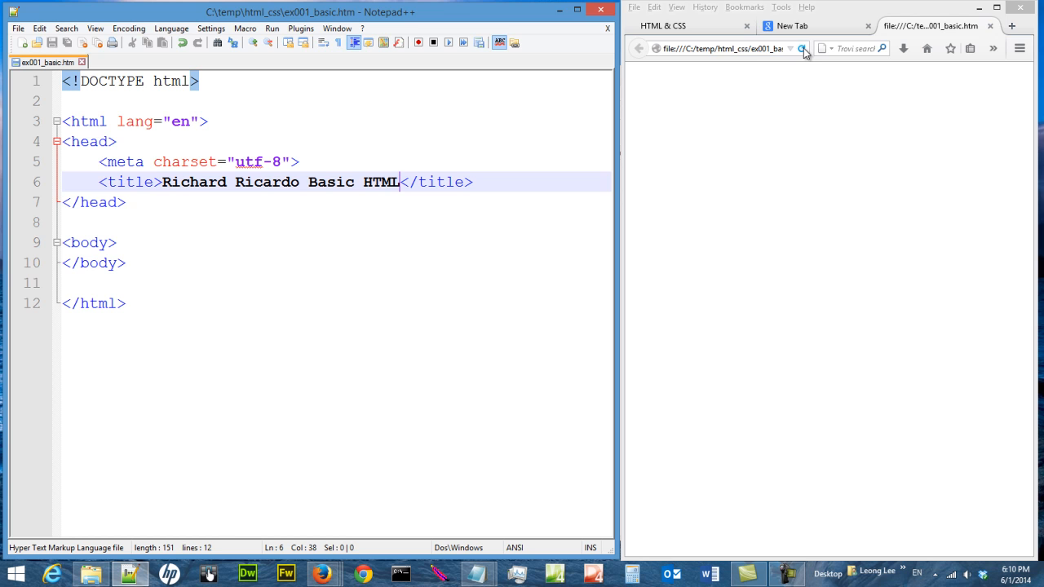
mouse_move(803, 49)
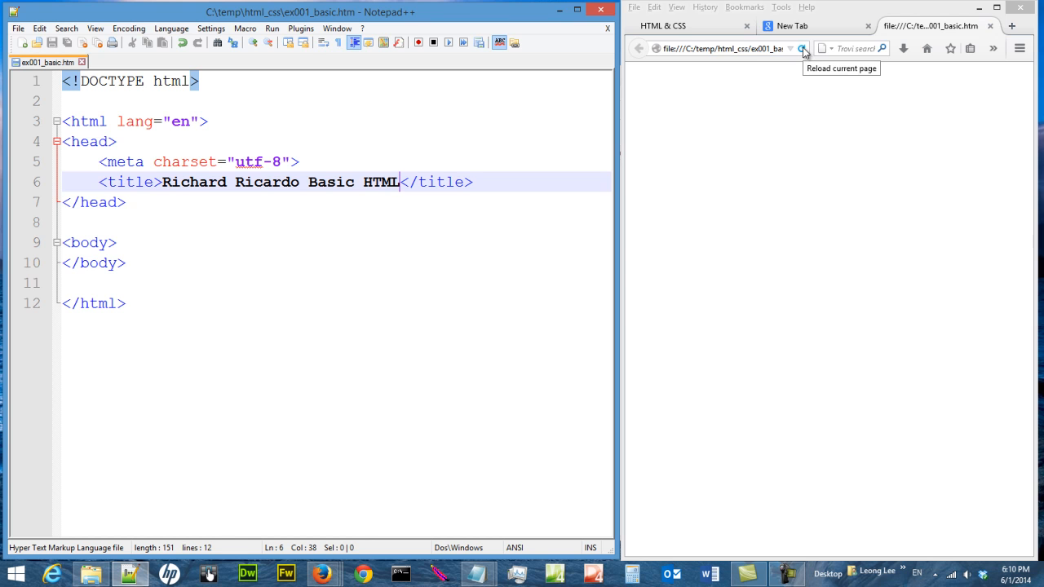
Reload ex001_basic.htm so the tab shows 'Richard Ricardo Basic HTML'
click(802, 49)
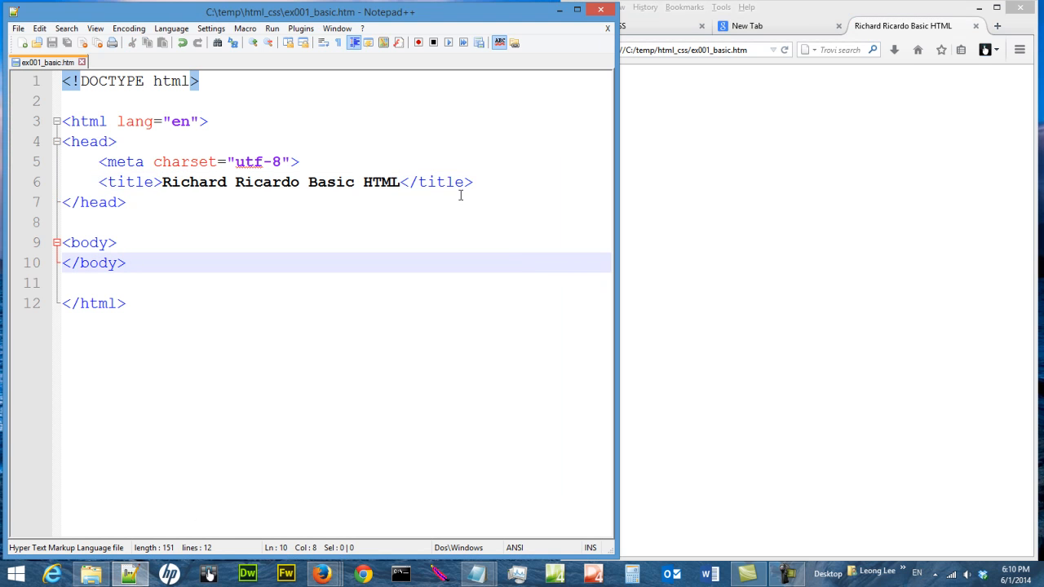
mouse_move(457, 196)
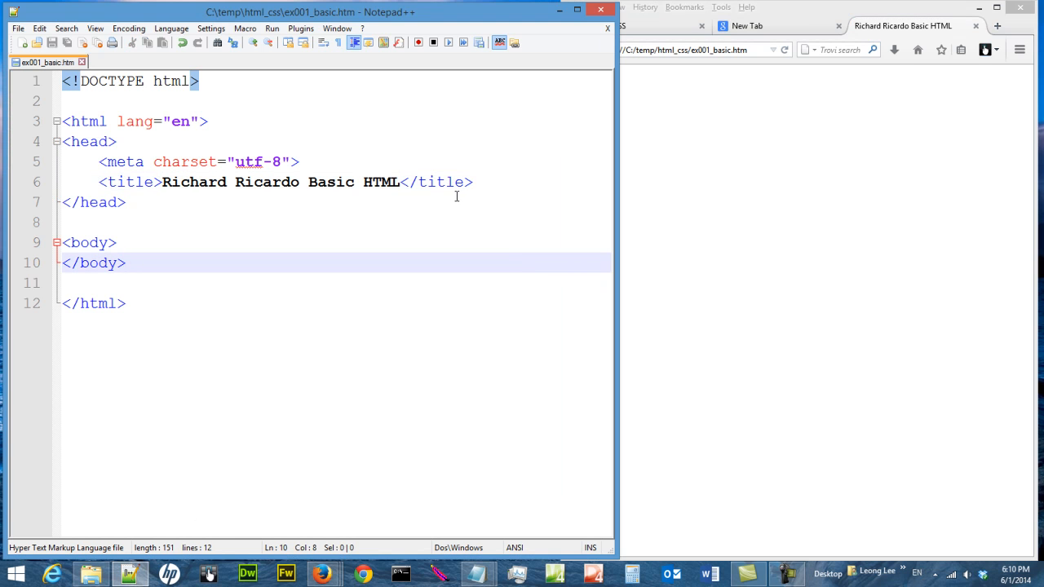
mouse_move(659, 176)
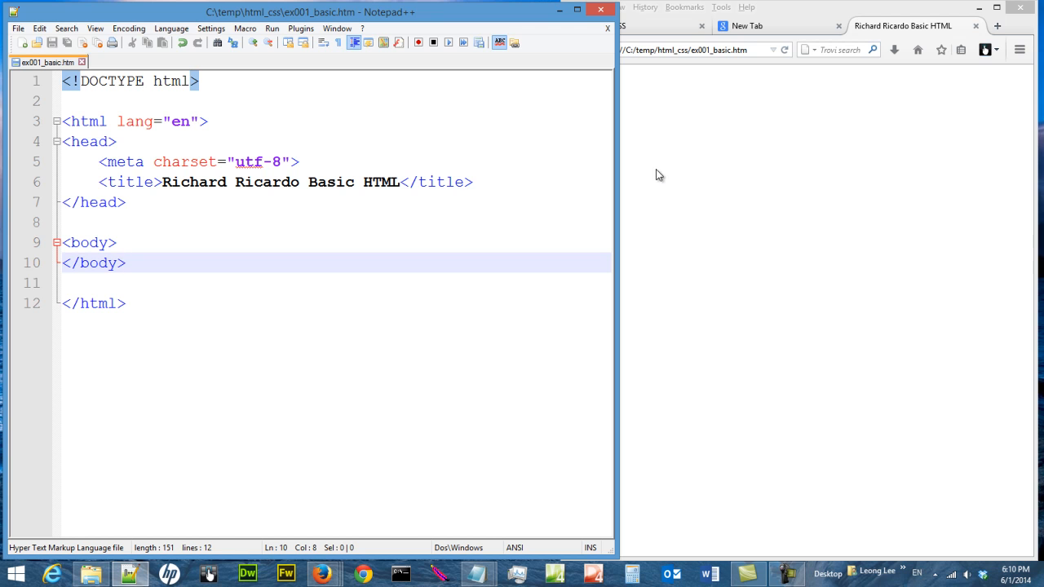
mouse_move(999, 26)
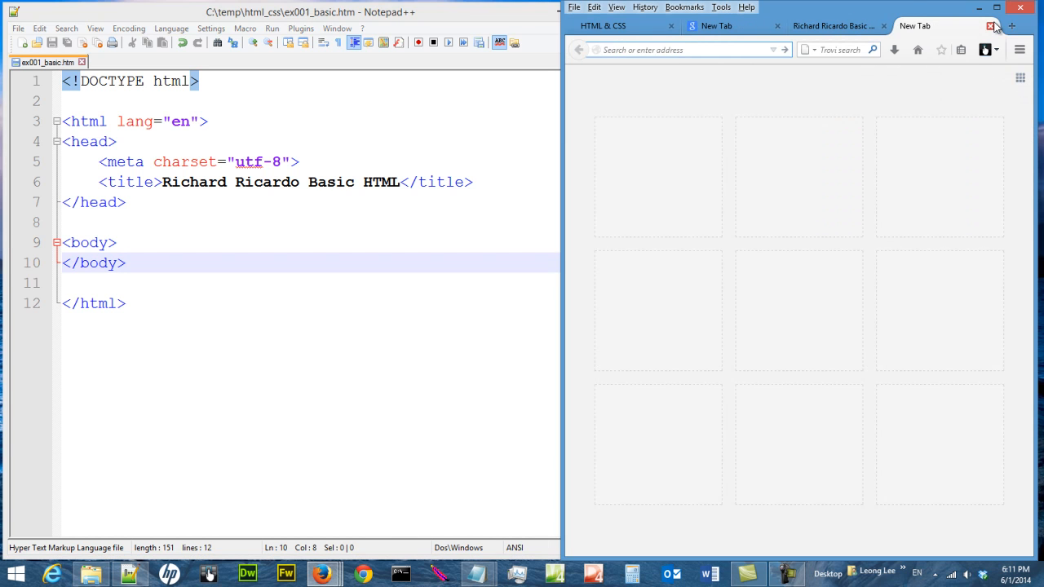
Search Google for 'W3C markup validation', reach the service and choose Validate by File Upload
text(GOO)
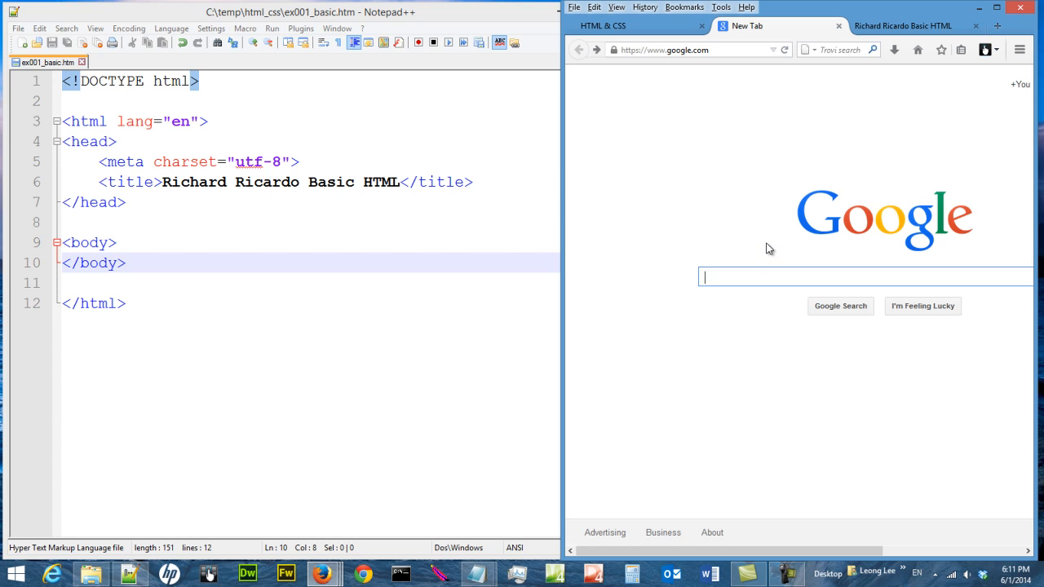
text(W3C markup validation)
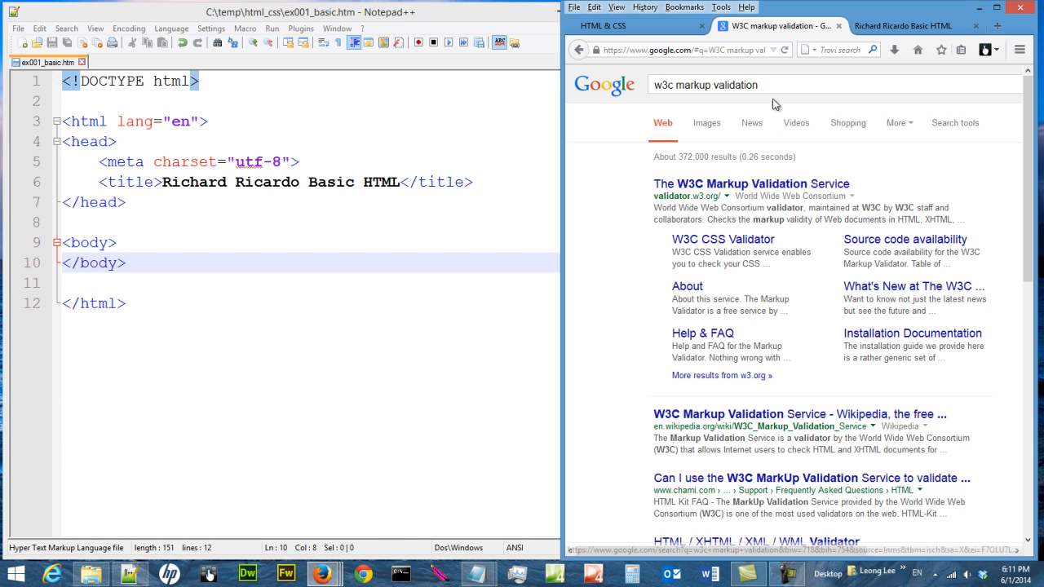
click(751, 183)
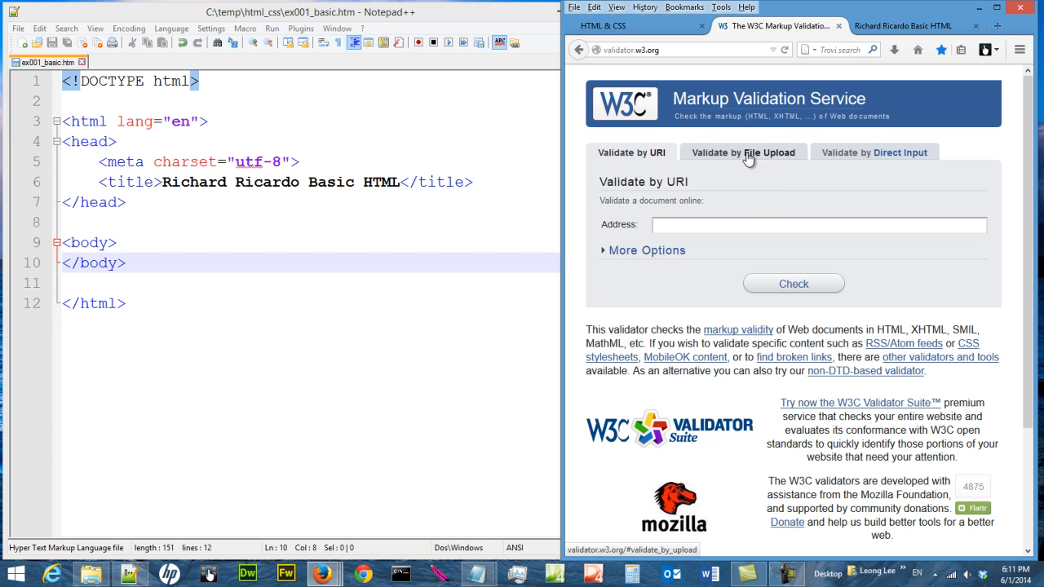
click(744, 151)
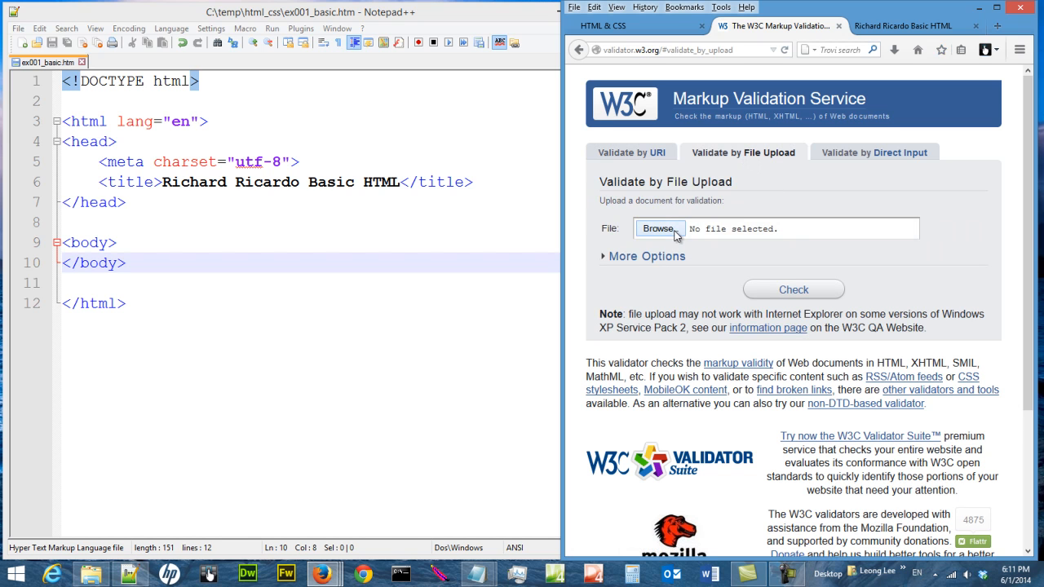
Browse to C:\temp\html_css, attach ex001_basic.htm and submit it with Check
click(659, 228)
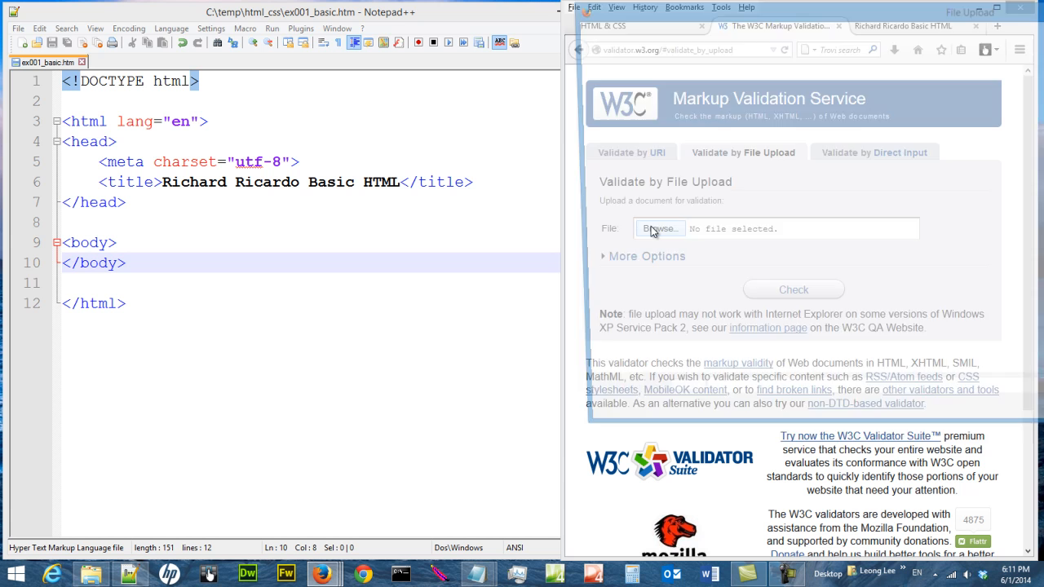
click(659, 228)
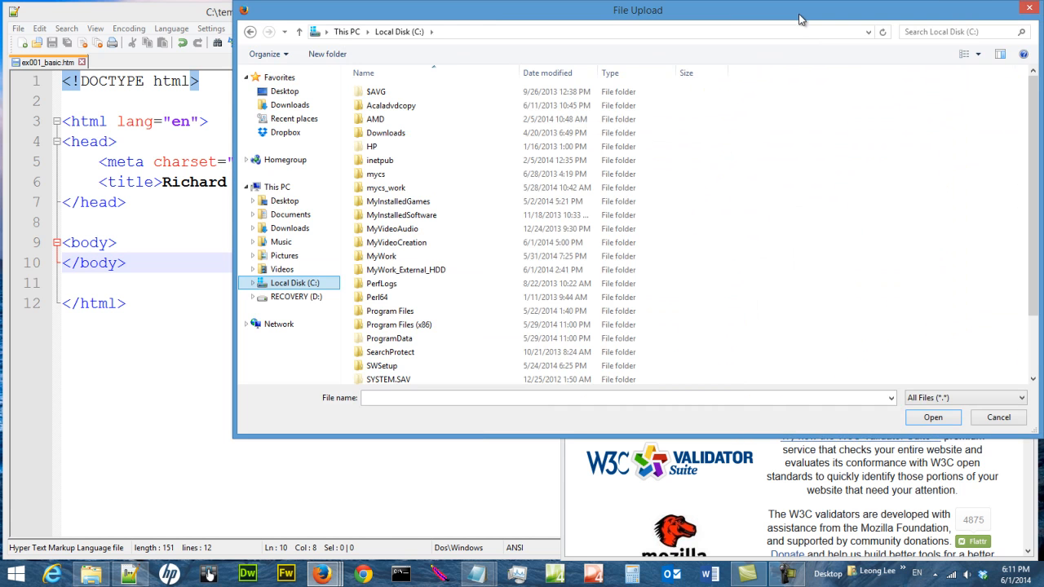
click(378, 297)
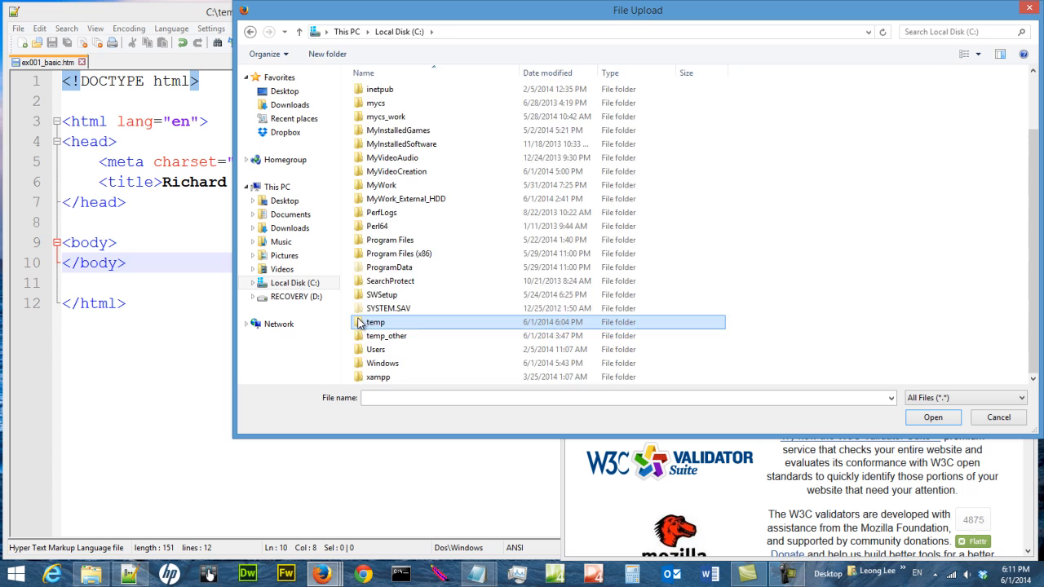
double_click(376, 322)
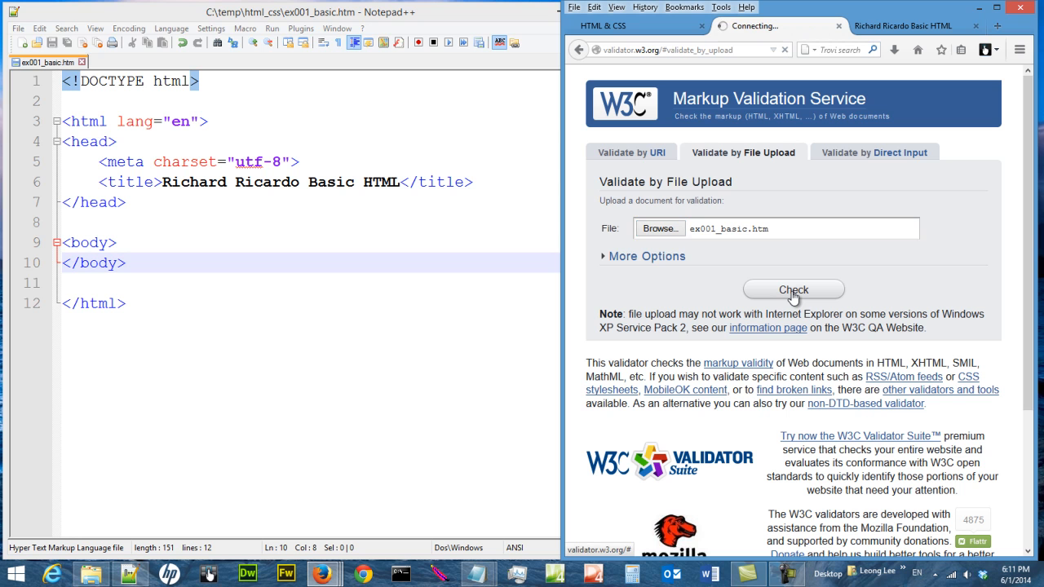
click(793, 290)
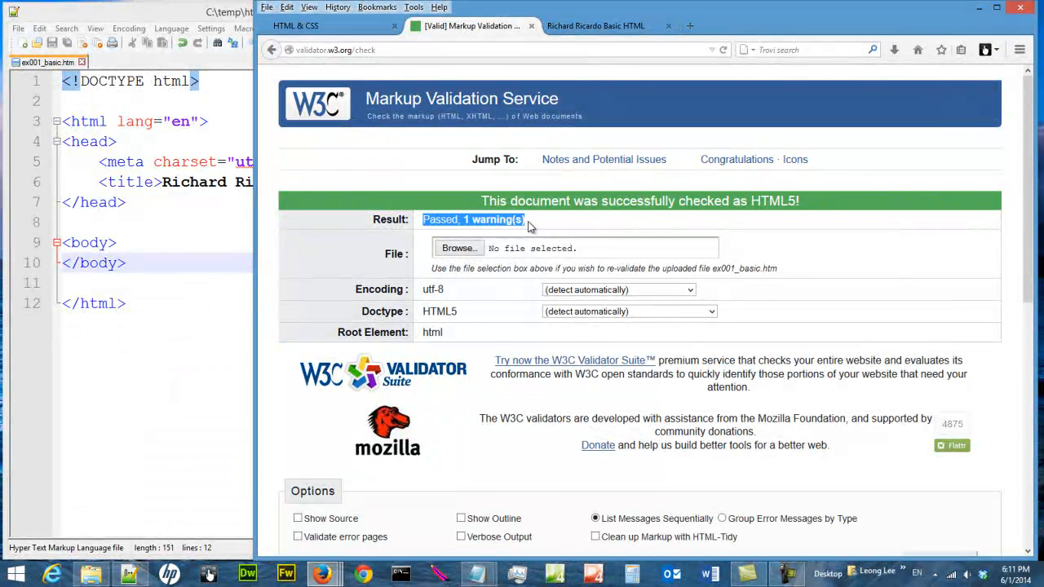
mouse_move(1018, 244)
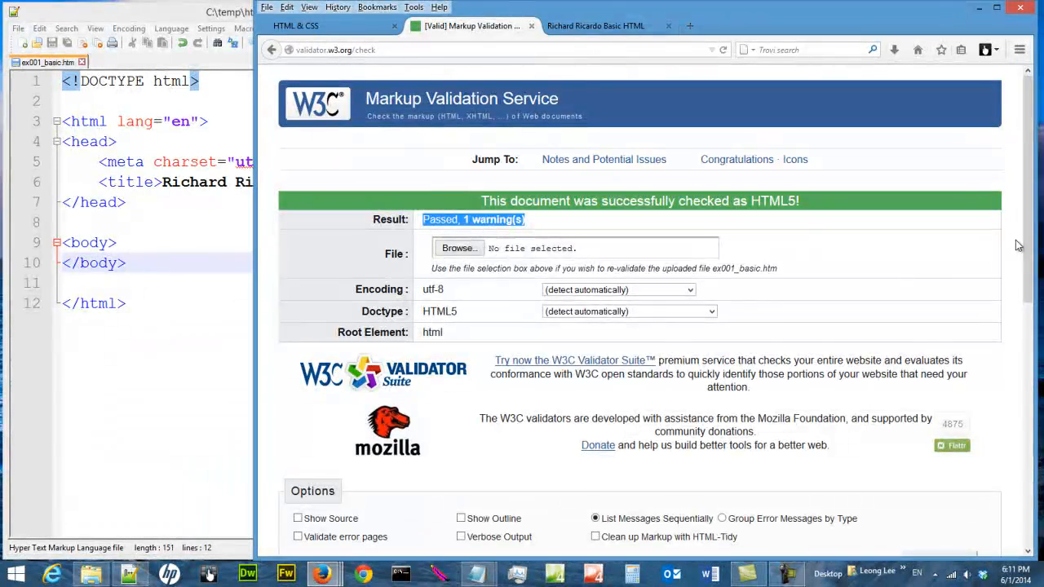
Review the 'successfully checked as HTML5' result, then return to the Richard Ricardo Basic HTML tab
scroll(down, 3)
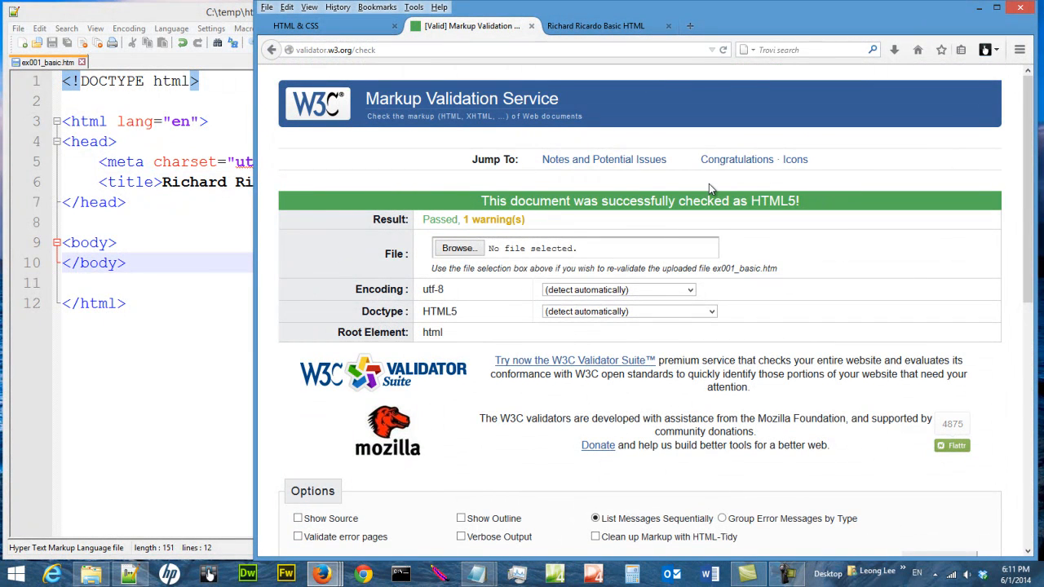
double_click(775, 201)
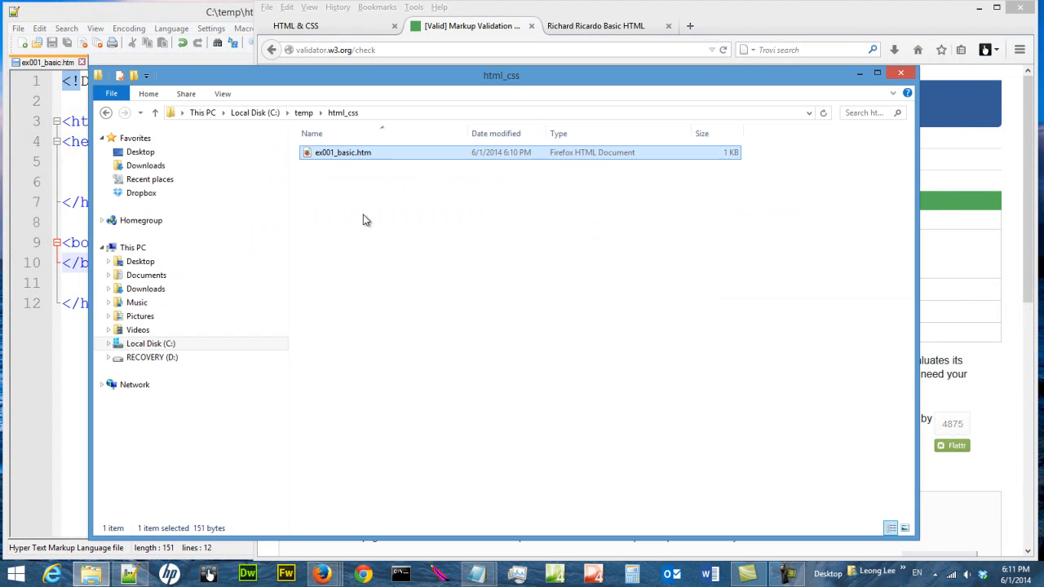
click(596, 26)
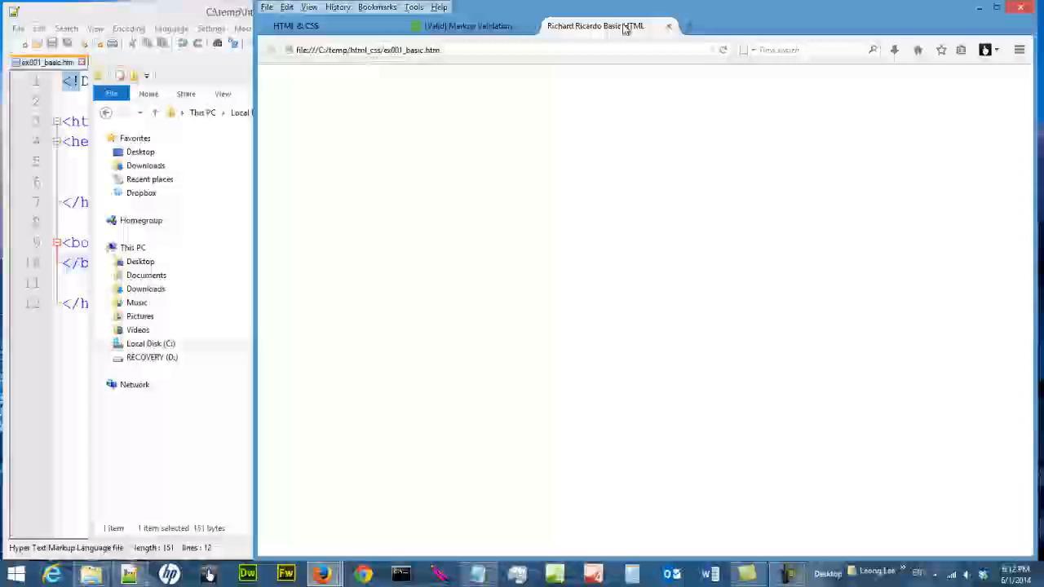